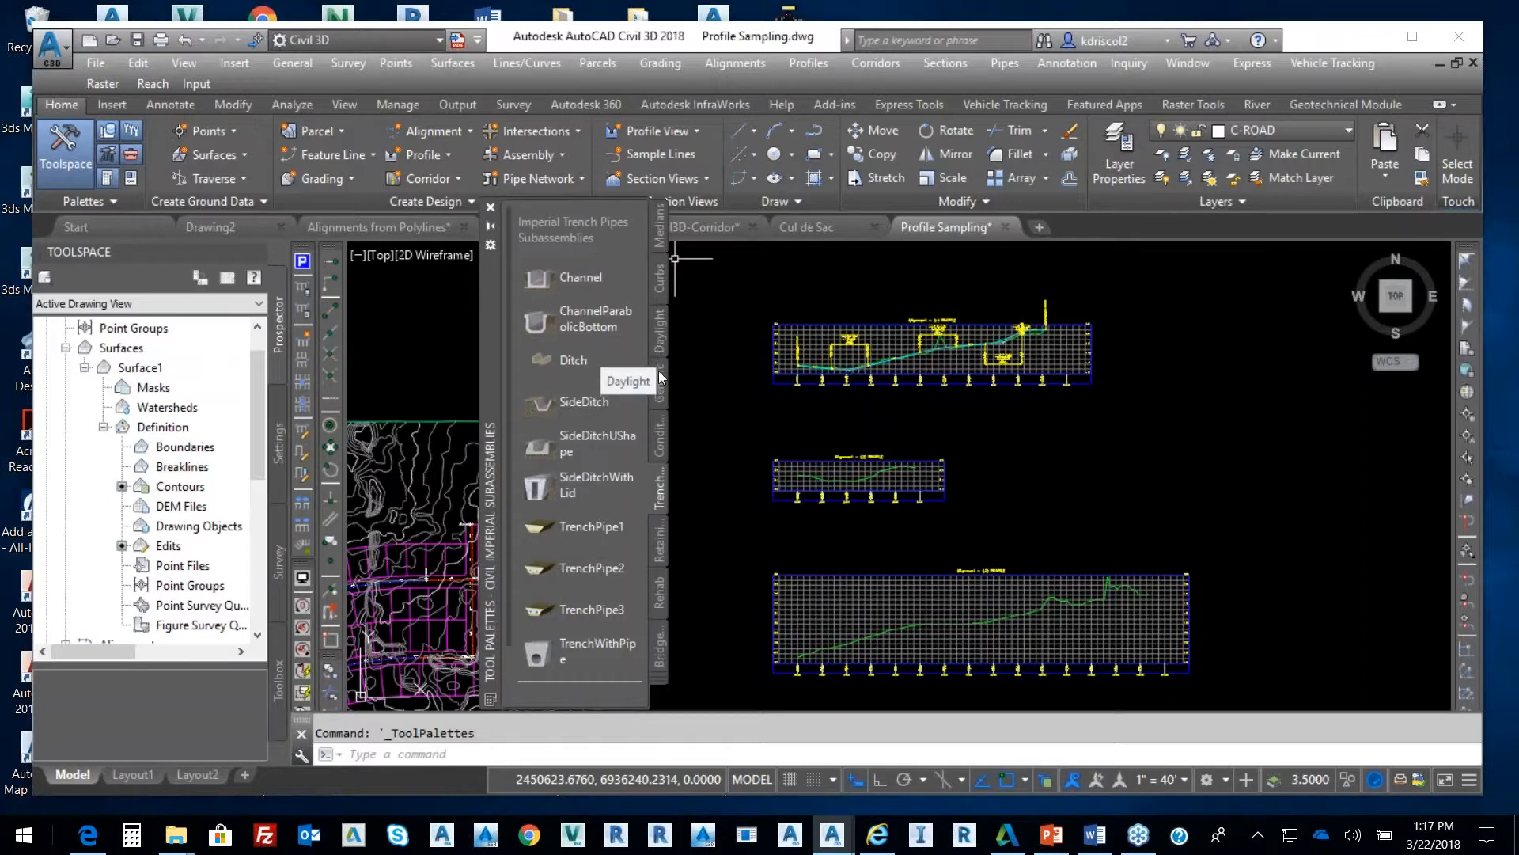
- Browse the conditional, retaining wall and other subassembly palette tabs back to common assemblies
click(657, 438)
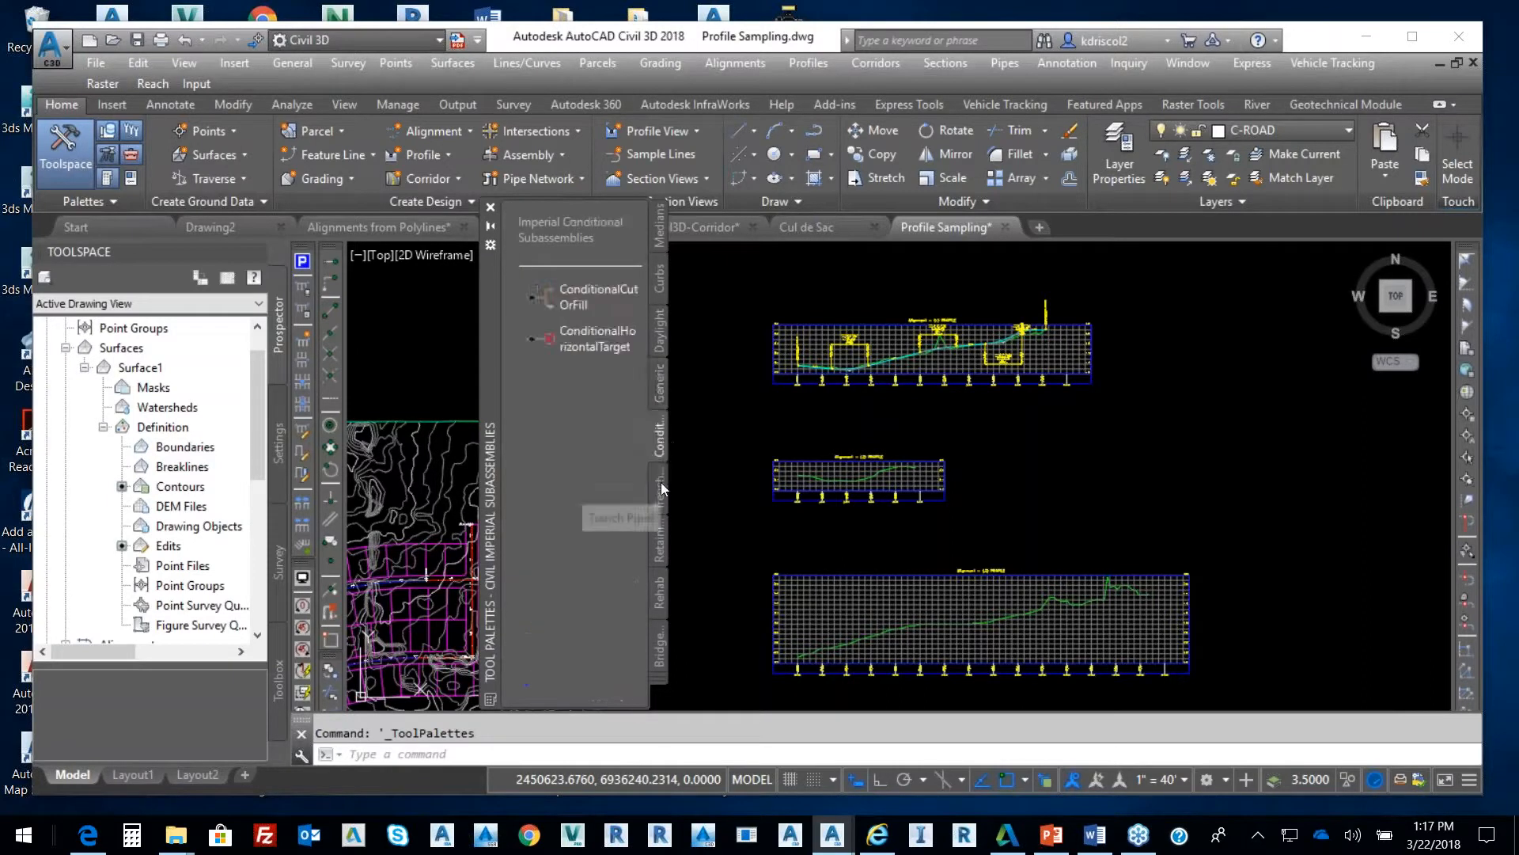
click(659, 491)
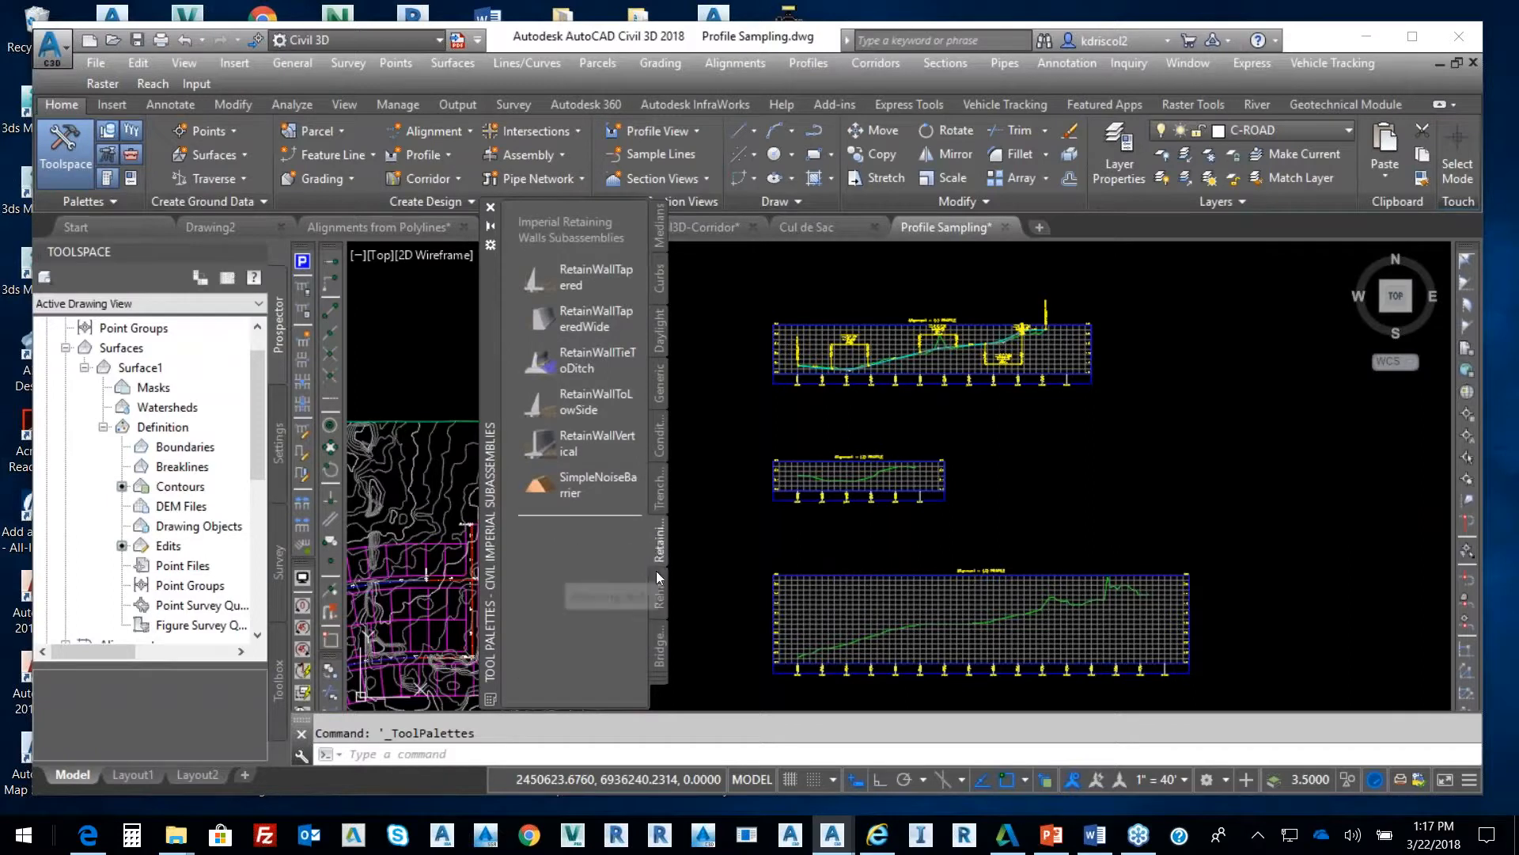
click(657, 593)
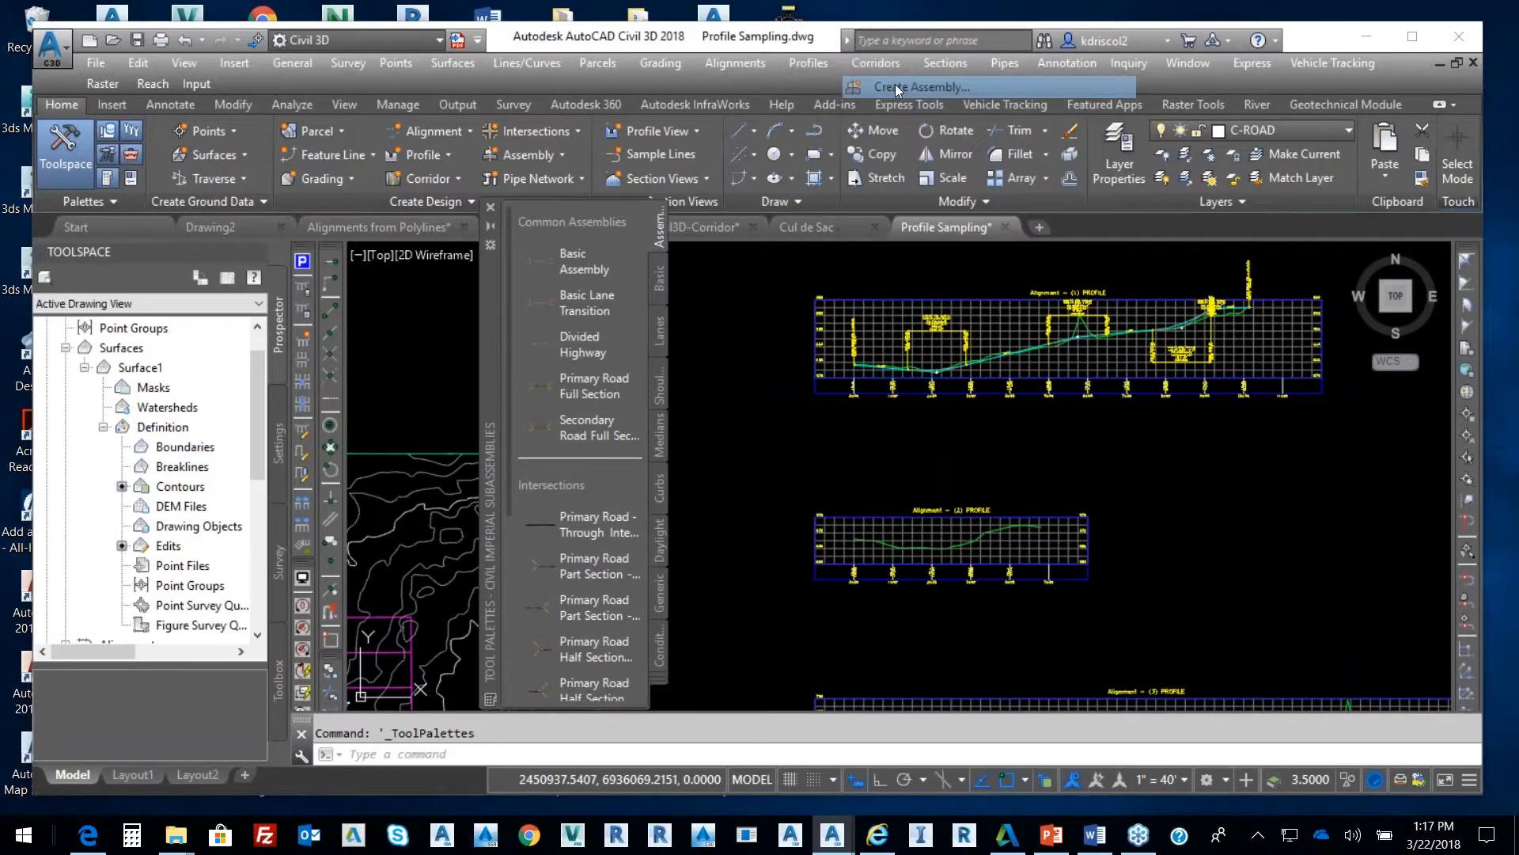
- Create a default assembly and place its baseline in an empty drawing area
click(923, 87)
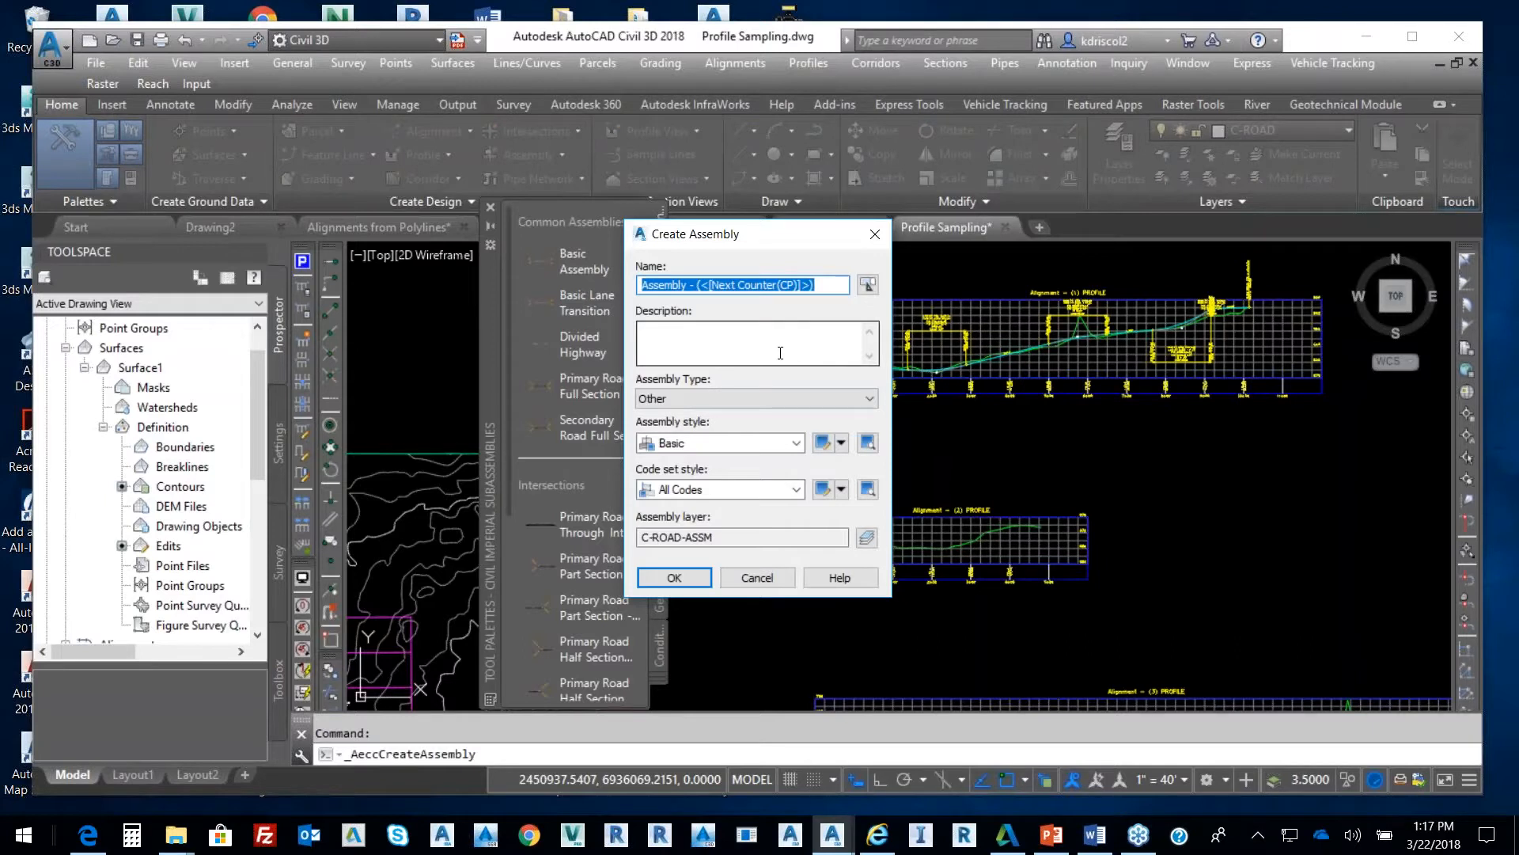
mouse_move(796, 350)
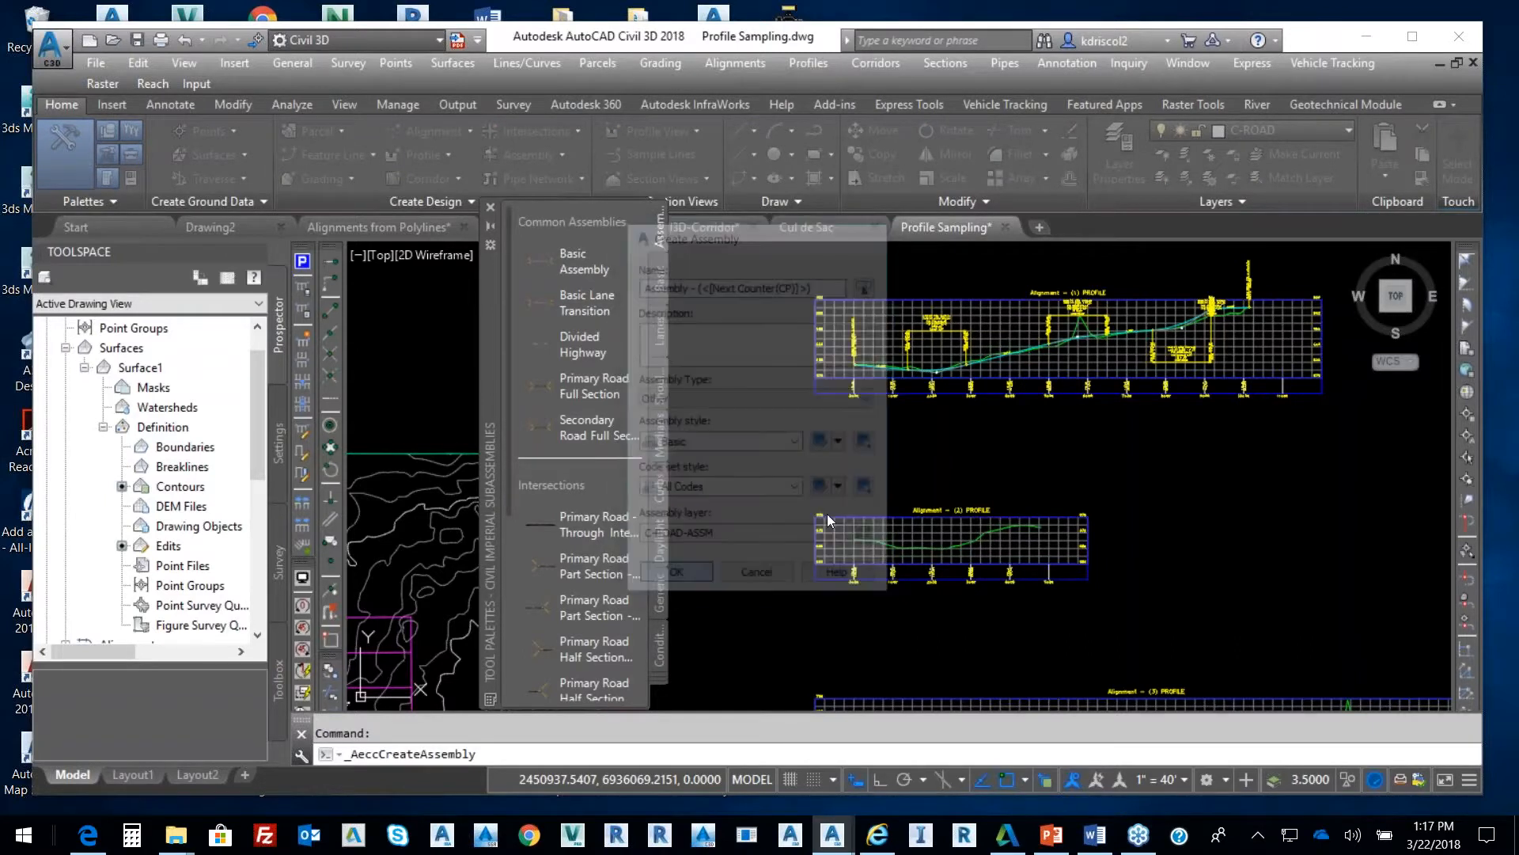
click(676, 571)
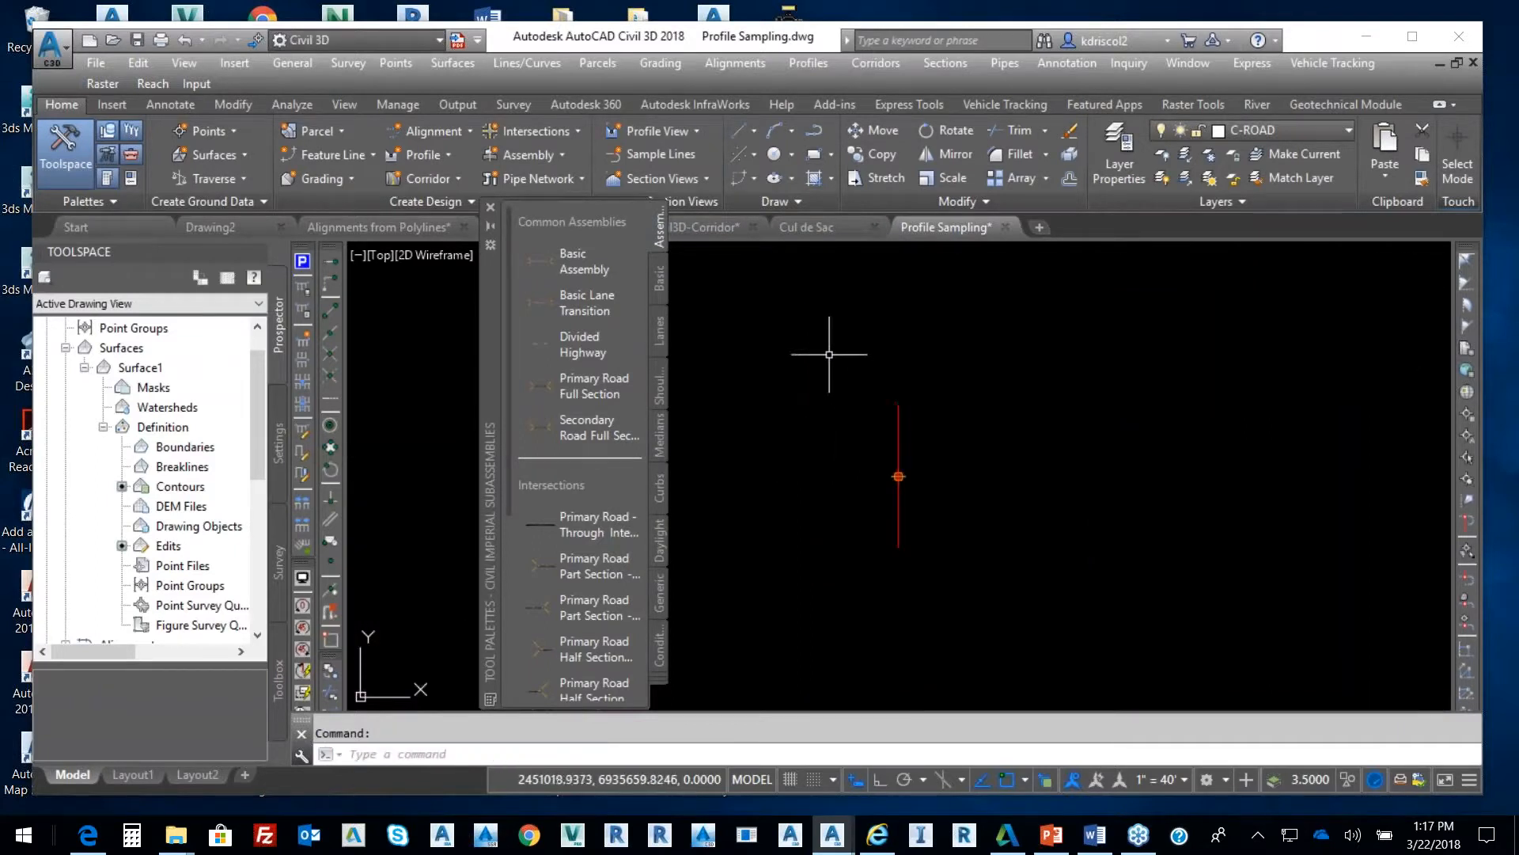
mouse_move(668, 327)
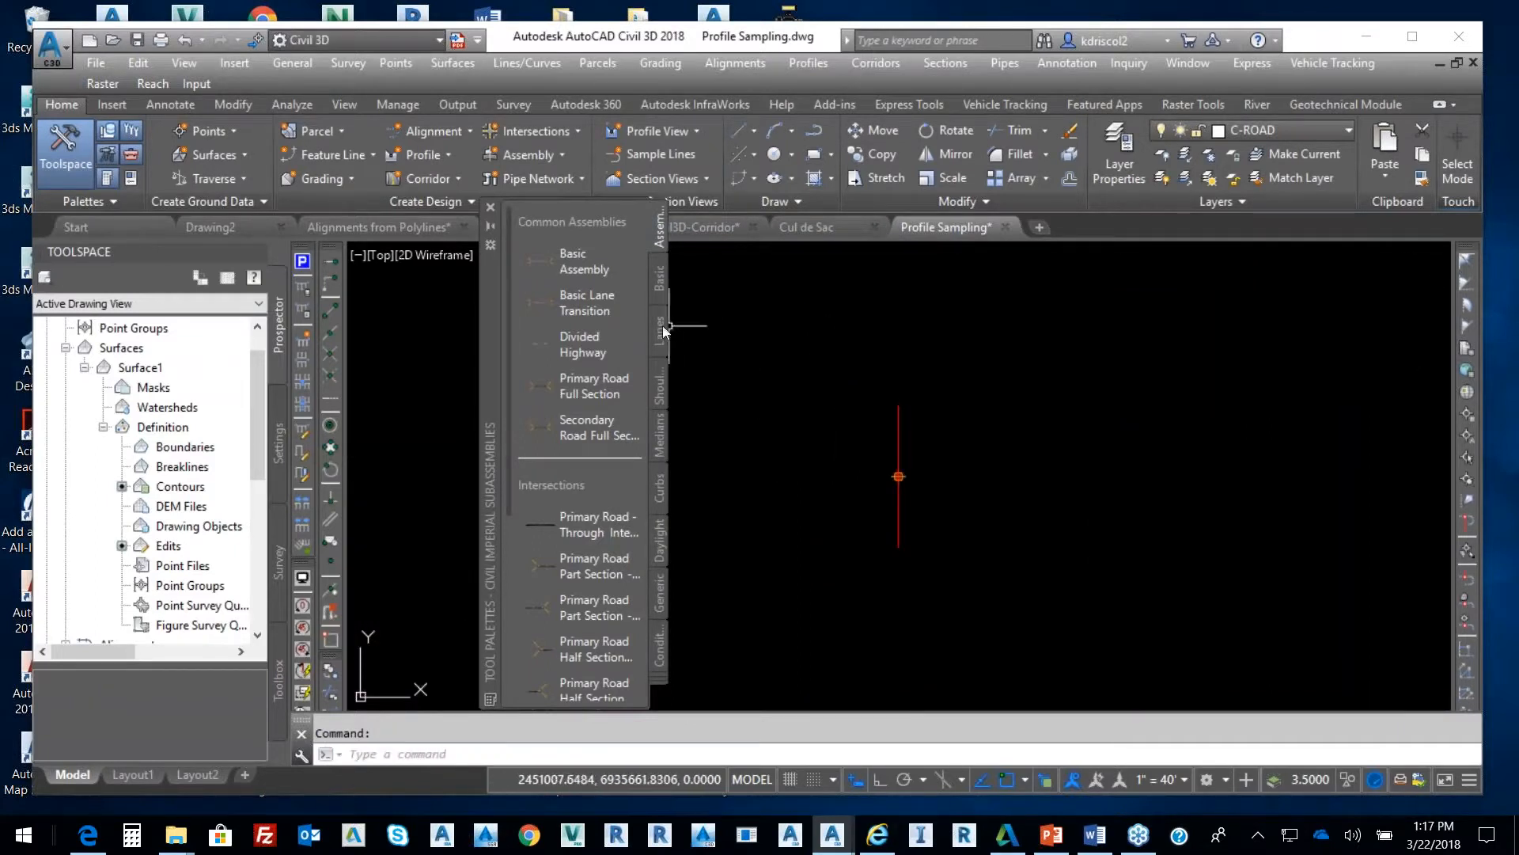
- Pick a lane subassembly set to right side, 12' width, -2% slope
click(657, 332)
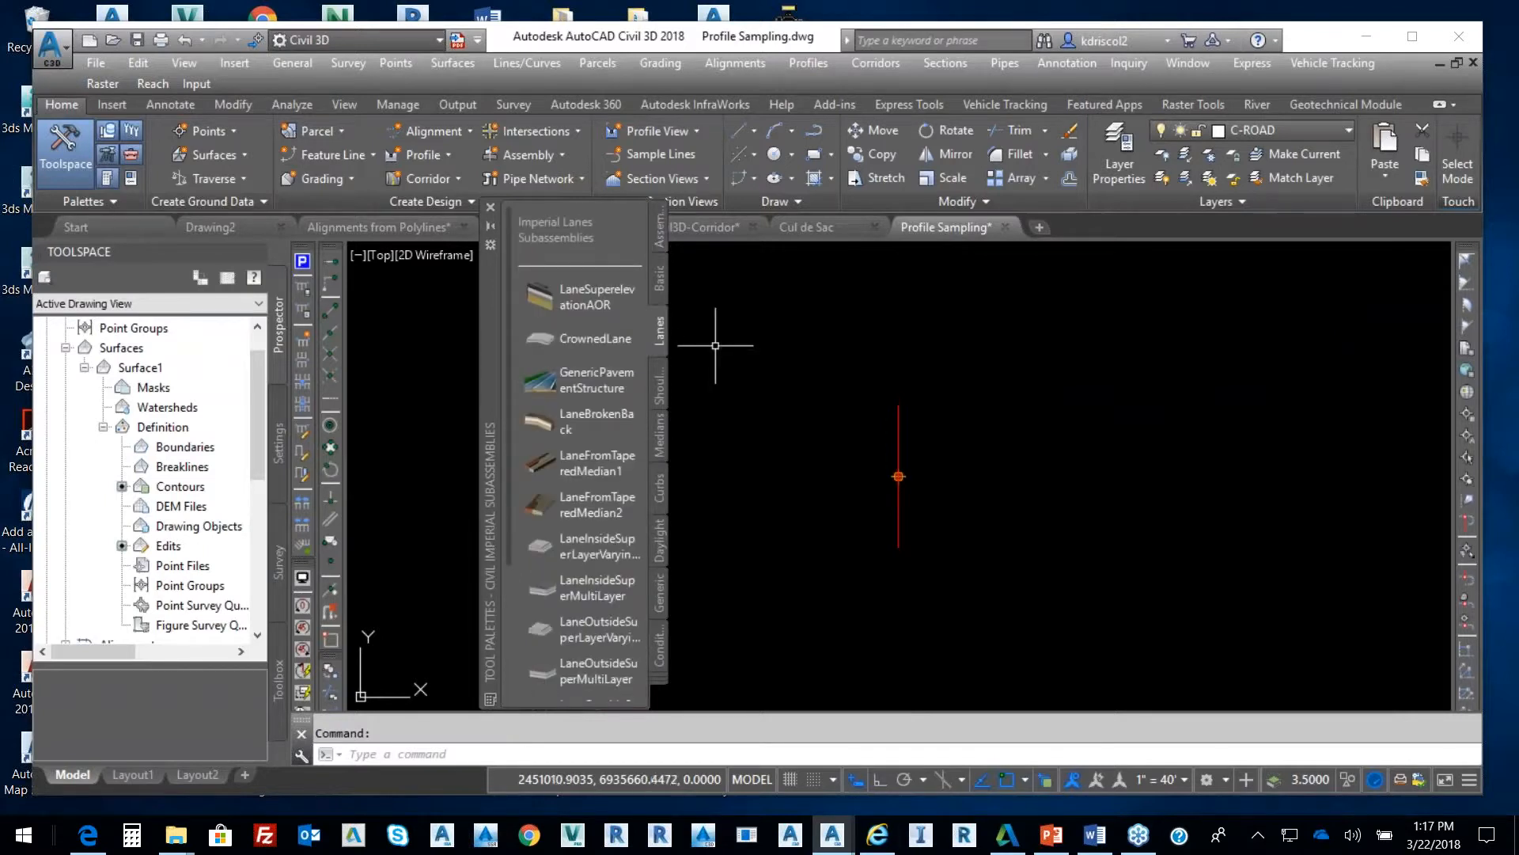
click(661, 277)
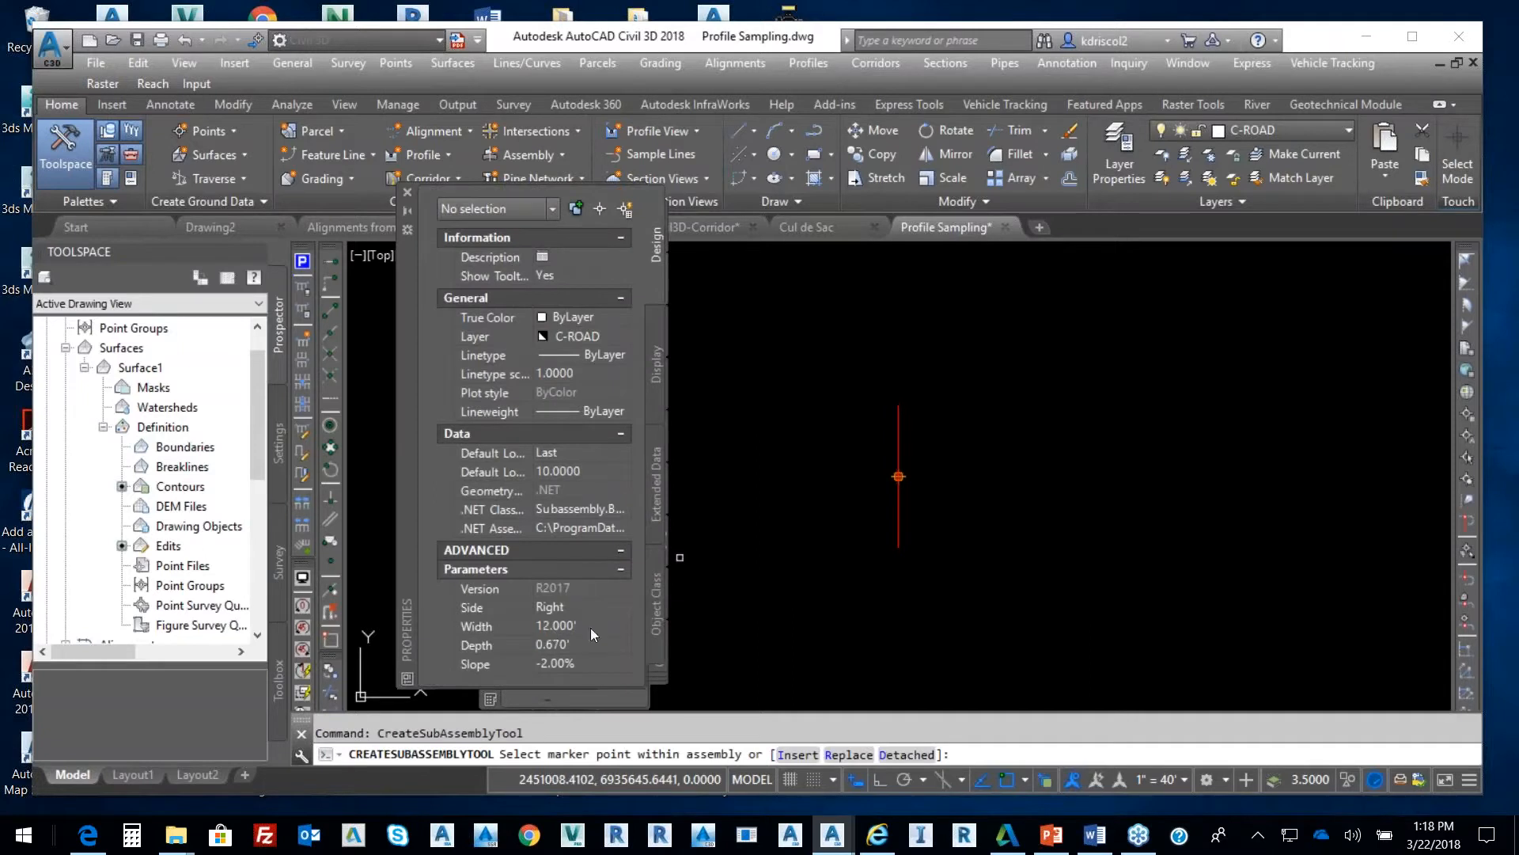
mouse_move(599, 672)
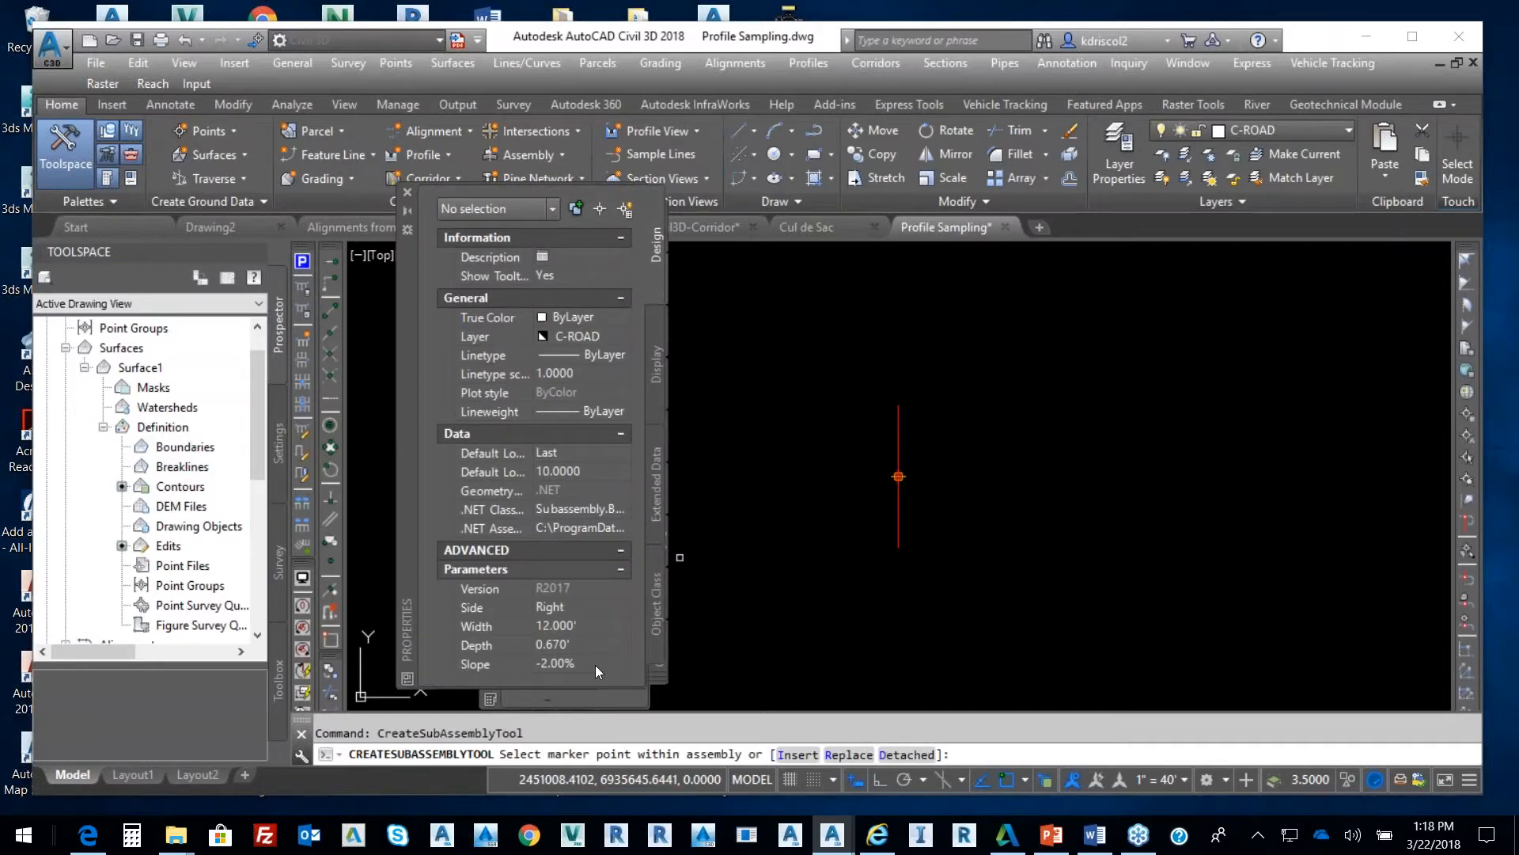
mouse_move(895, 418)
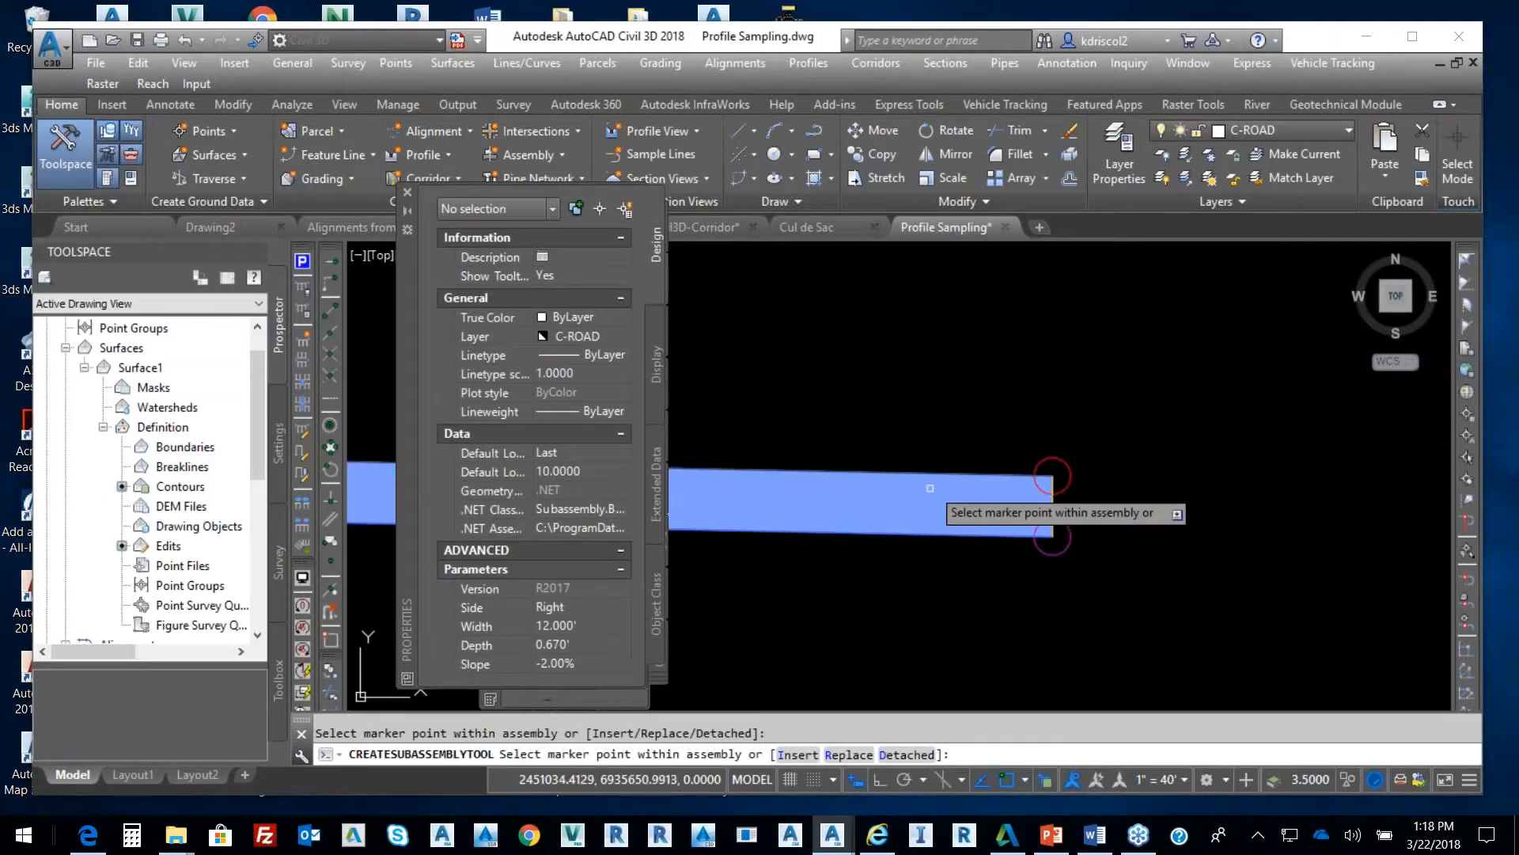
mouse_move(1089, 466)
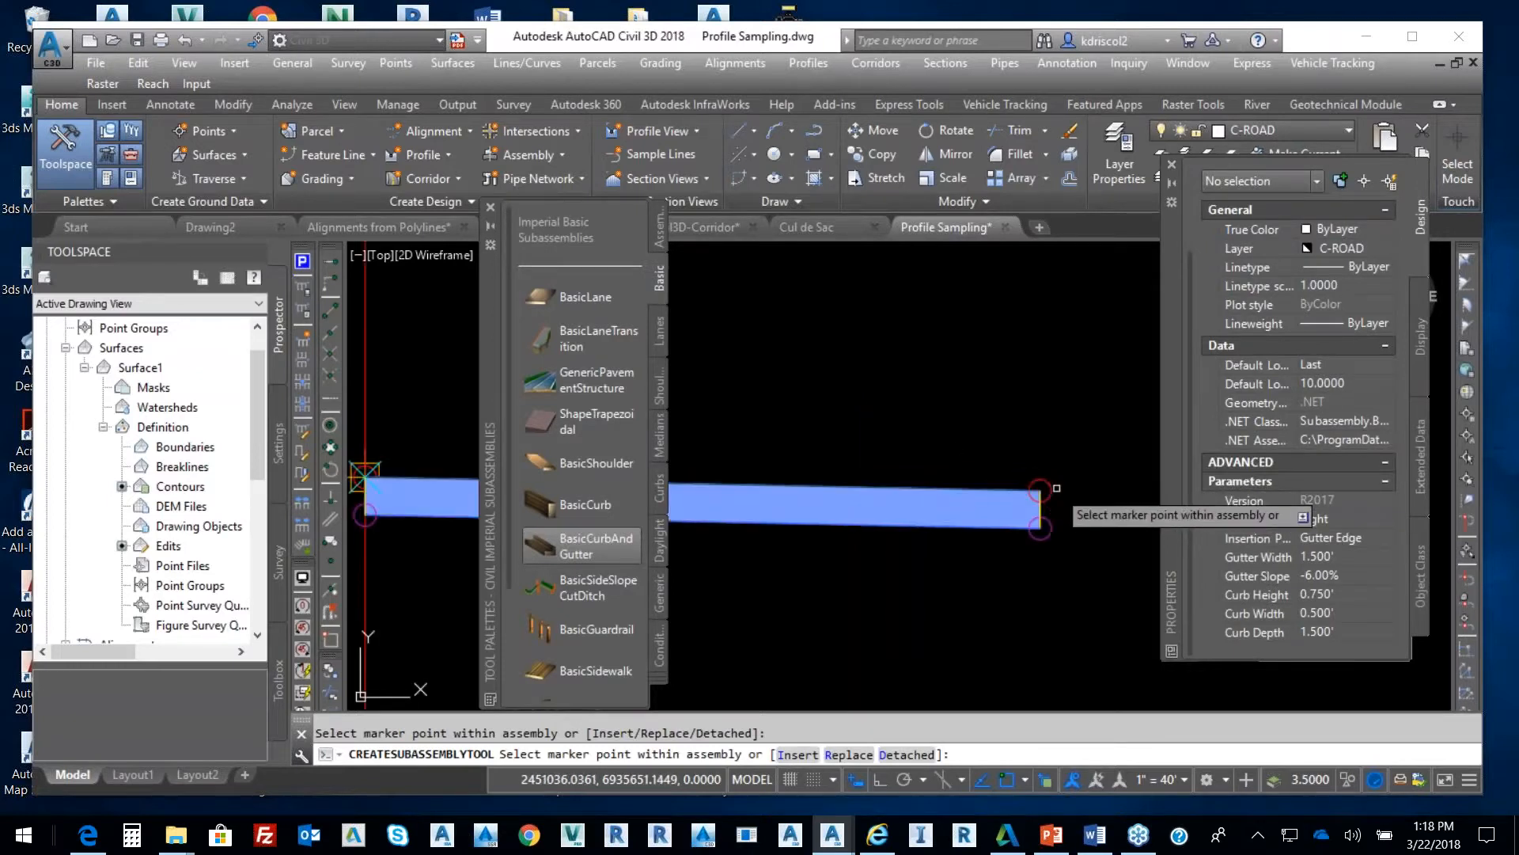
- Attach curb and gutter at the lane edge, then a 5-foot shoulder sloping 4%
click(1040, 507)
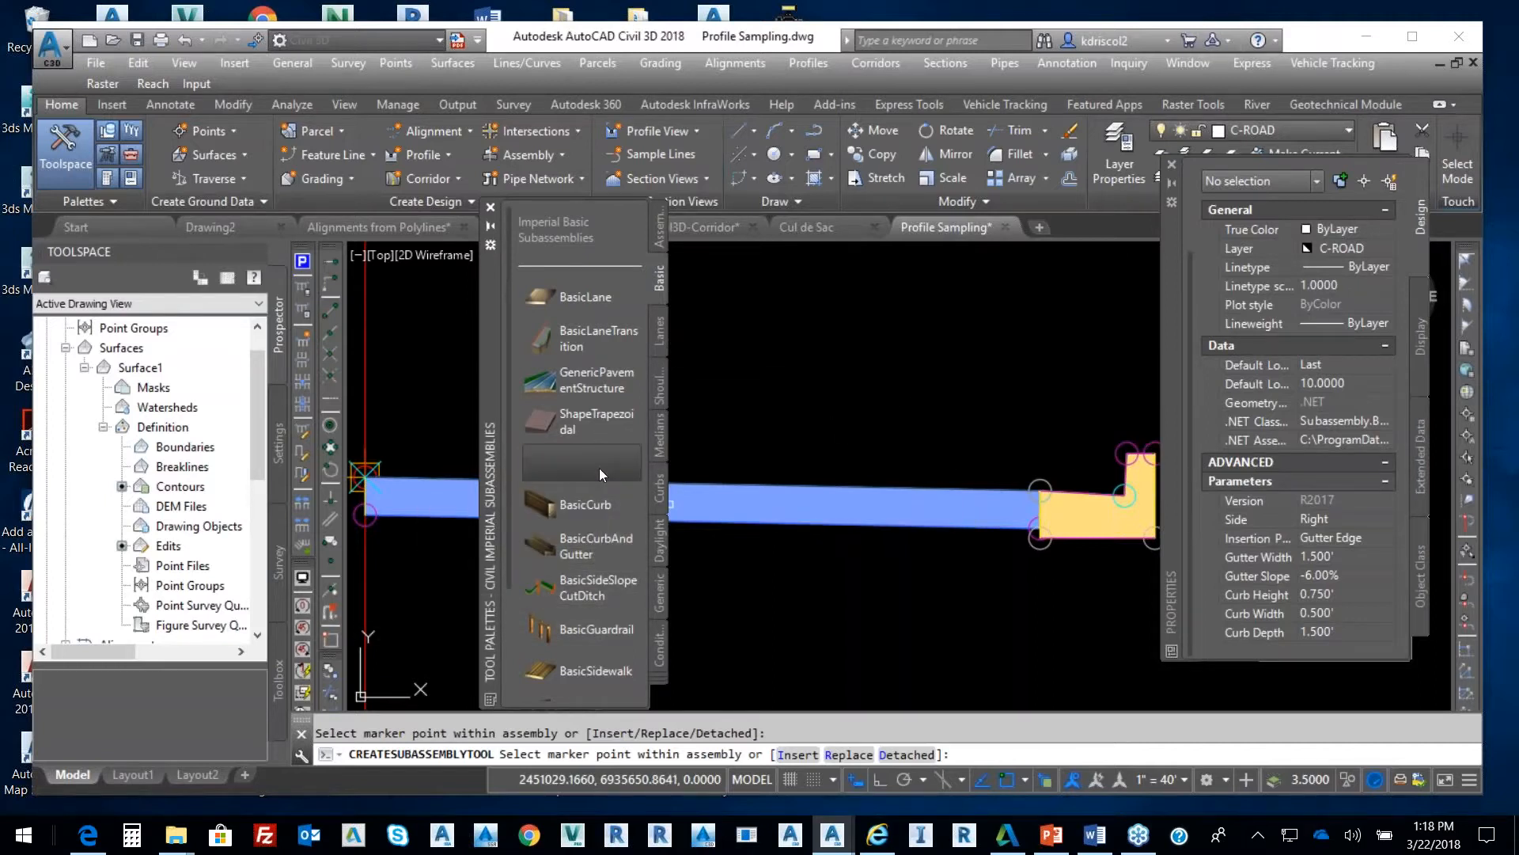
click(595, 463)
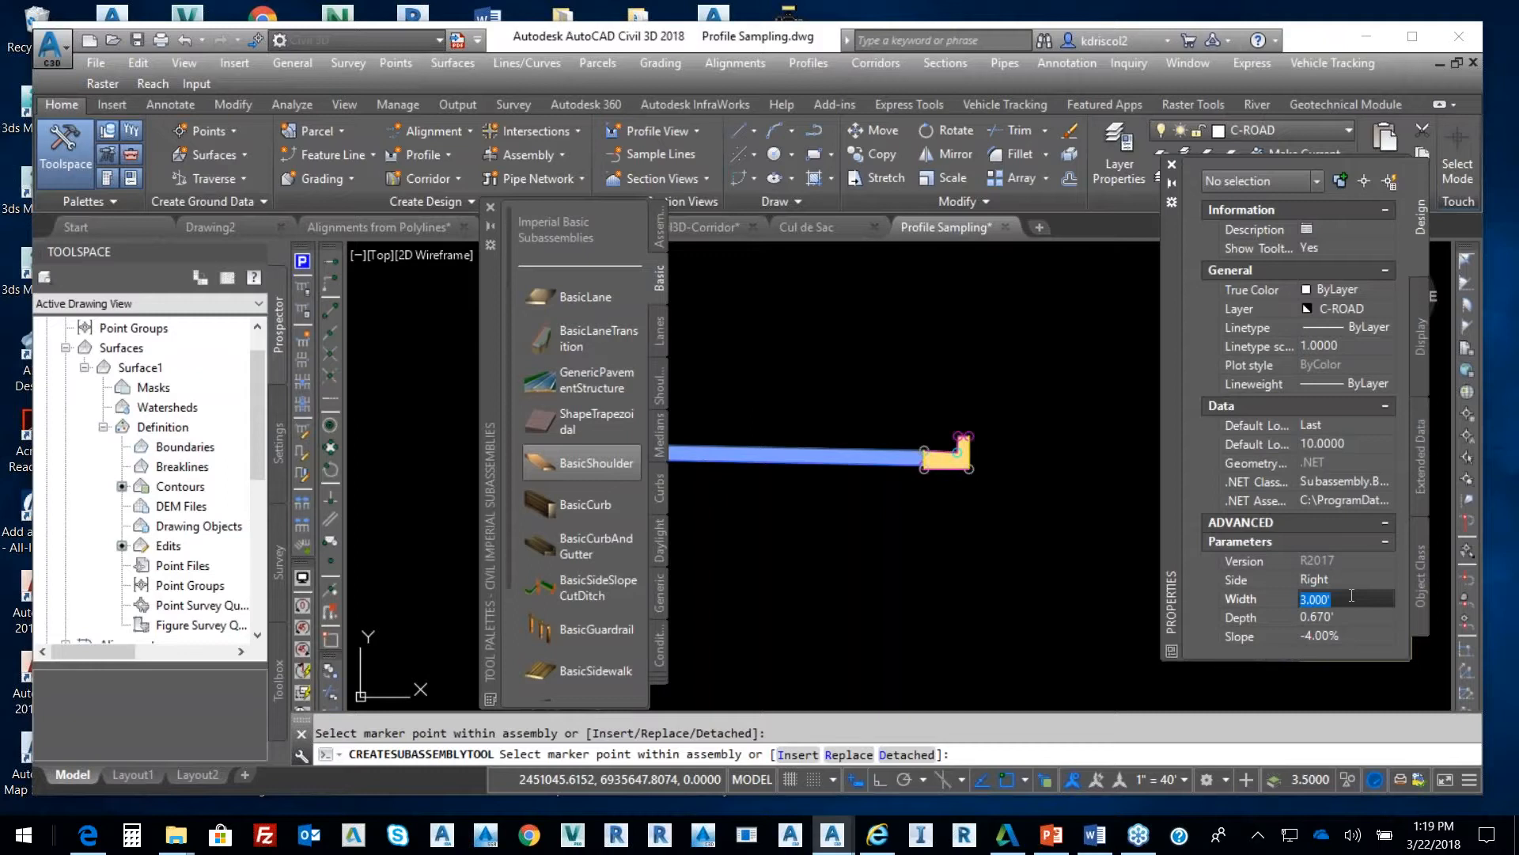
text(5)
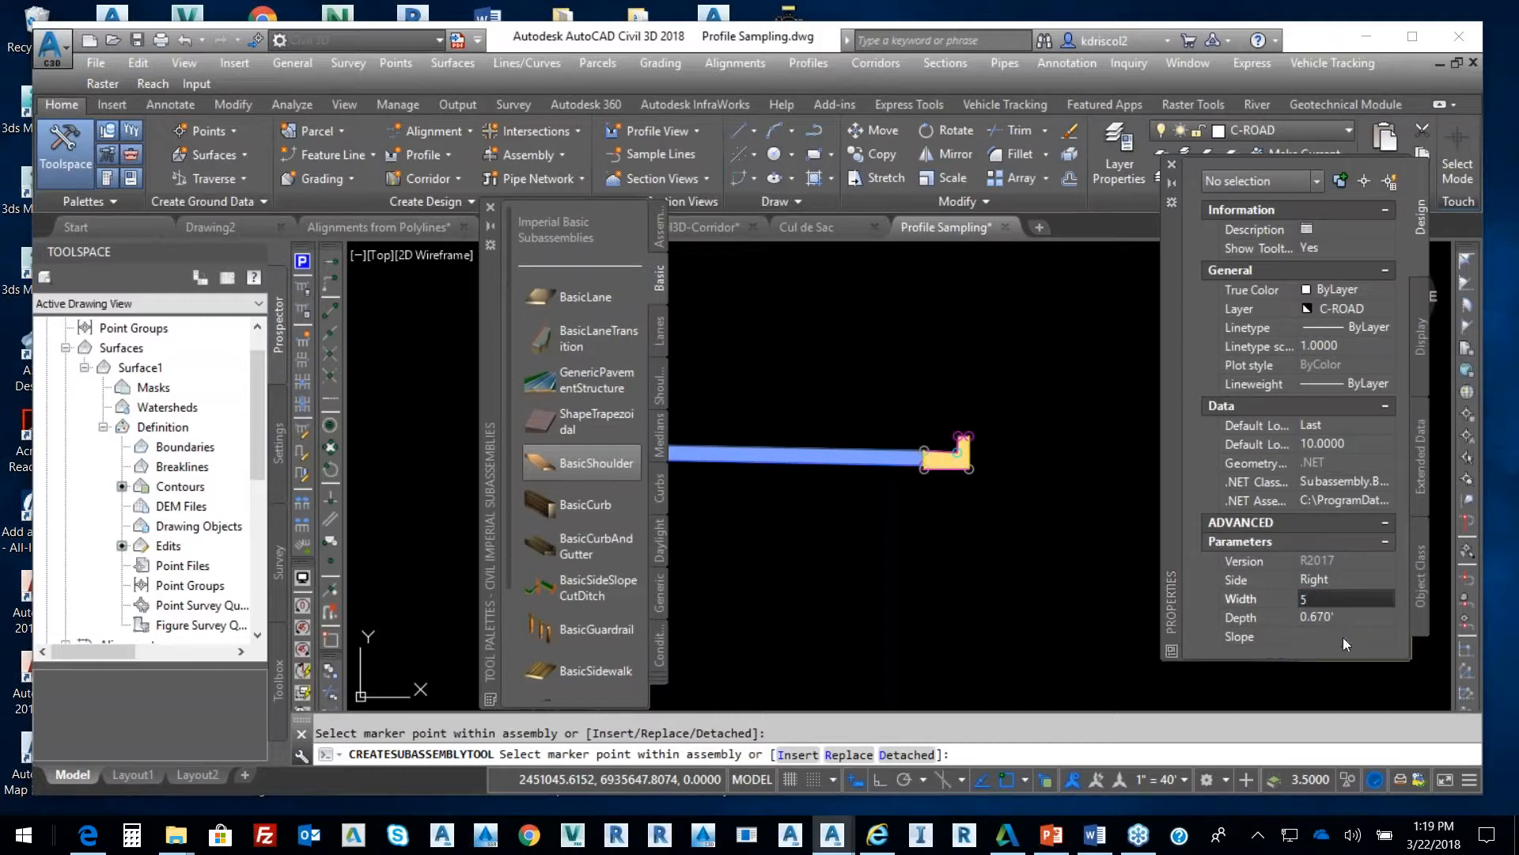
click(1337, 636)
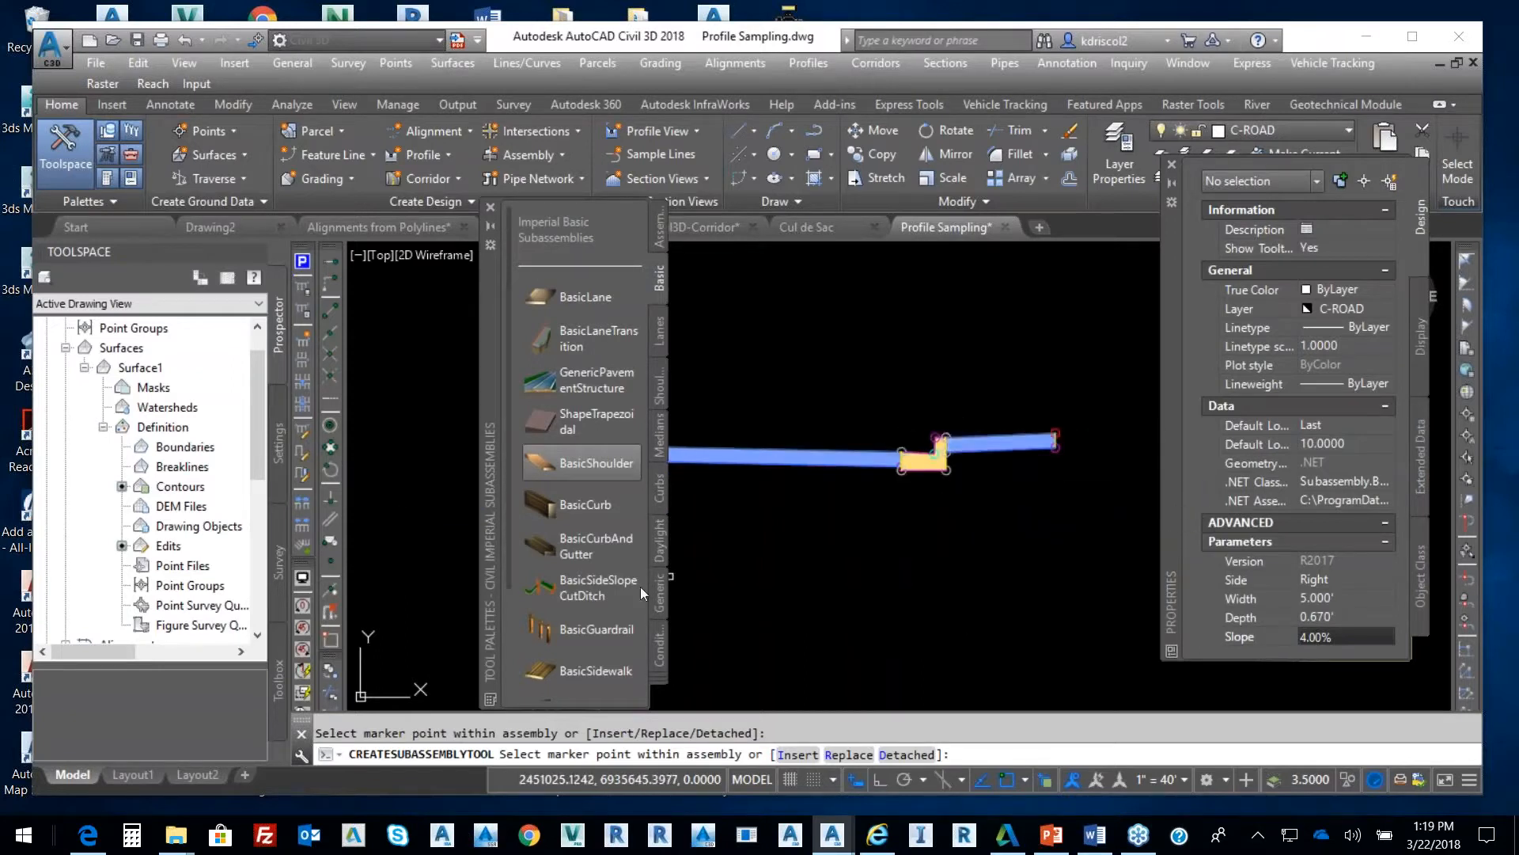
mouse_move(580, 598)
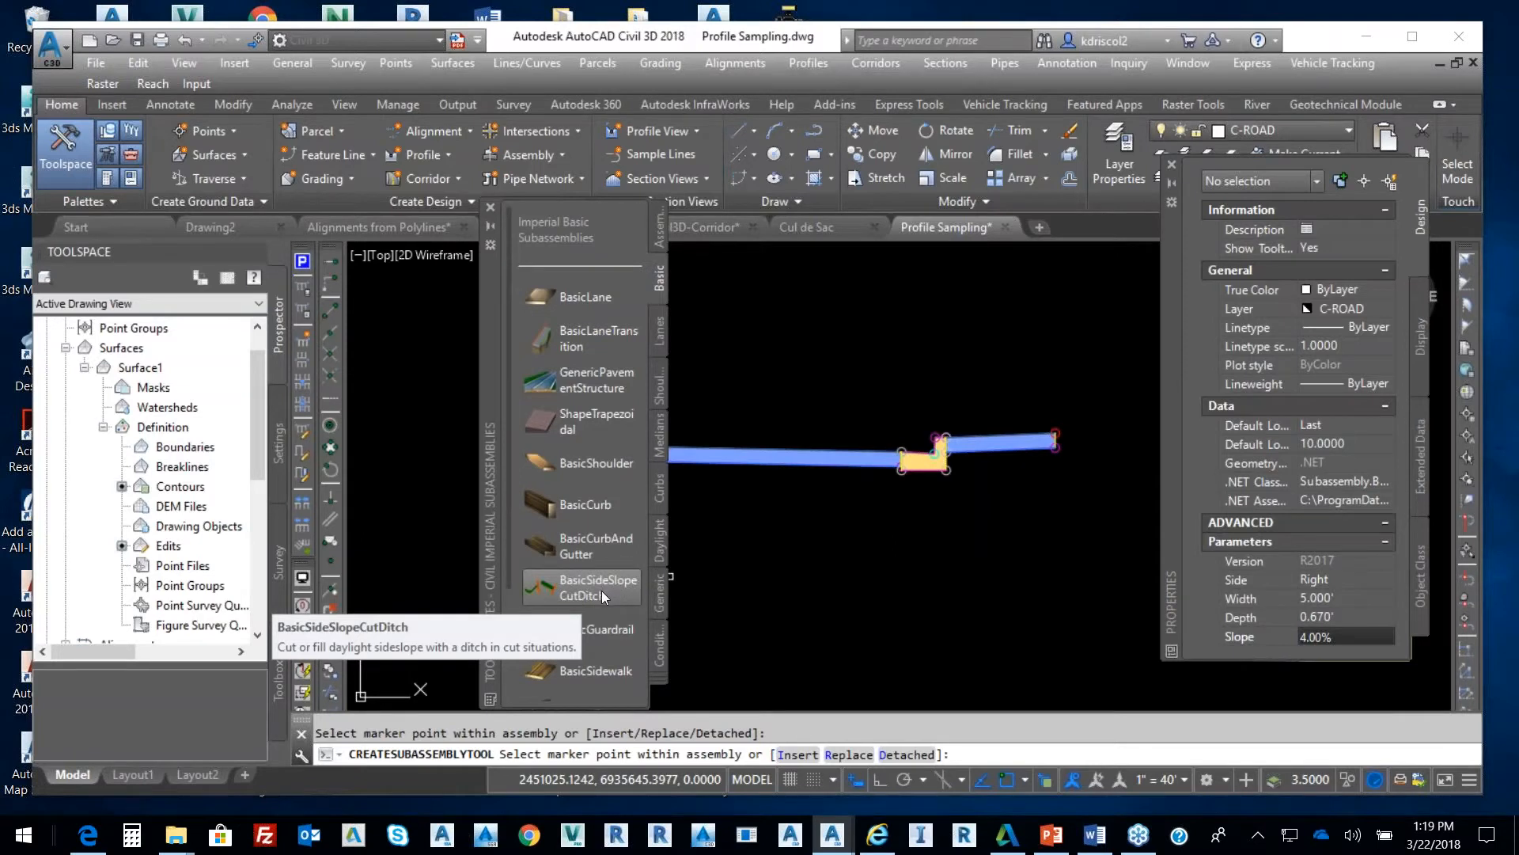
mouse_move(590, 590)
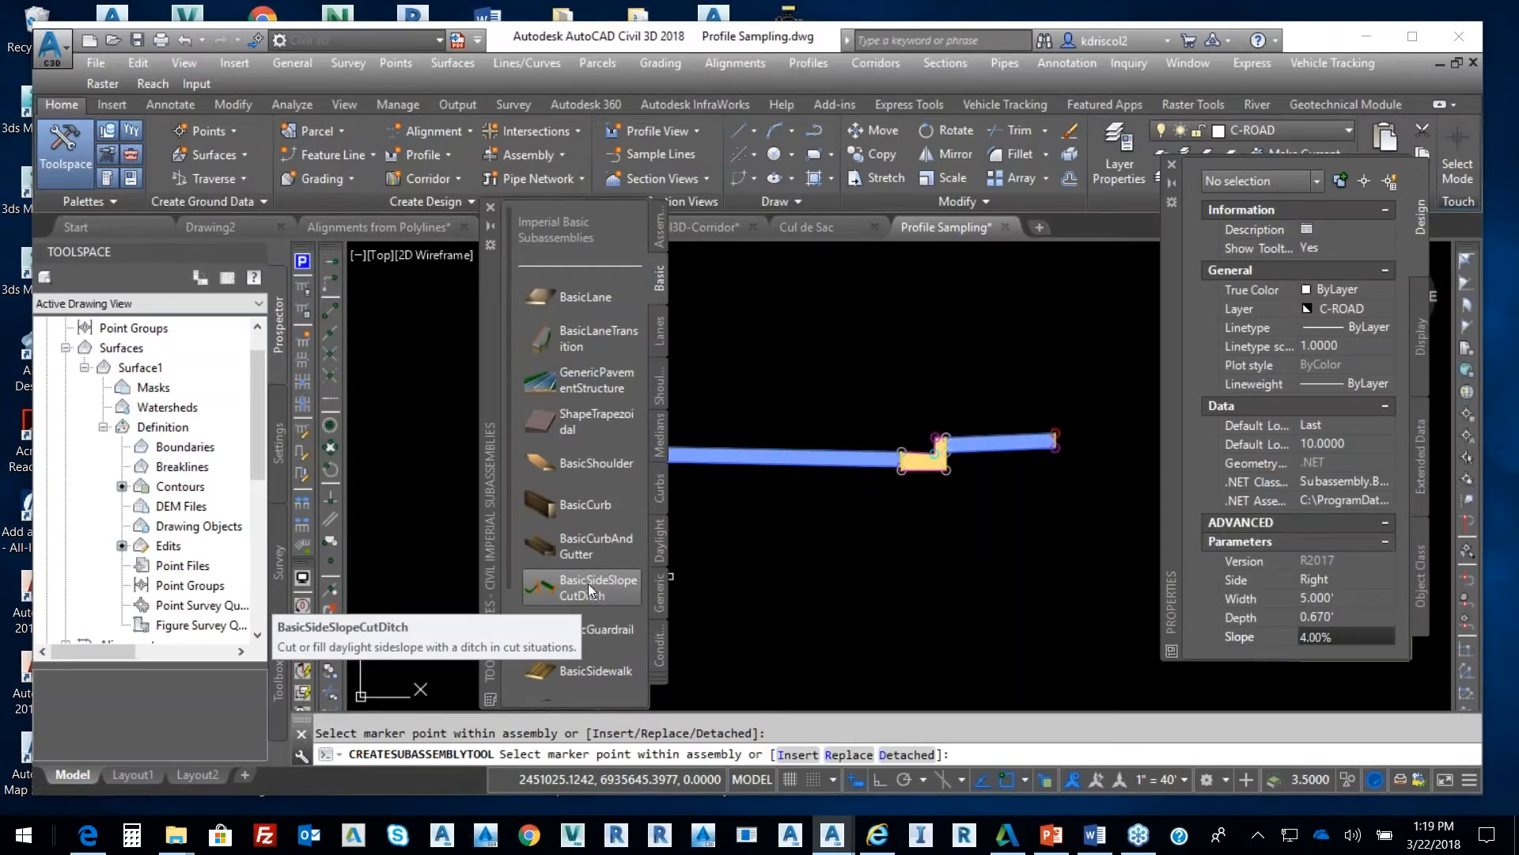
right_click(589, 588)
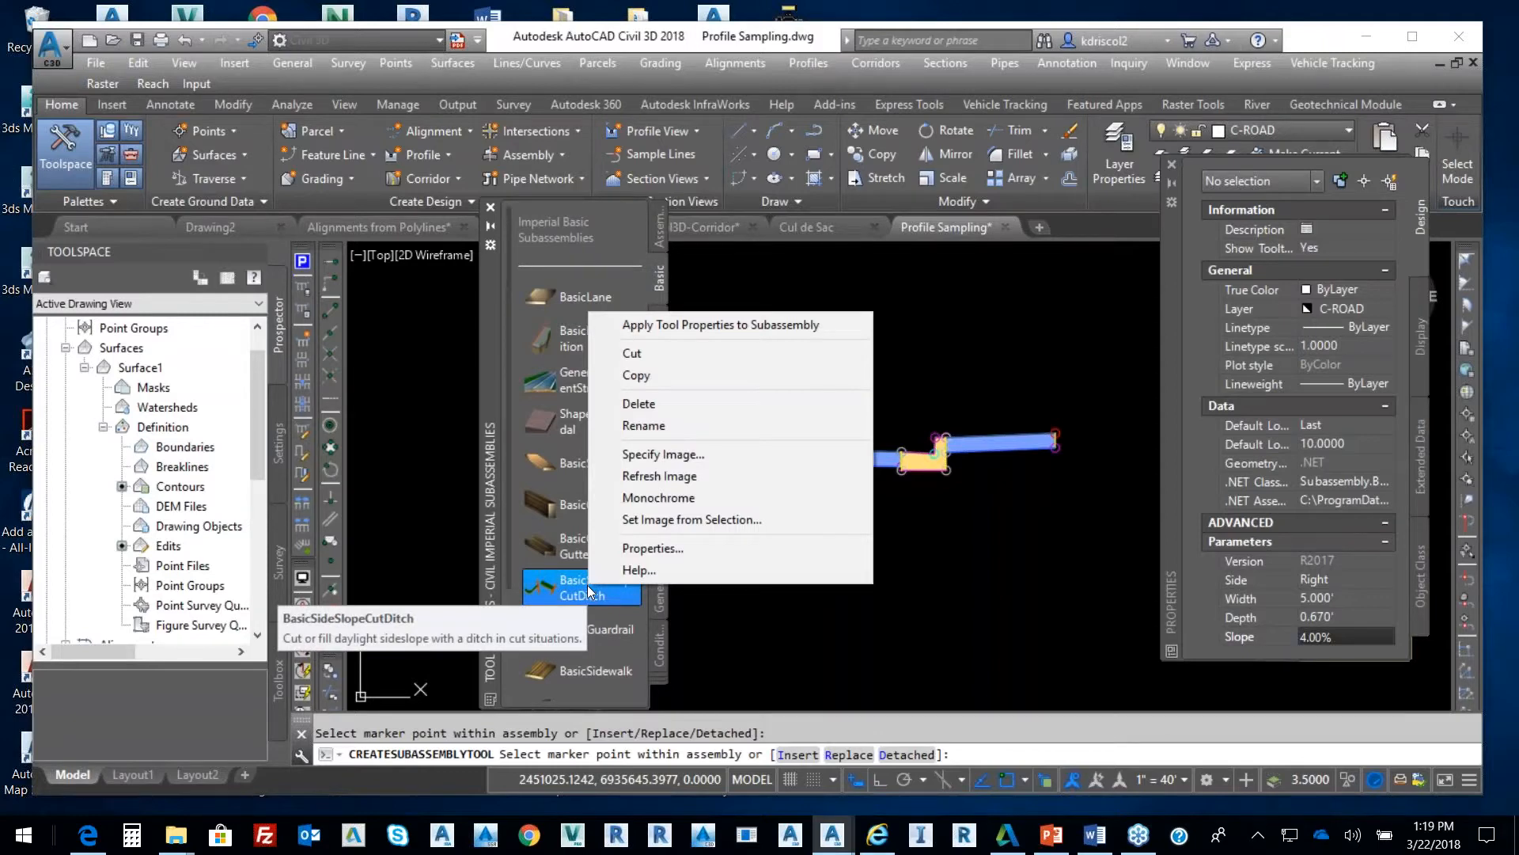
click(639, 570)
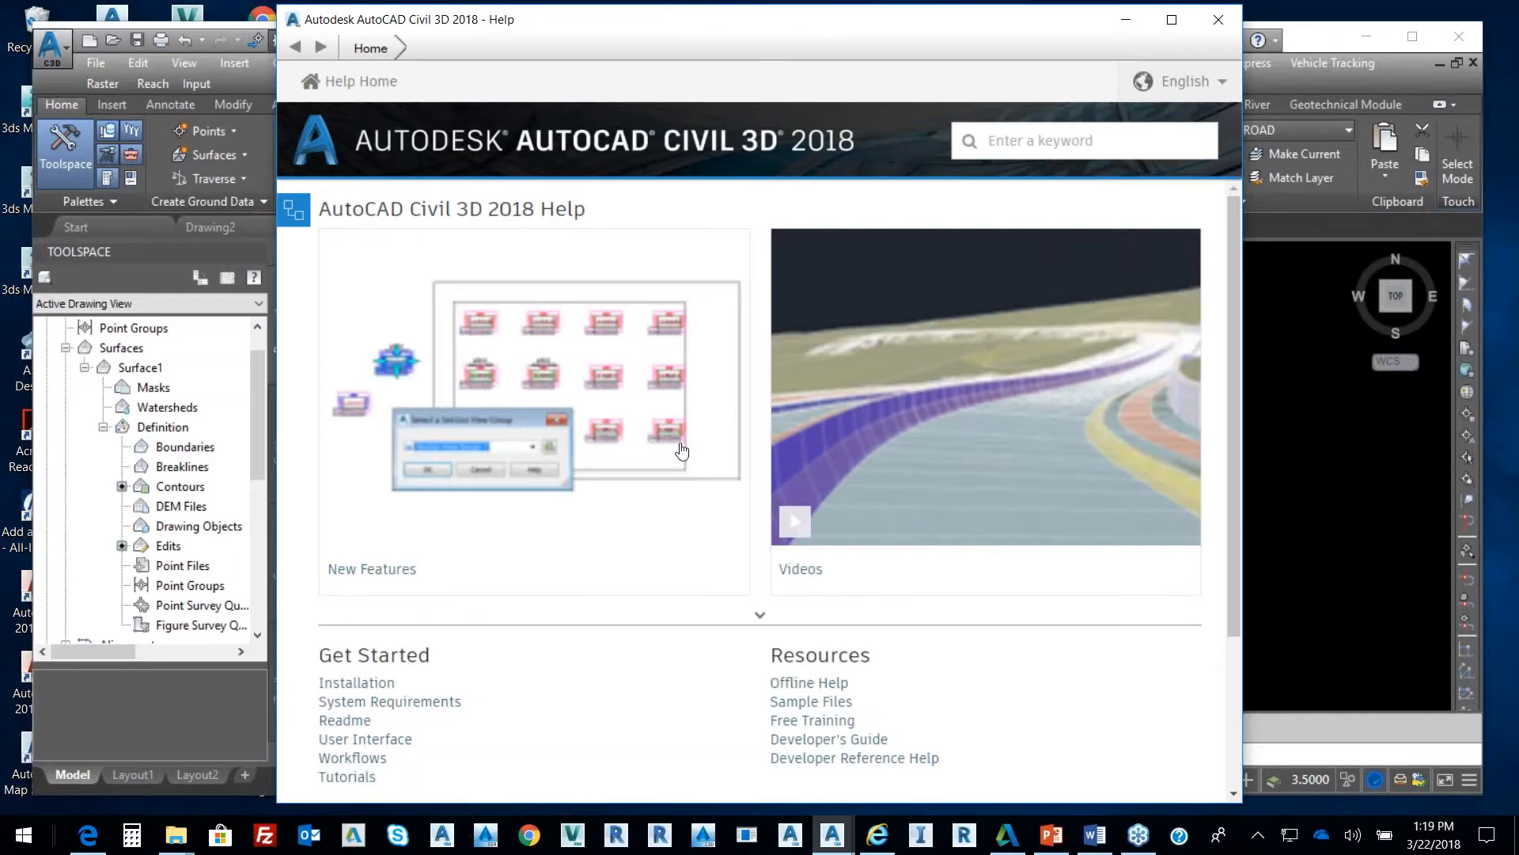
scroll(down, 3)
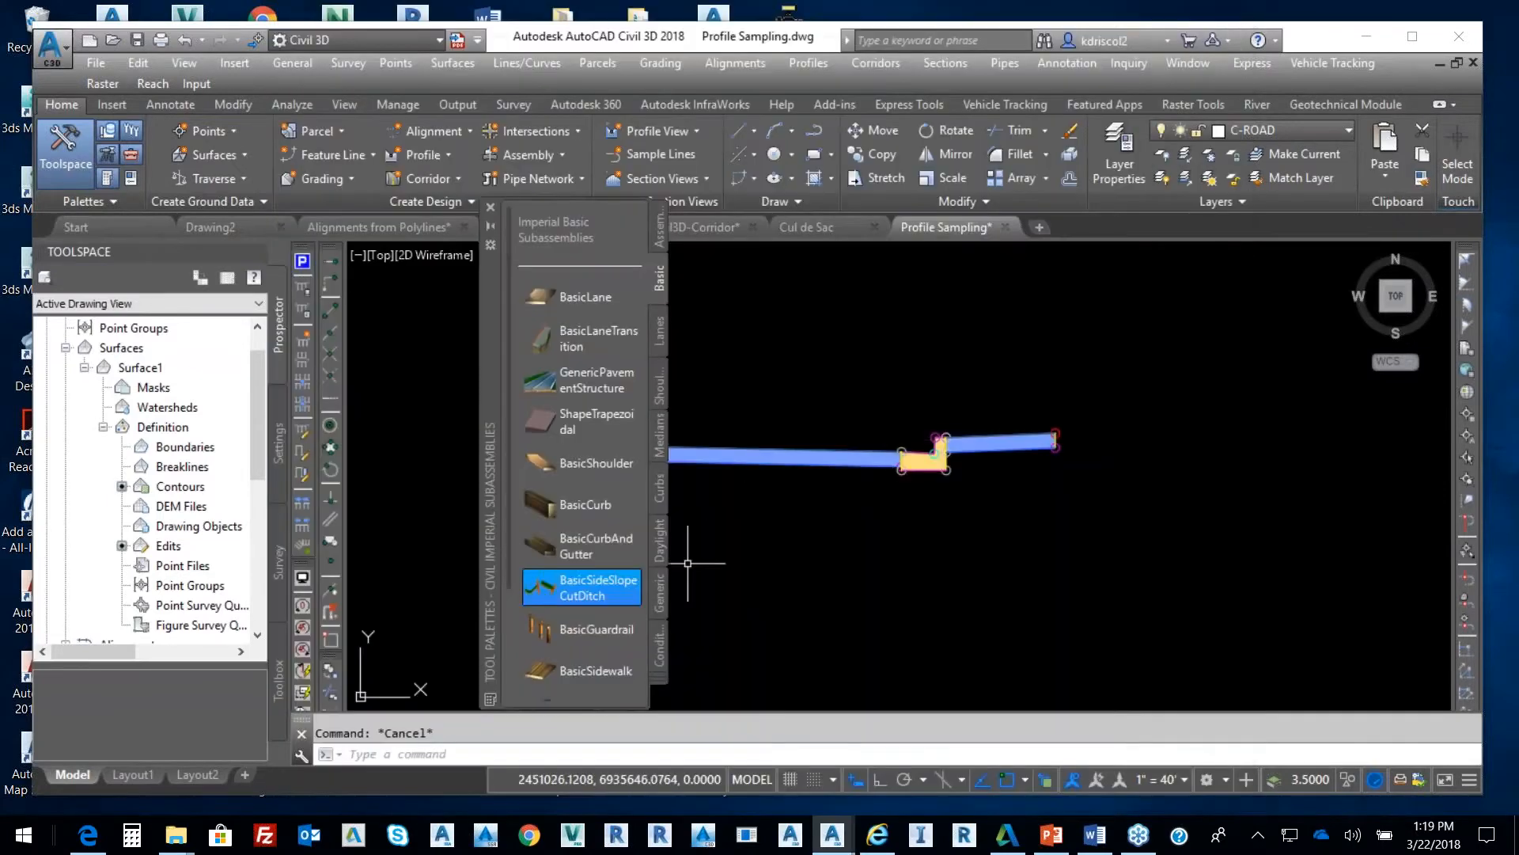
- Add BasicSideSlopeCutDitch with 2:1 cut and 4:1 fill beyond the right shoulder
right_click(581, 587)
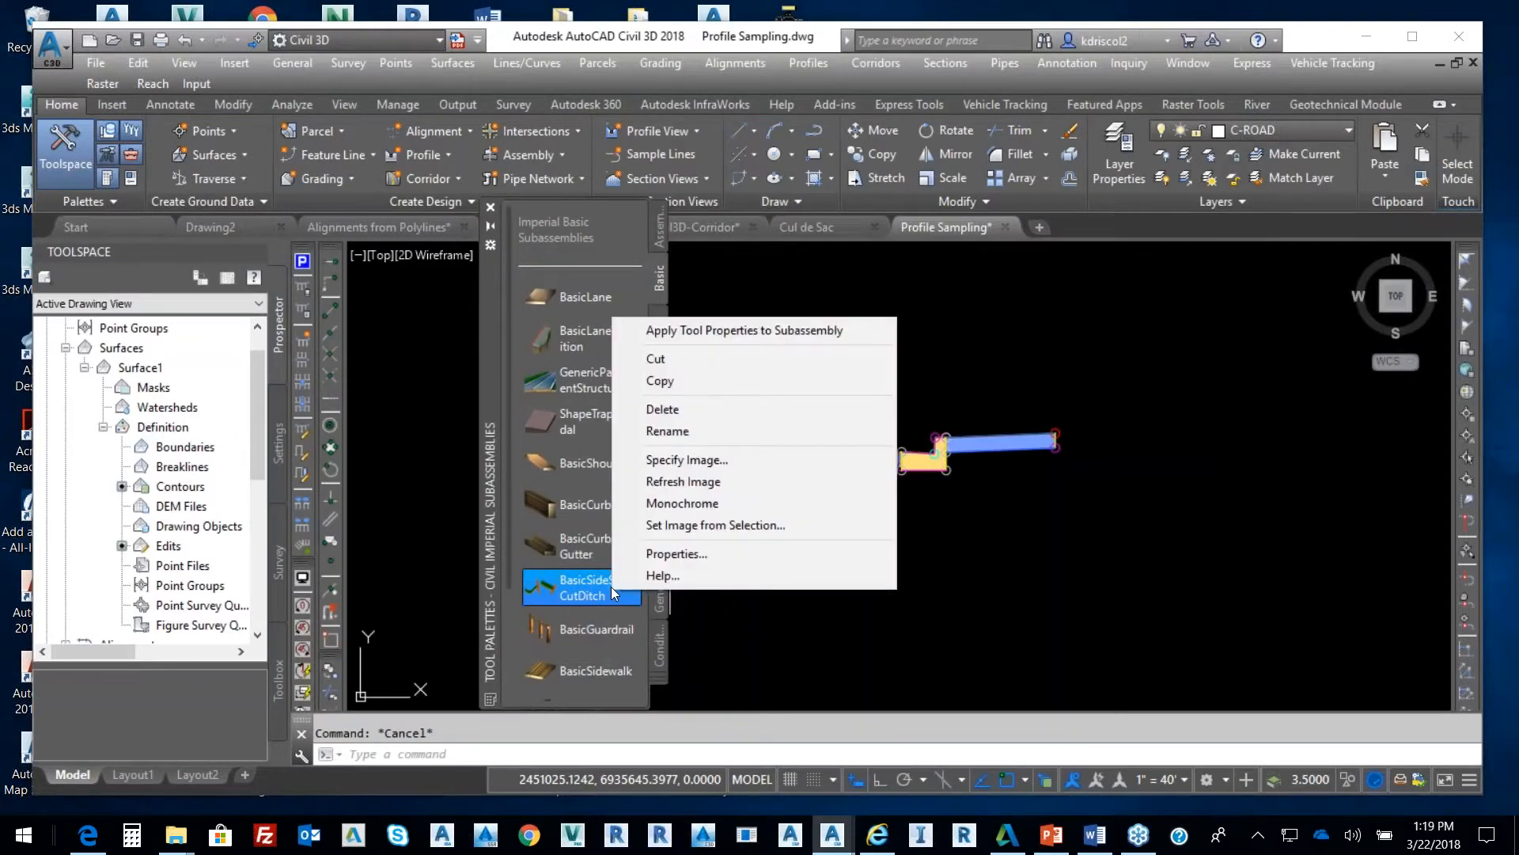
mouse_move(859, 640)
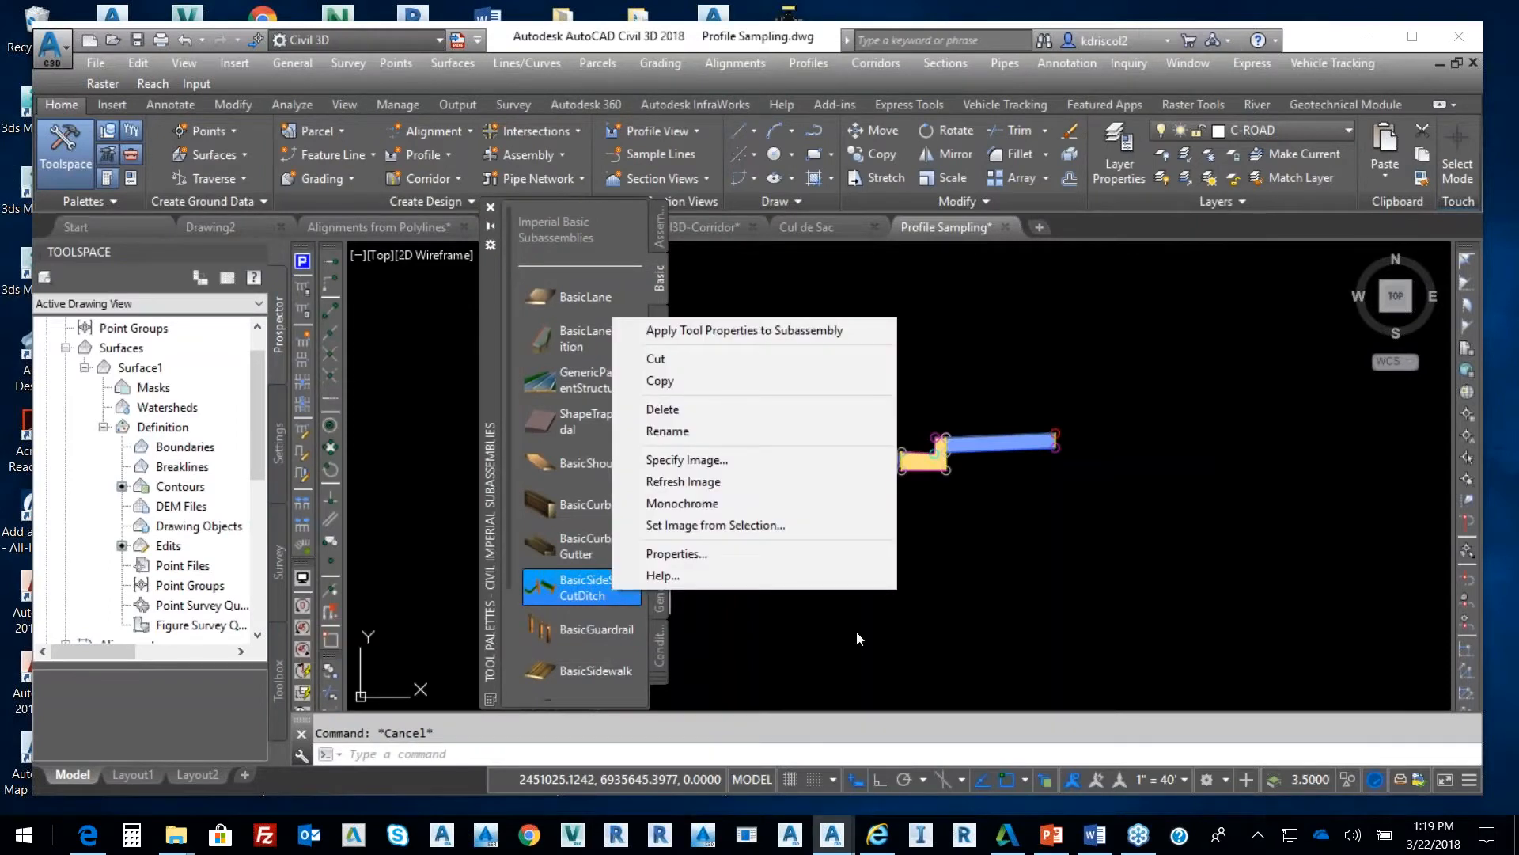
click(981, 511)
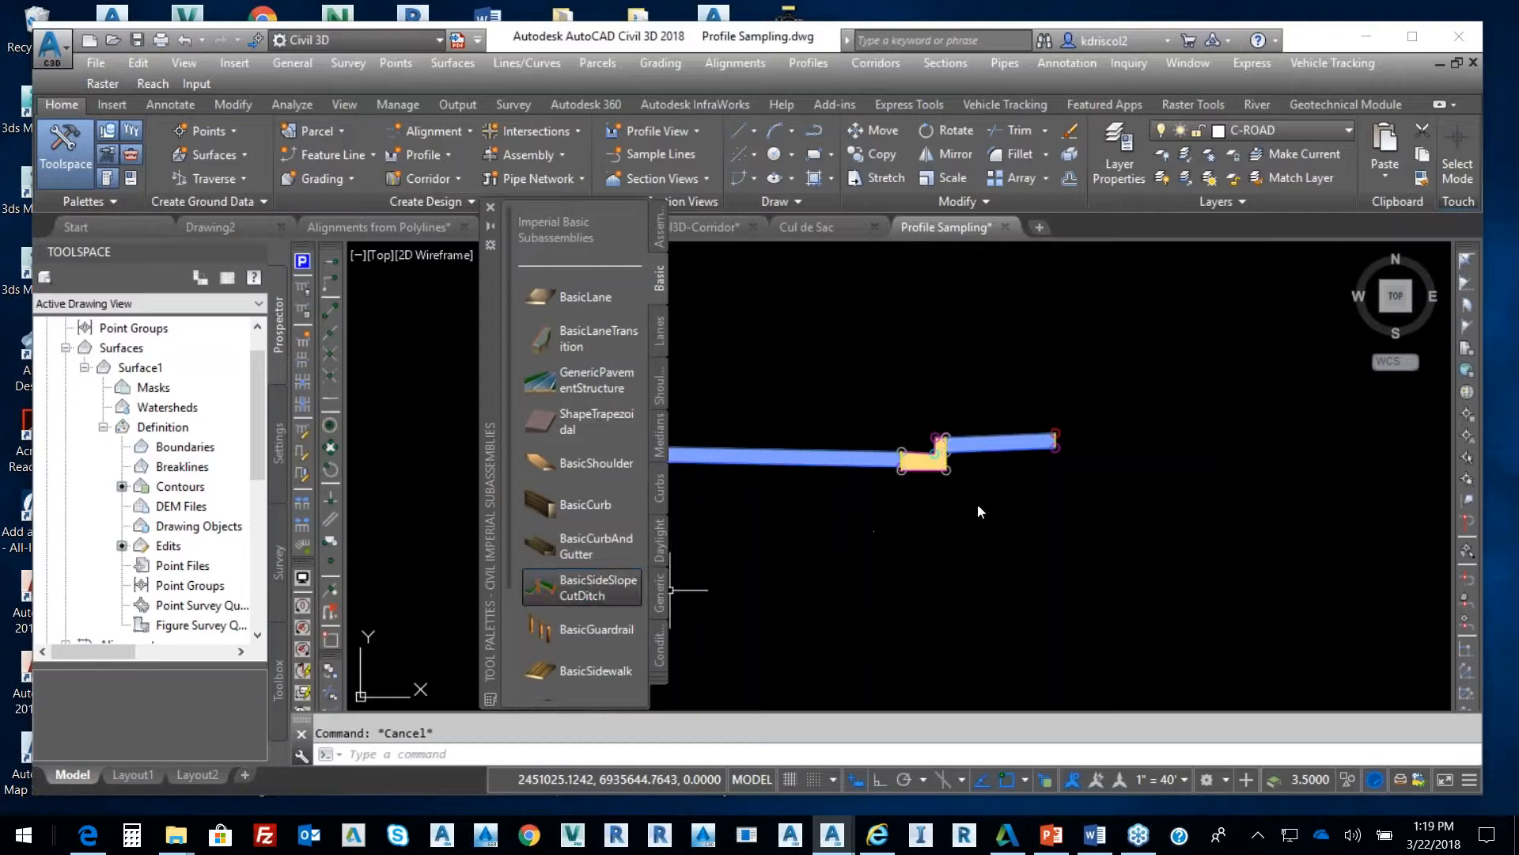
click(581, 588)
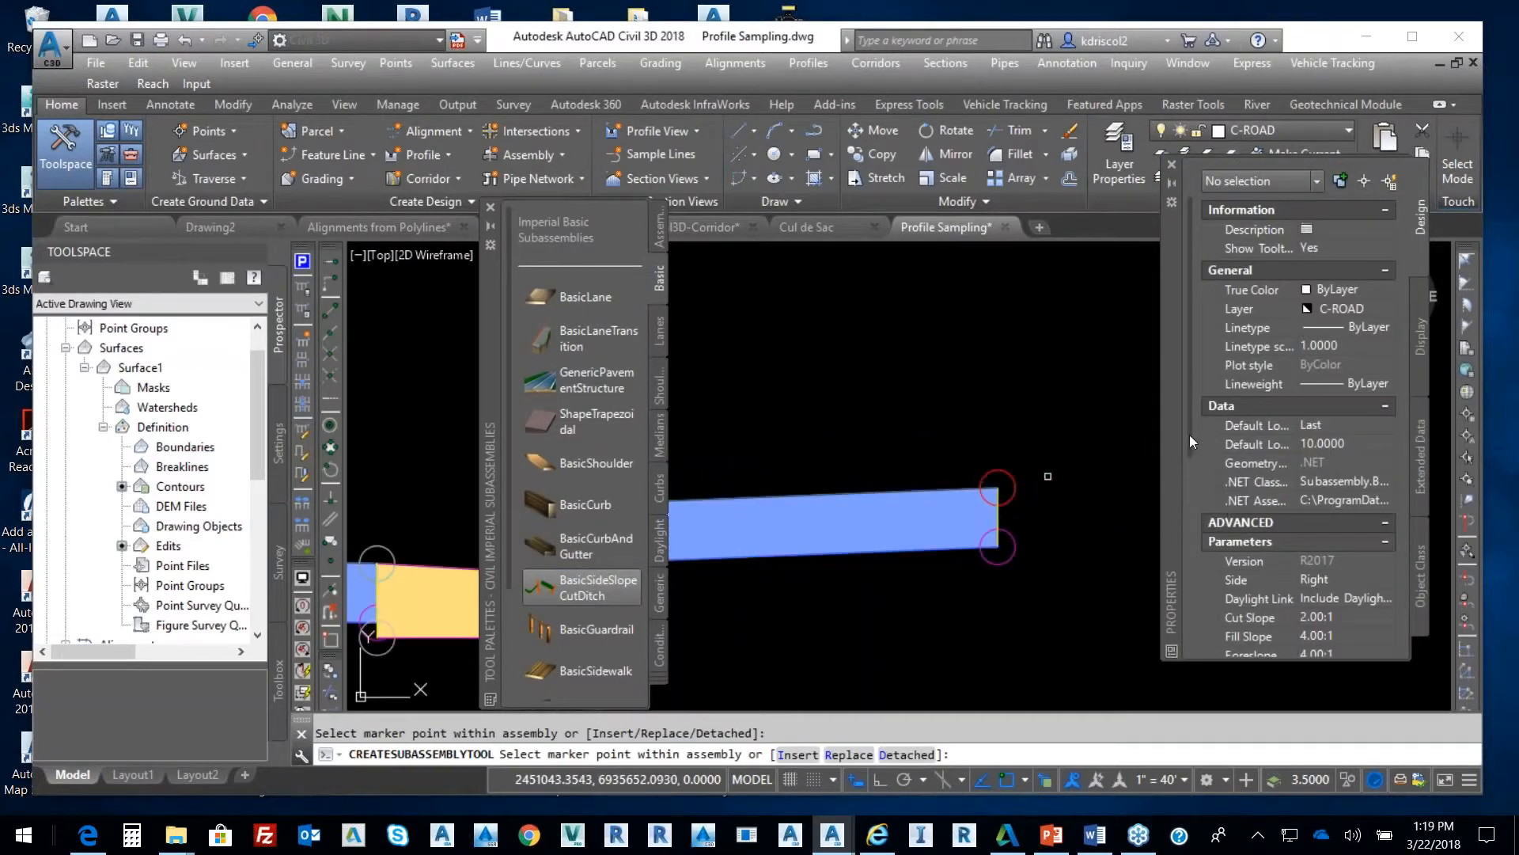
scroll(down, 3)
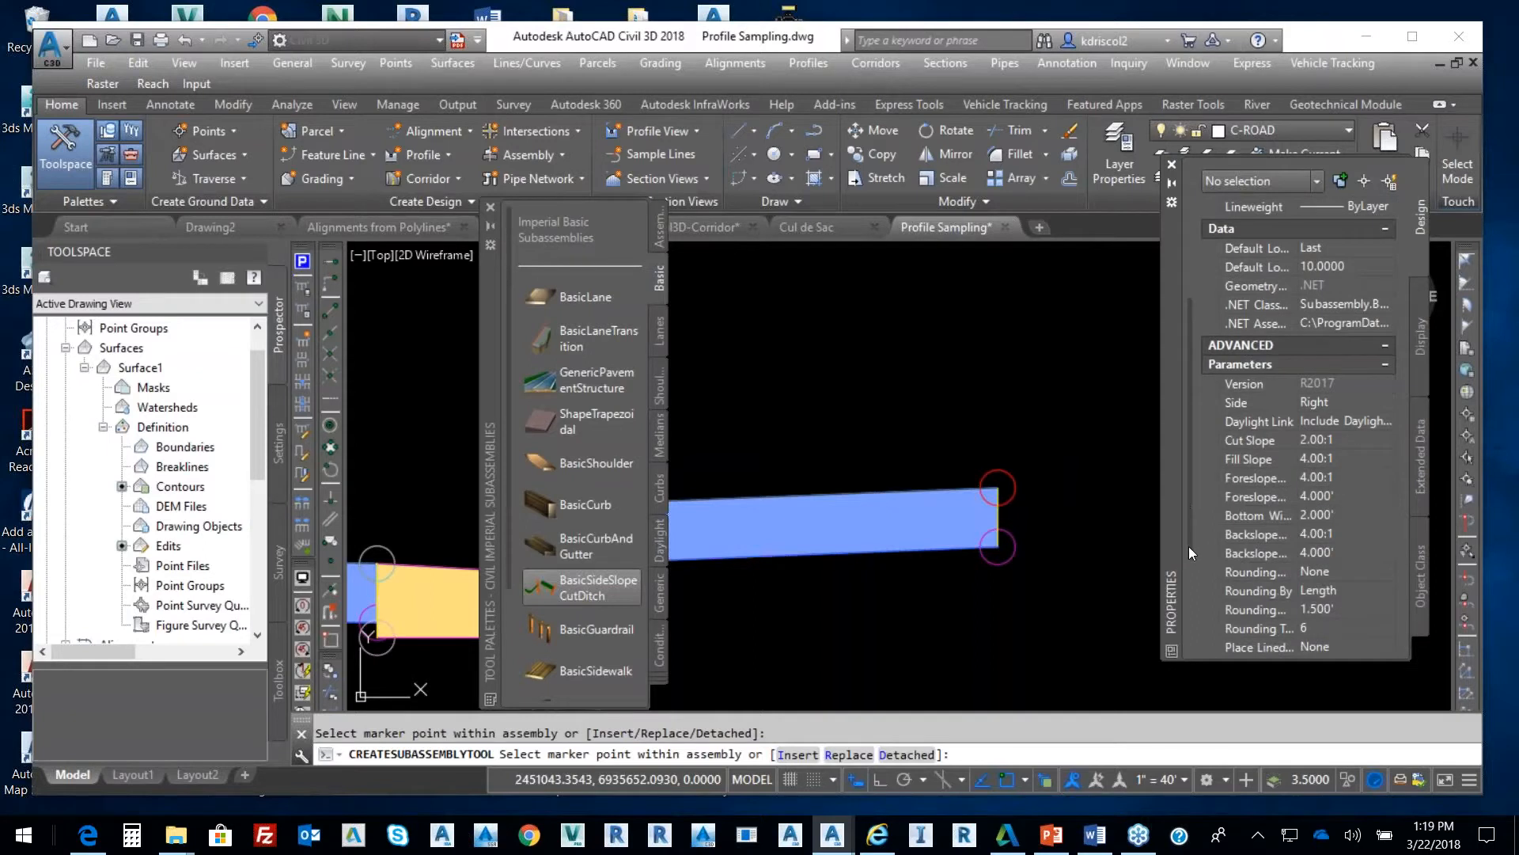
scroll(down, 3)
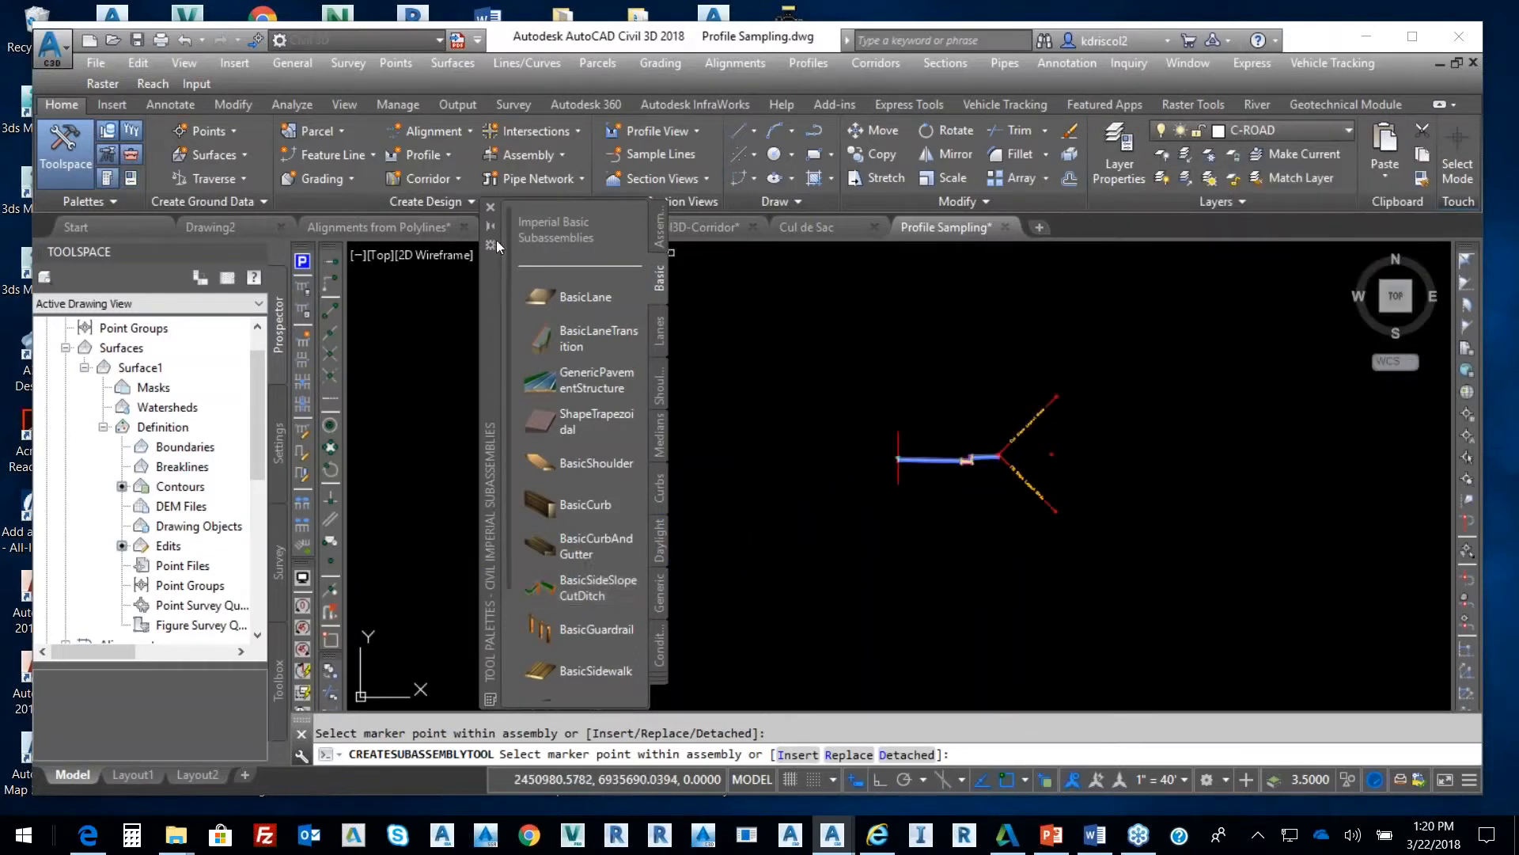
click(490, 228)
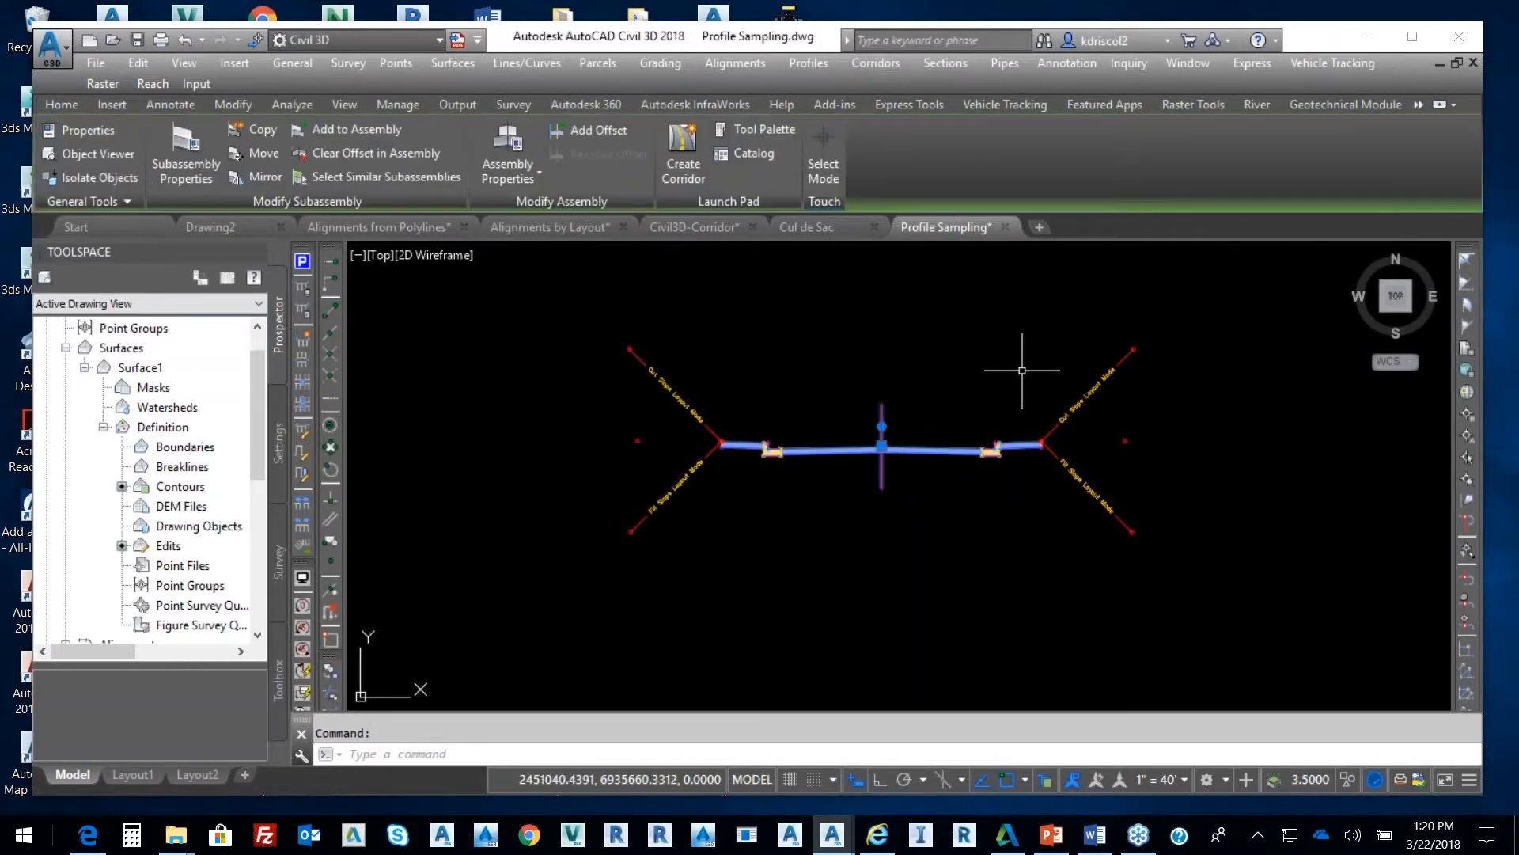
- Review Assembly - (1) in Assembly Properties and close it without renaming
right_click(1022, 370)
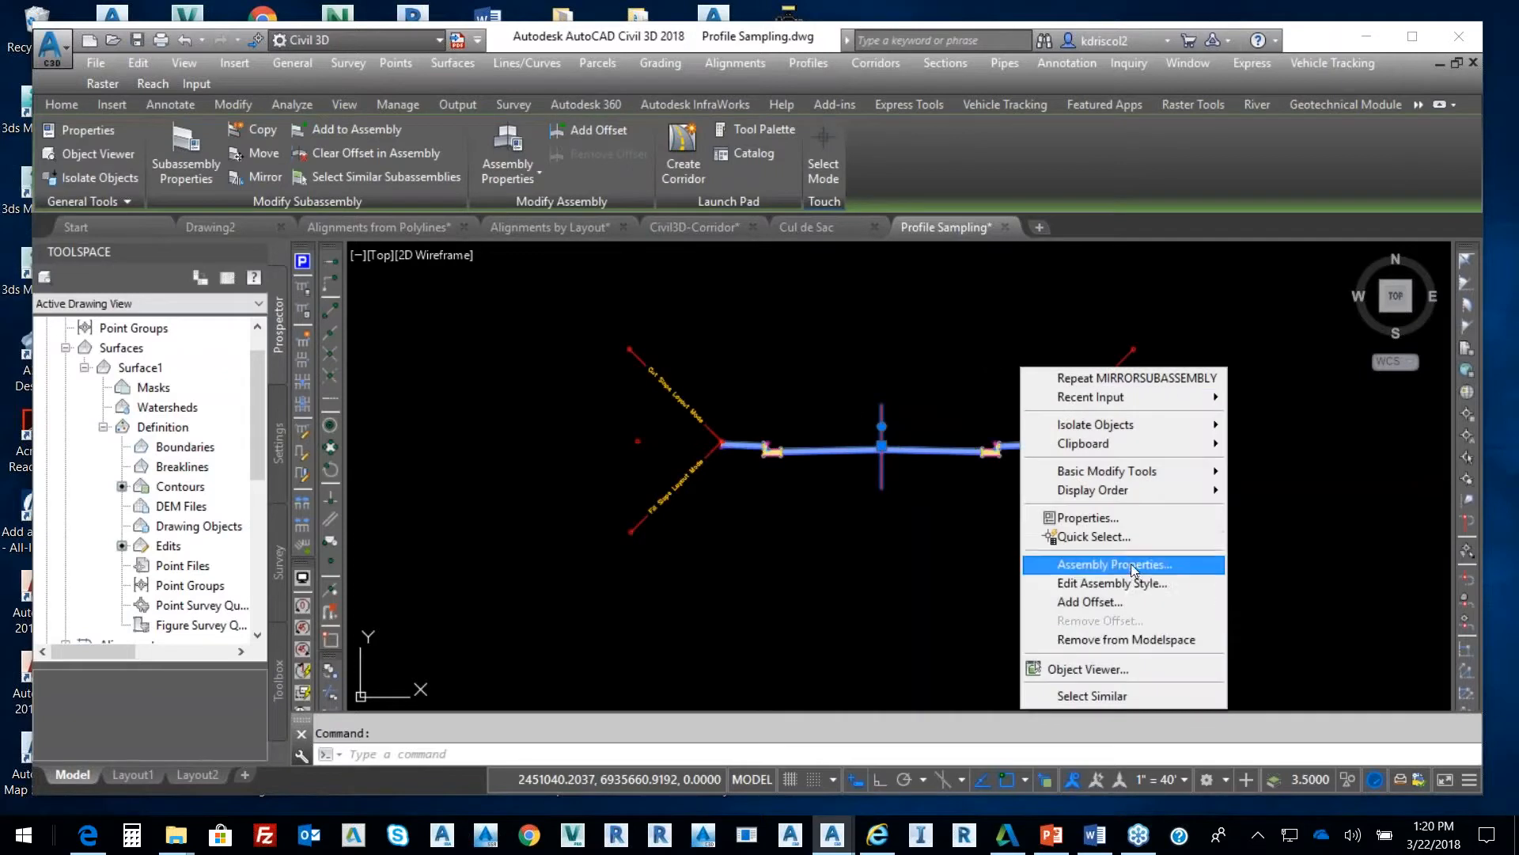
click(1114, 565)
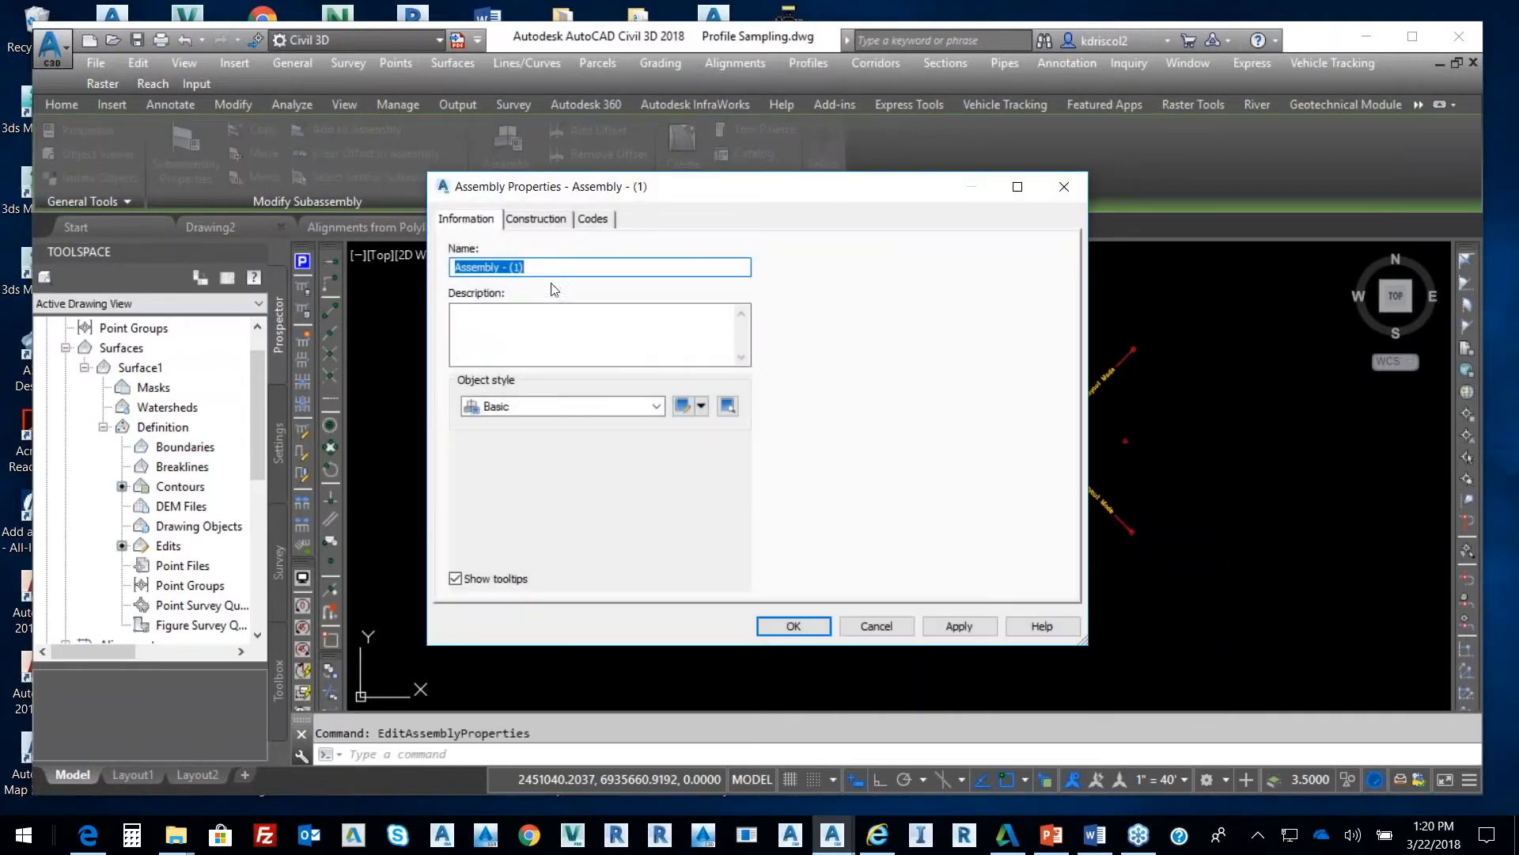
click(513, 267)
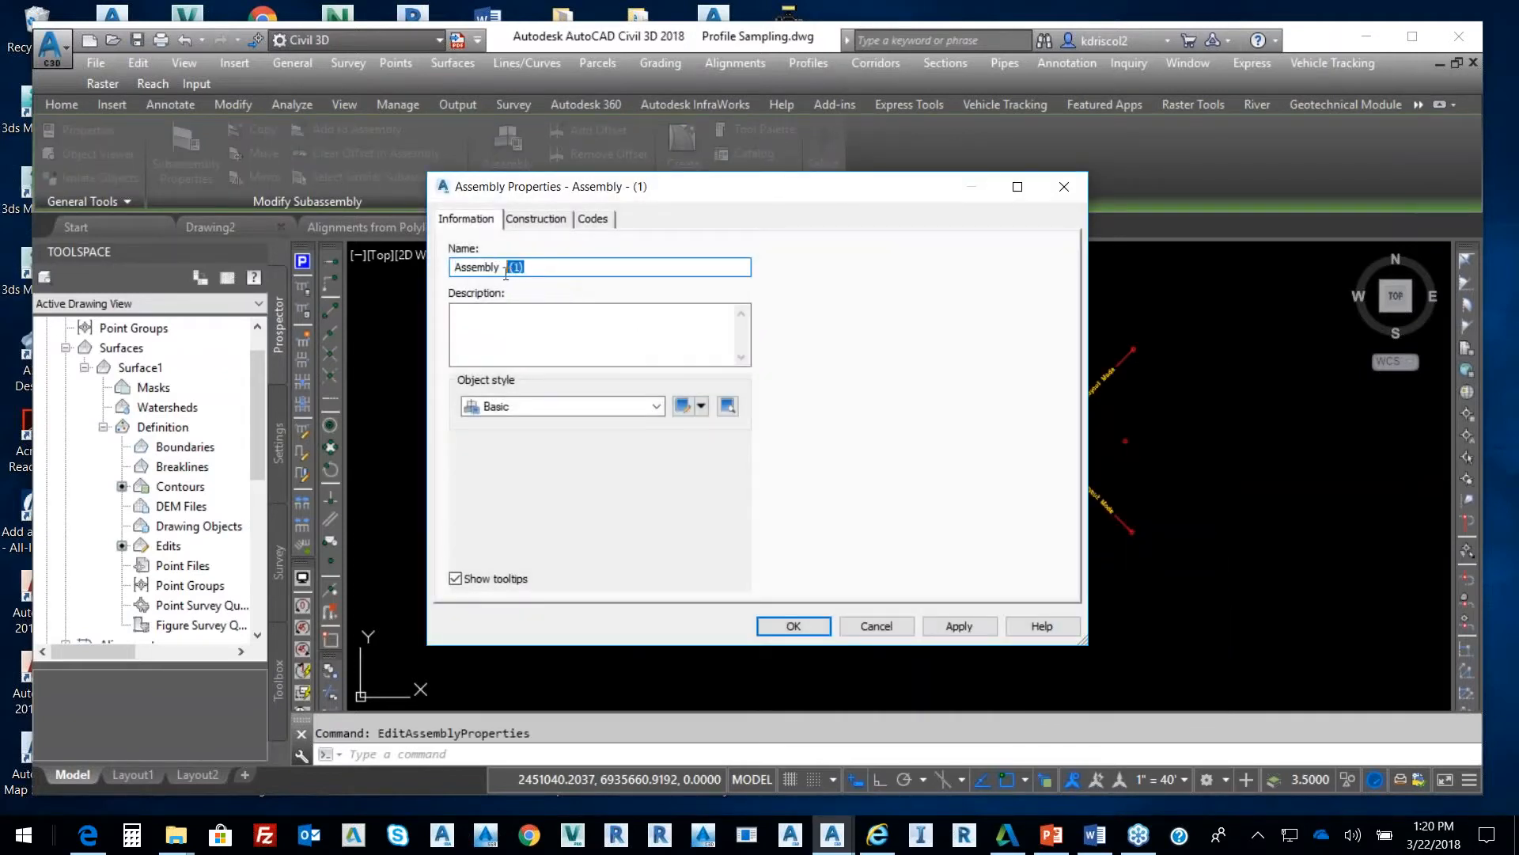
click(548, 267)
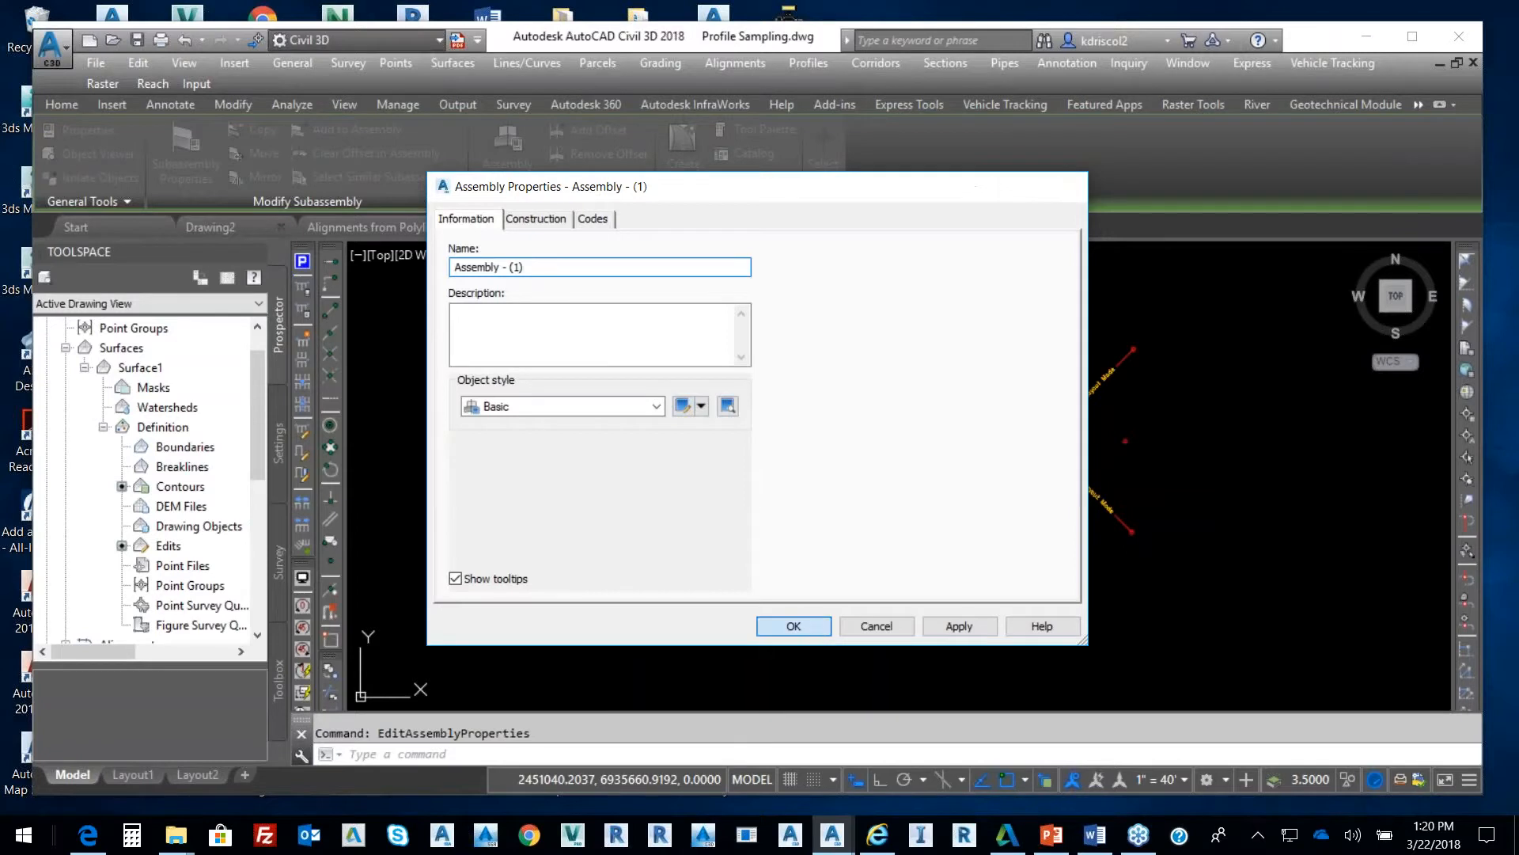
click(793, 625)
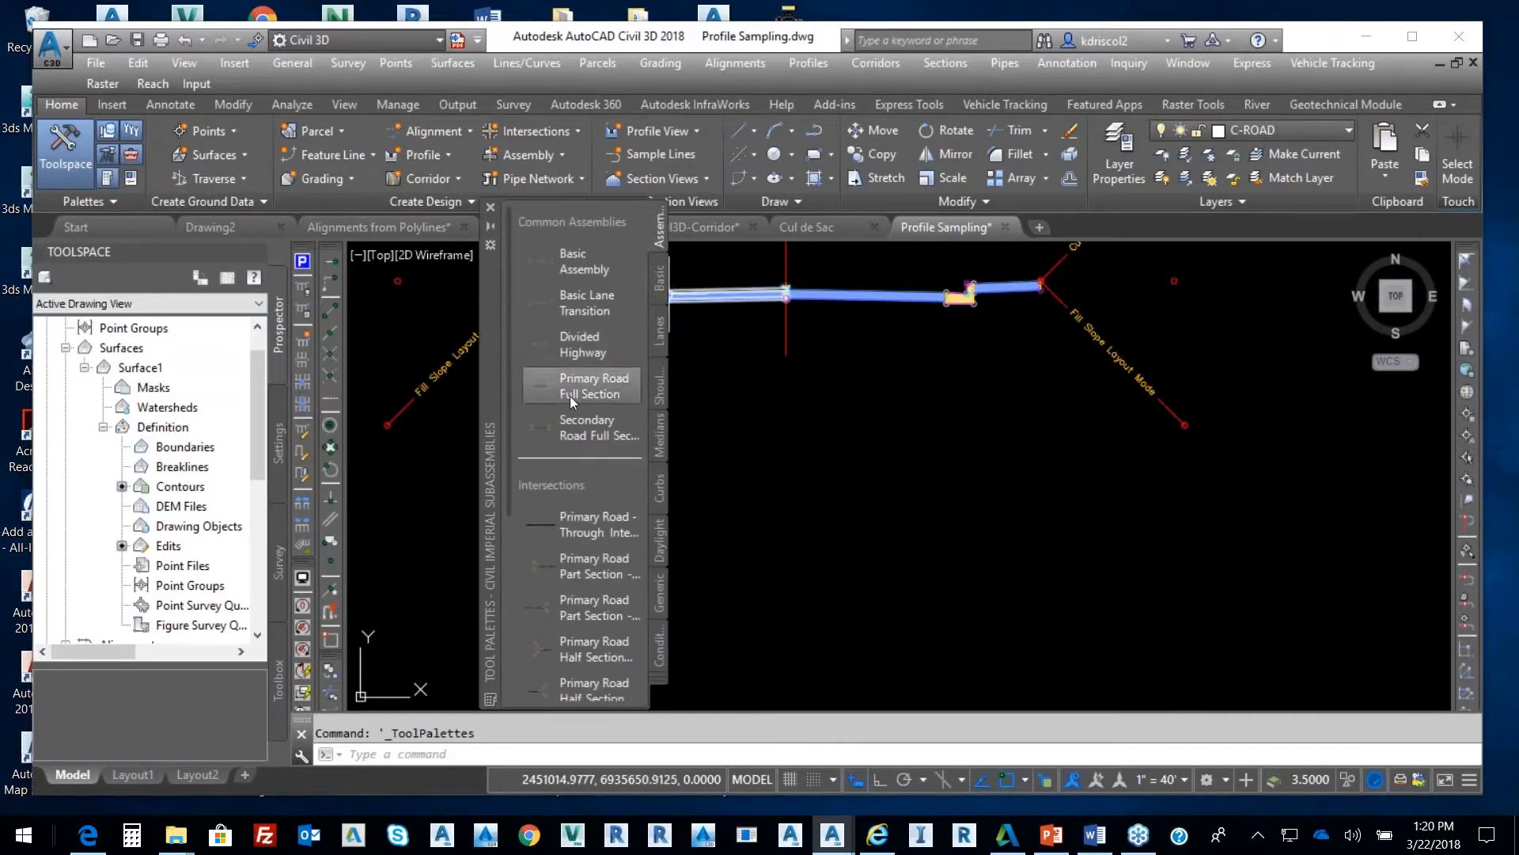
mouse_move(595, 299)
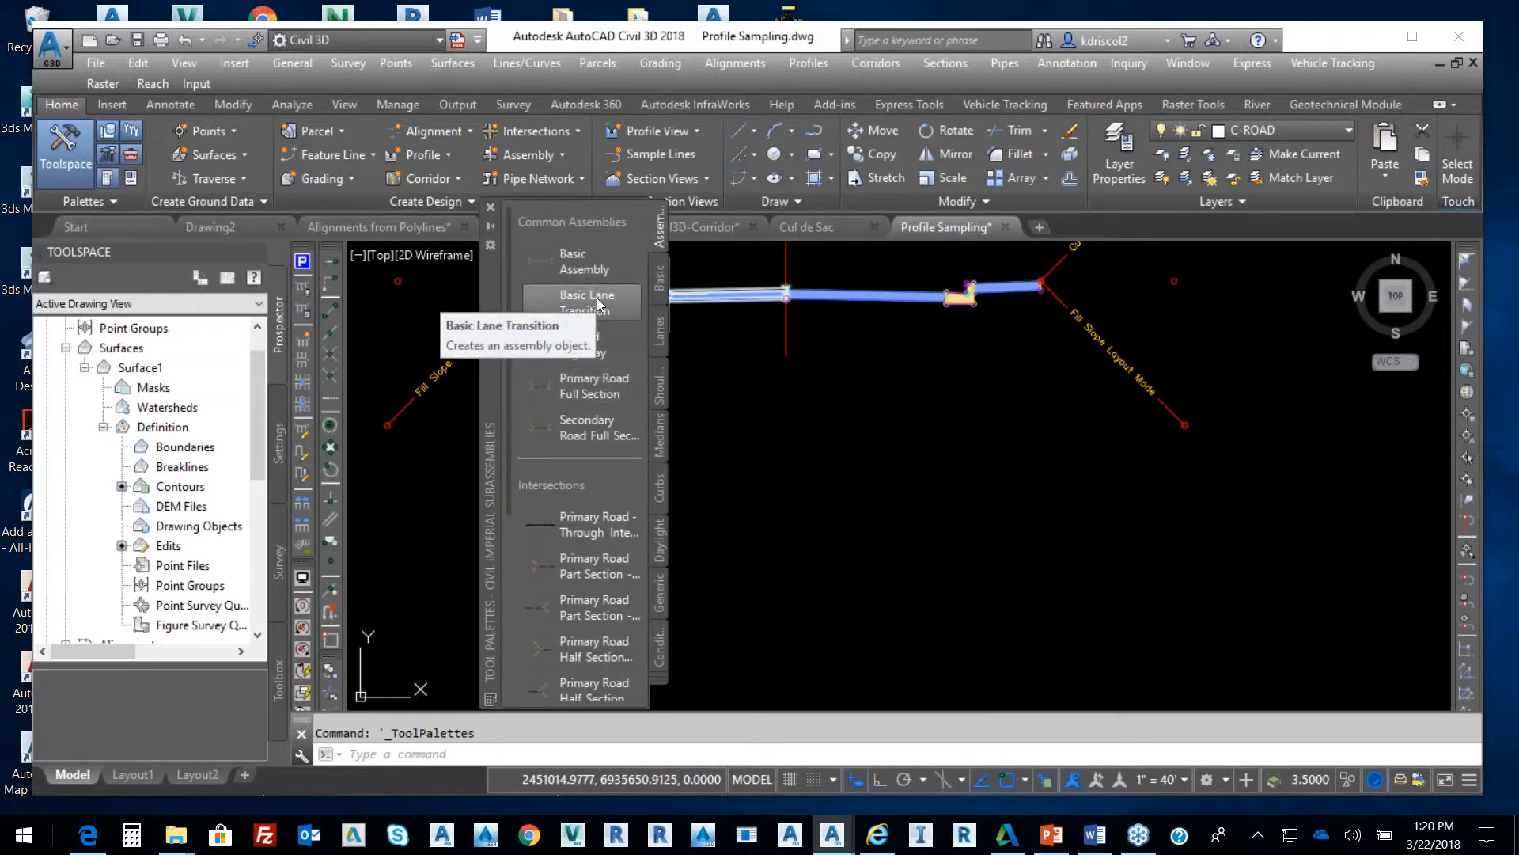
- Place the Basic Lane Transition assembly below the first and dismiss the Event Viewer
click(585, 302)
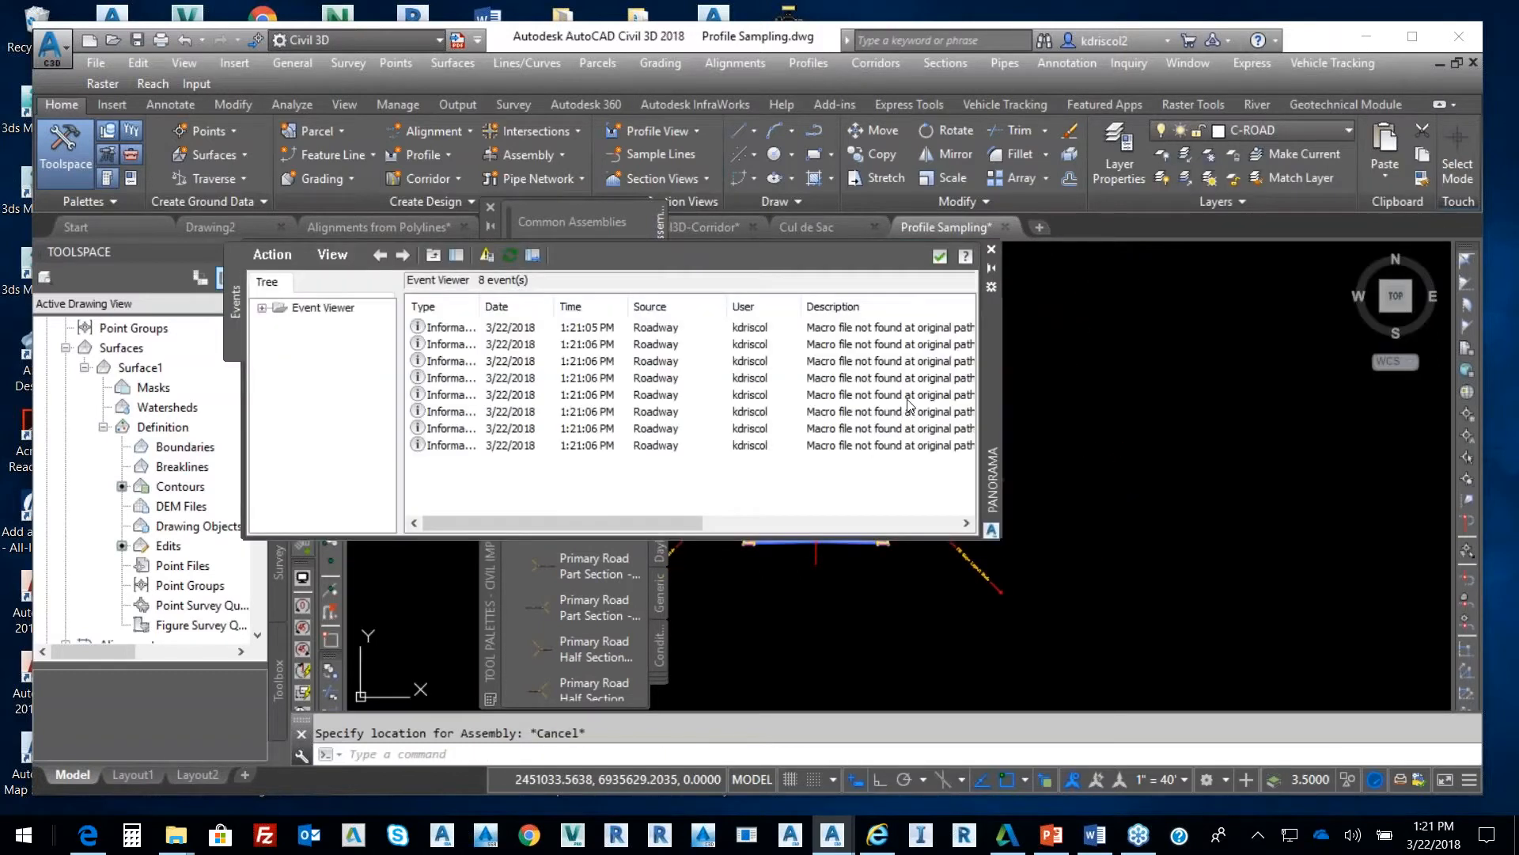
click(991, 249)
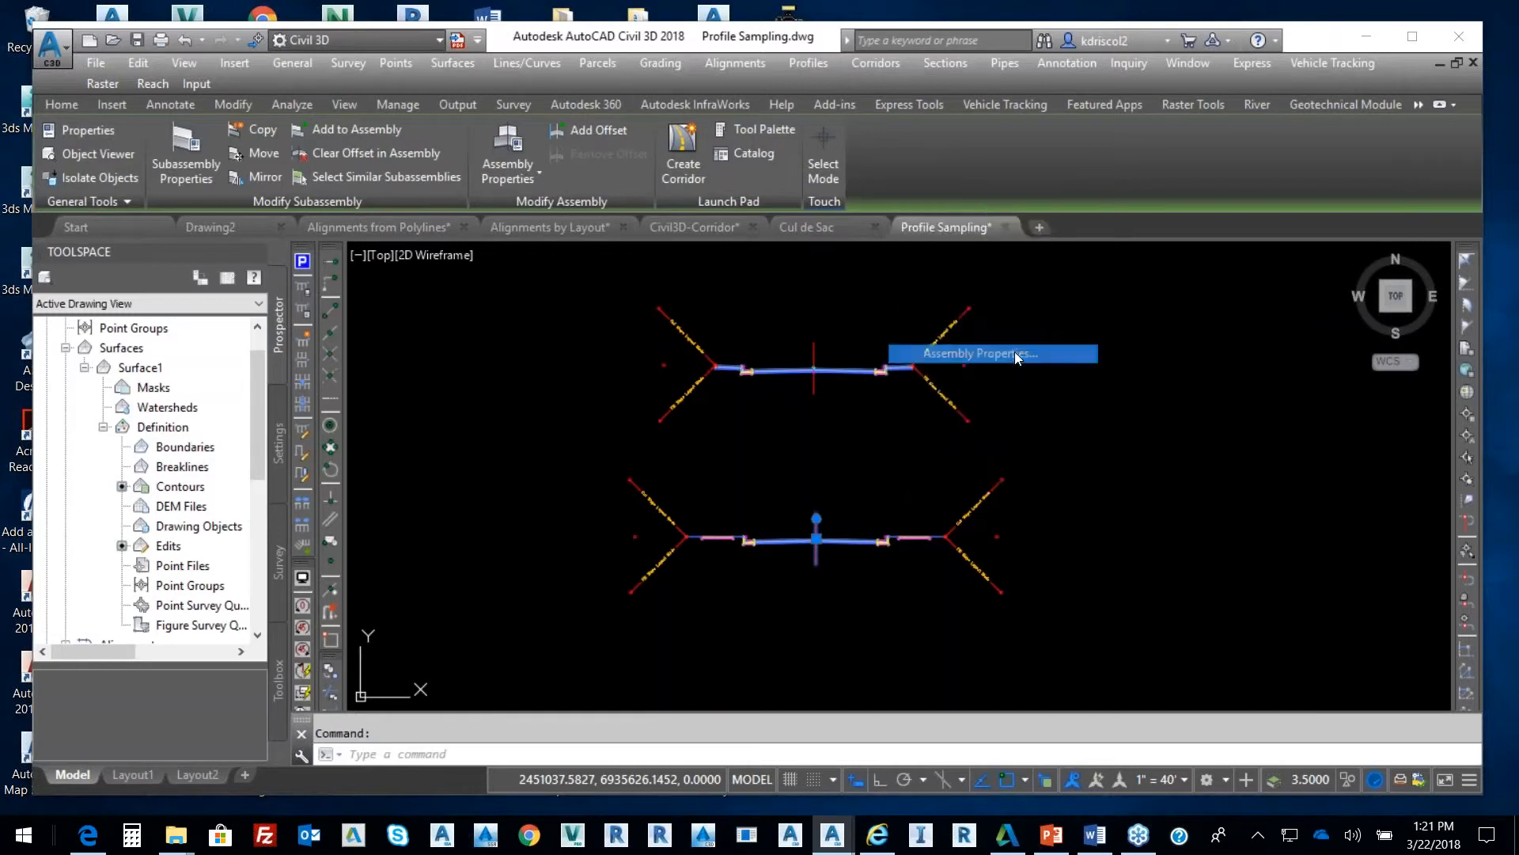
- Open the Transition assembly's properties and cancel without changes
click(992, 353)
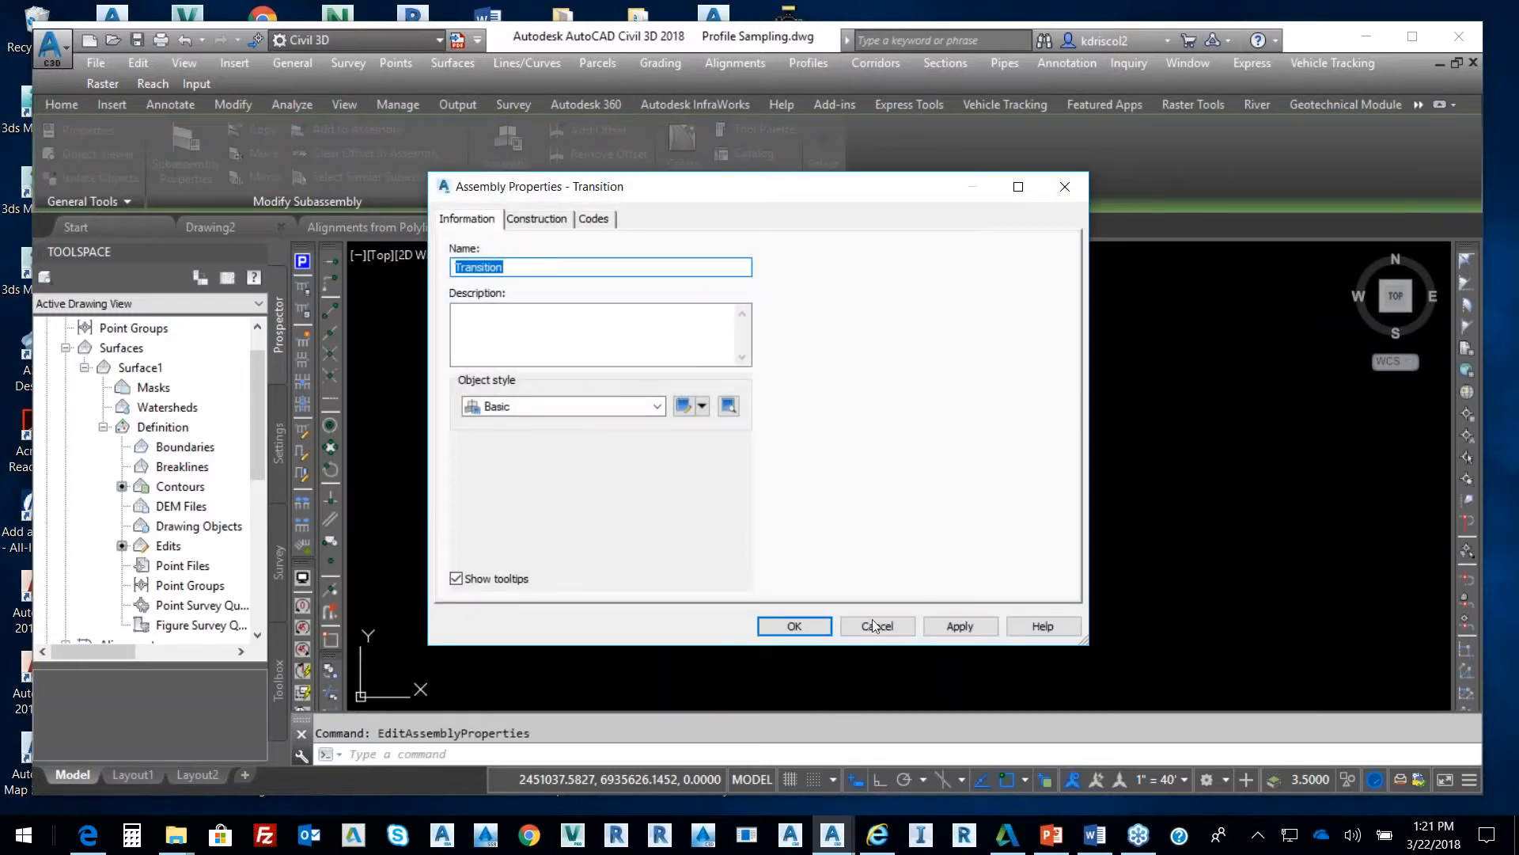
click(877, 626)
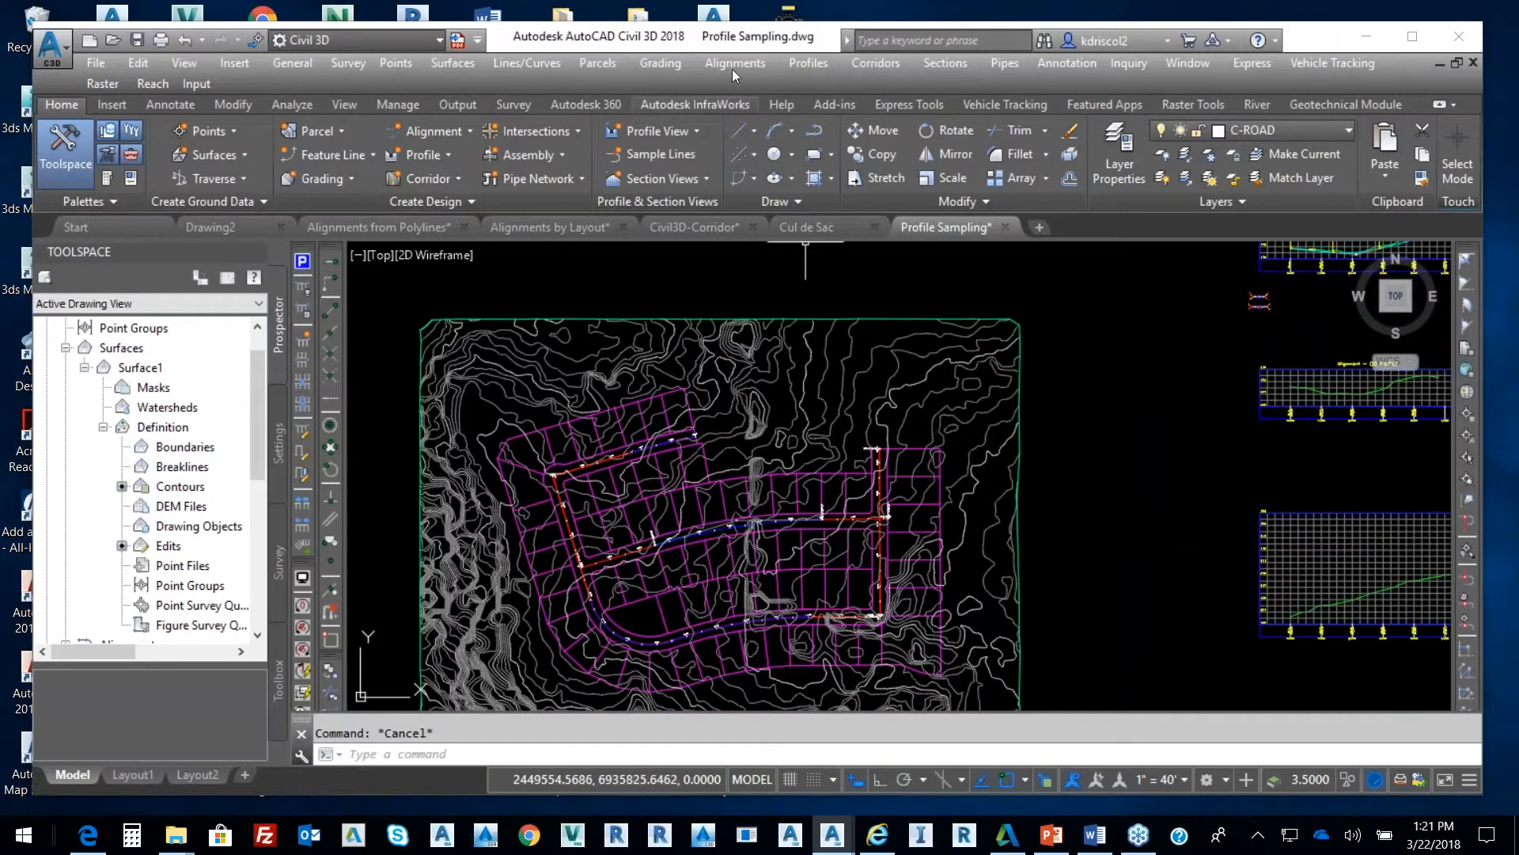
mouse_move(897, 262)
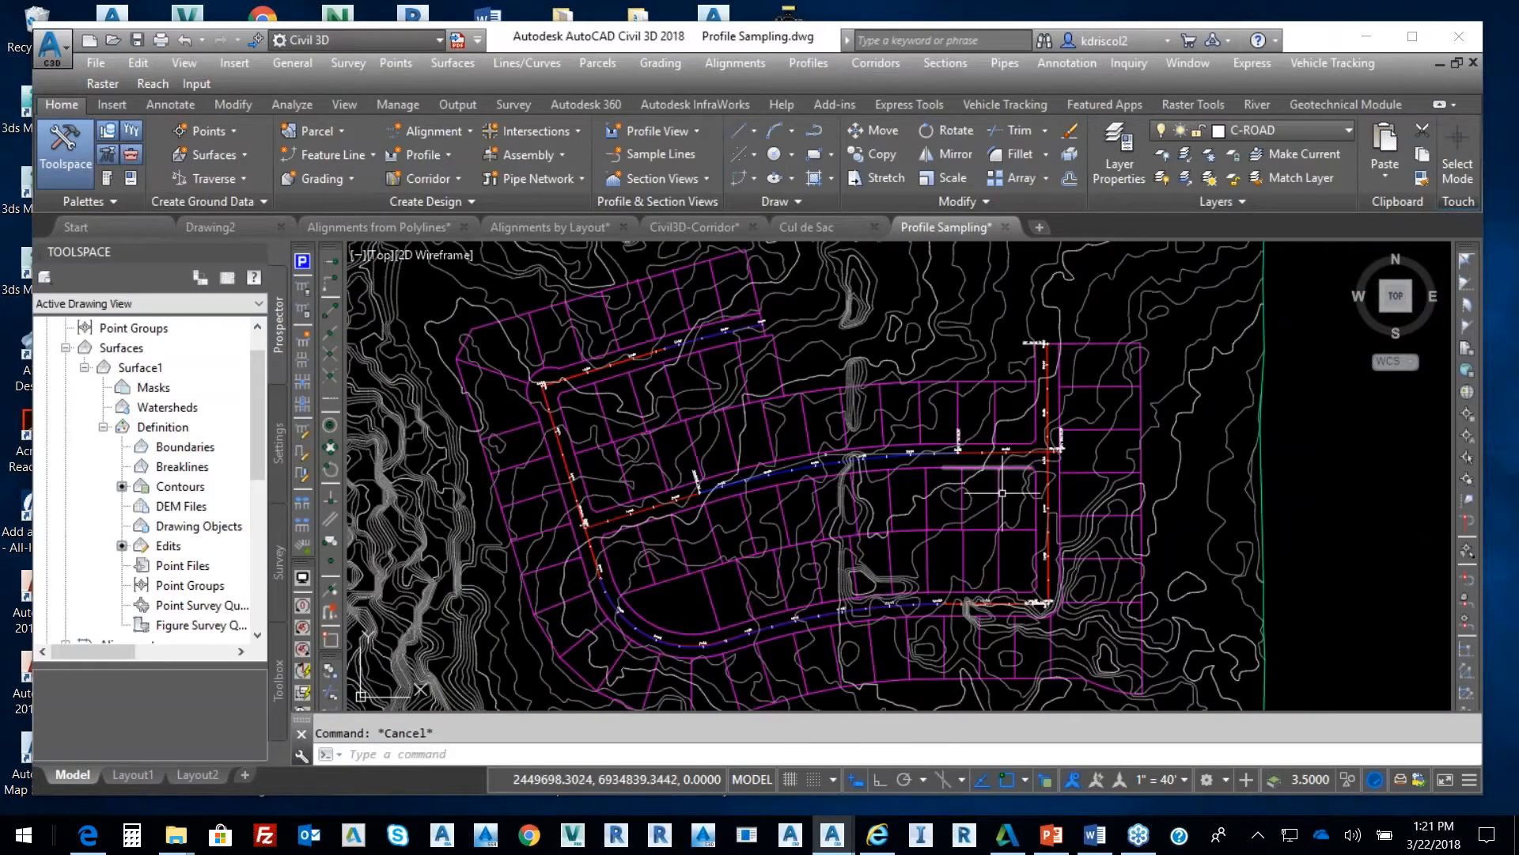
mouse_move(994, 488)
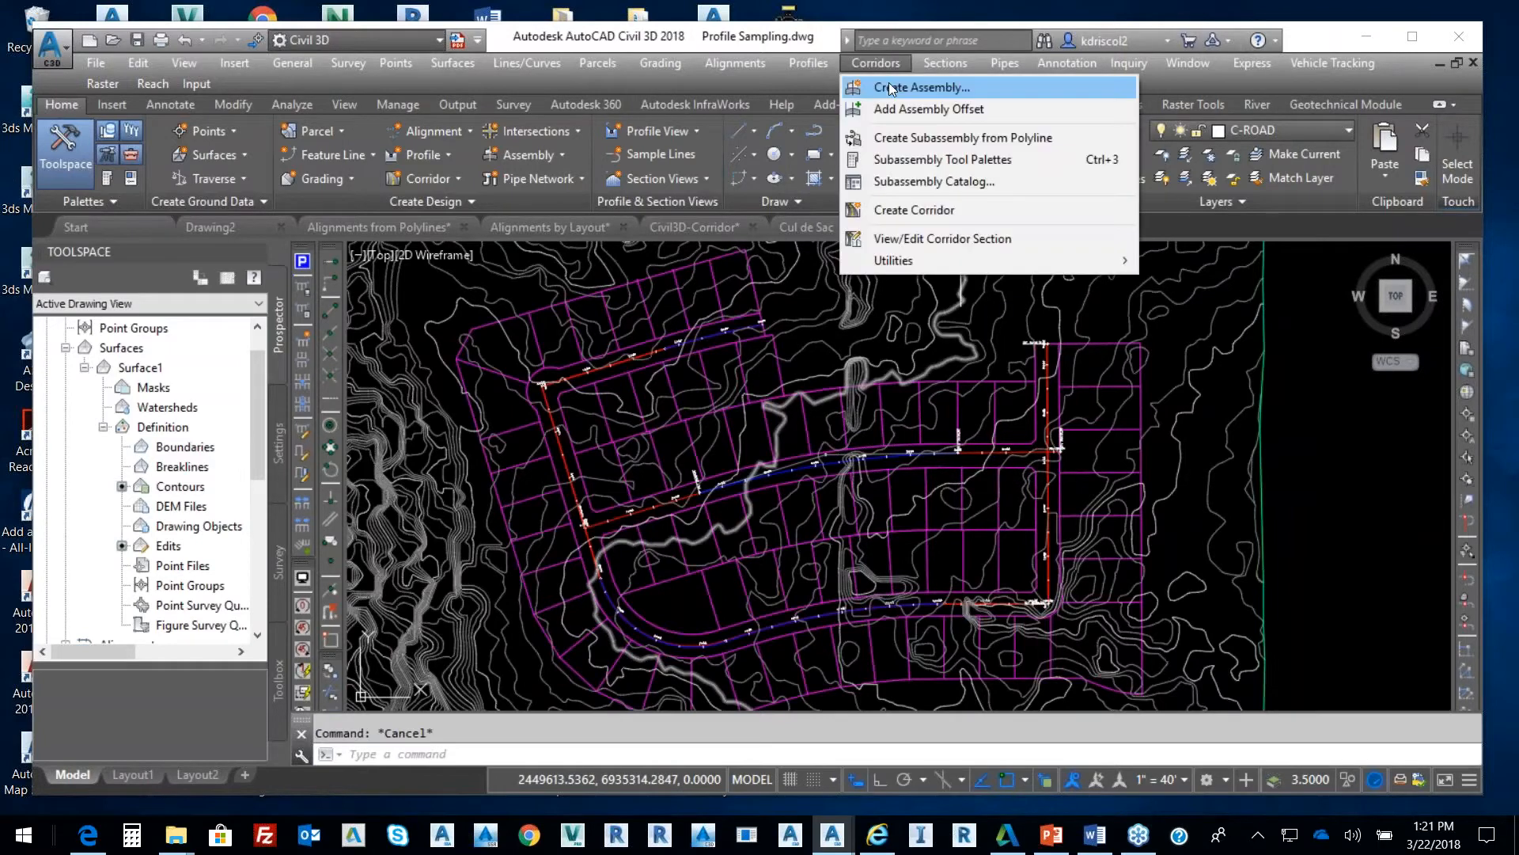
- Launch Create Corridor from the Corridors menu
click(914, 210)
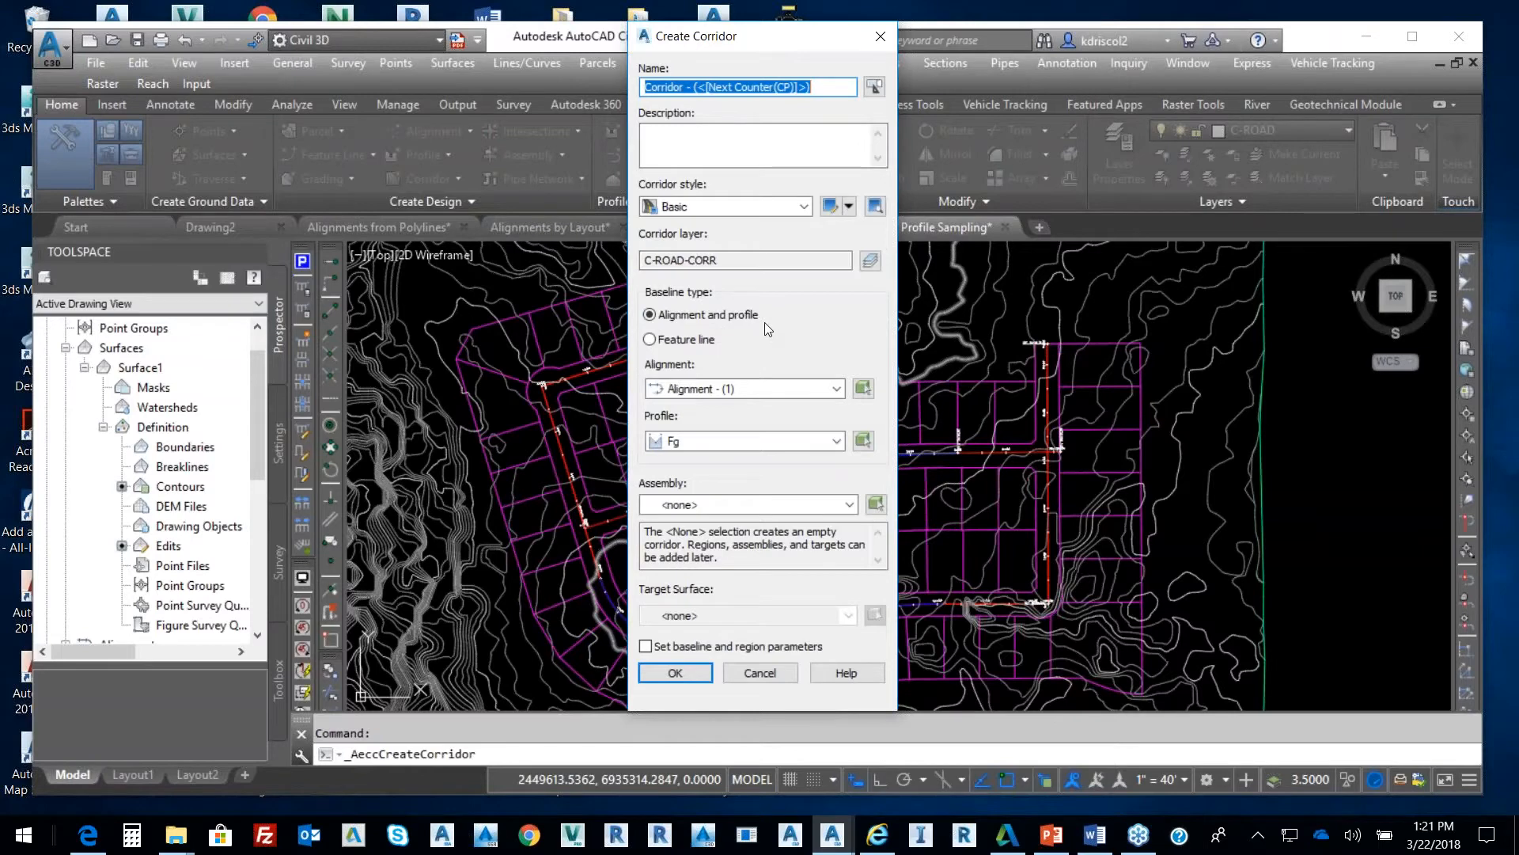
- Set Alignment - (3) as the corridor baseline by picking it in the site plan
click(836, 389)
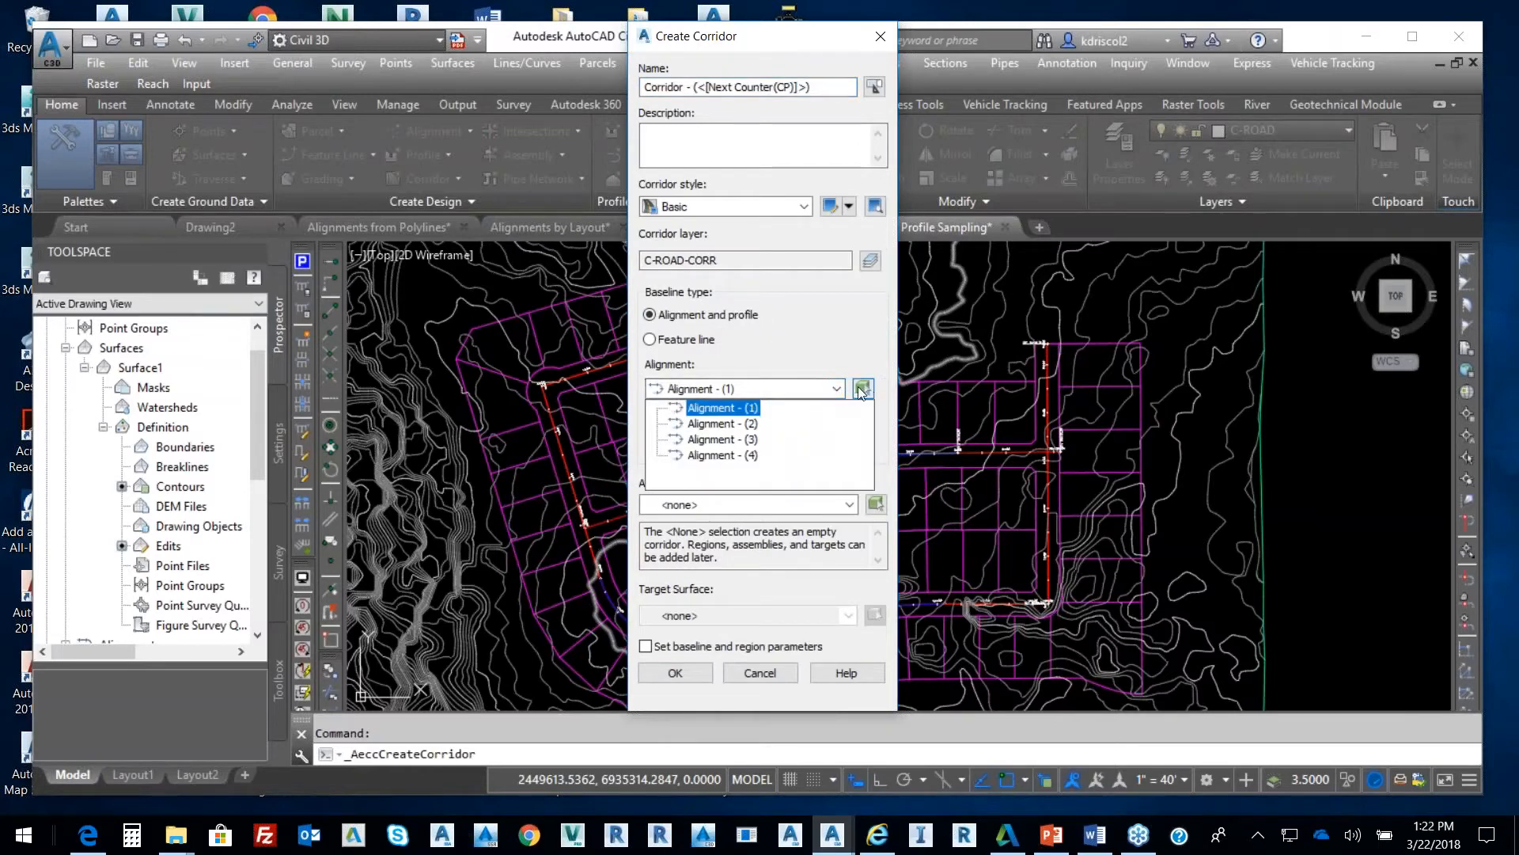
click(723, 408)
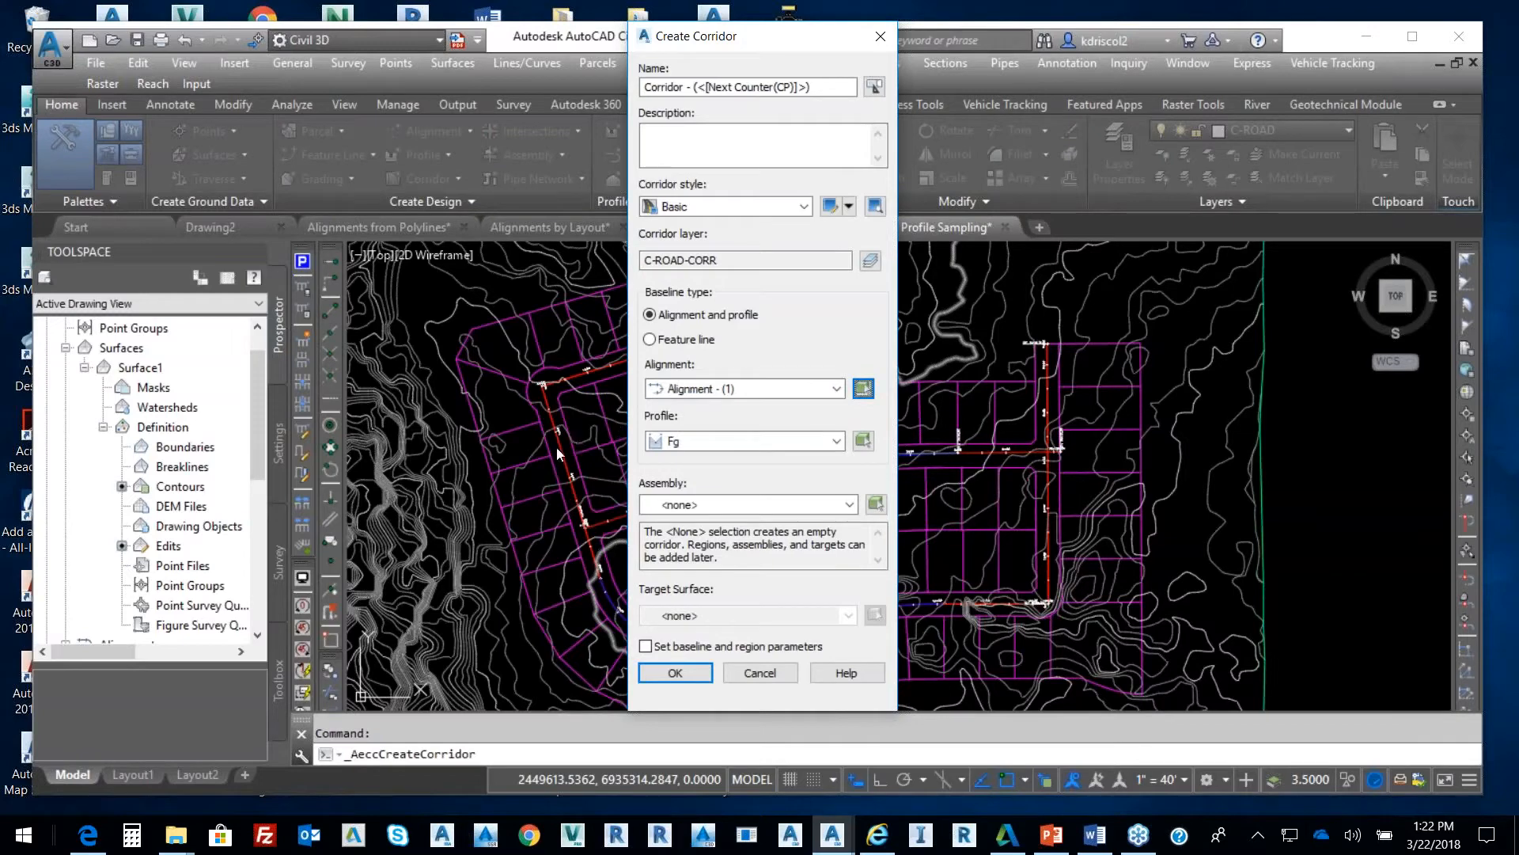
click(675, 673)
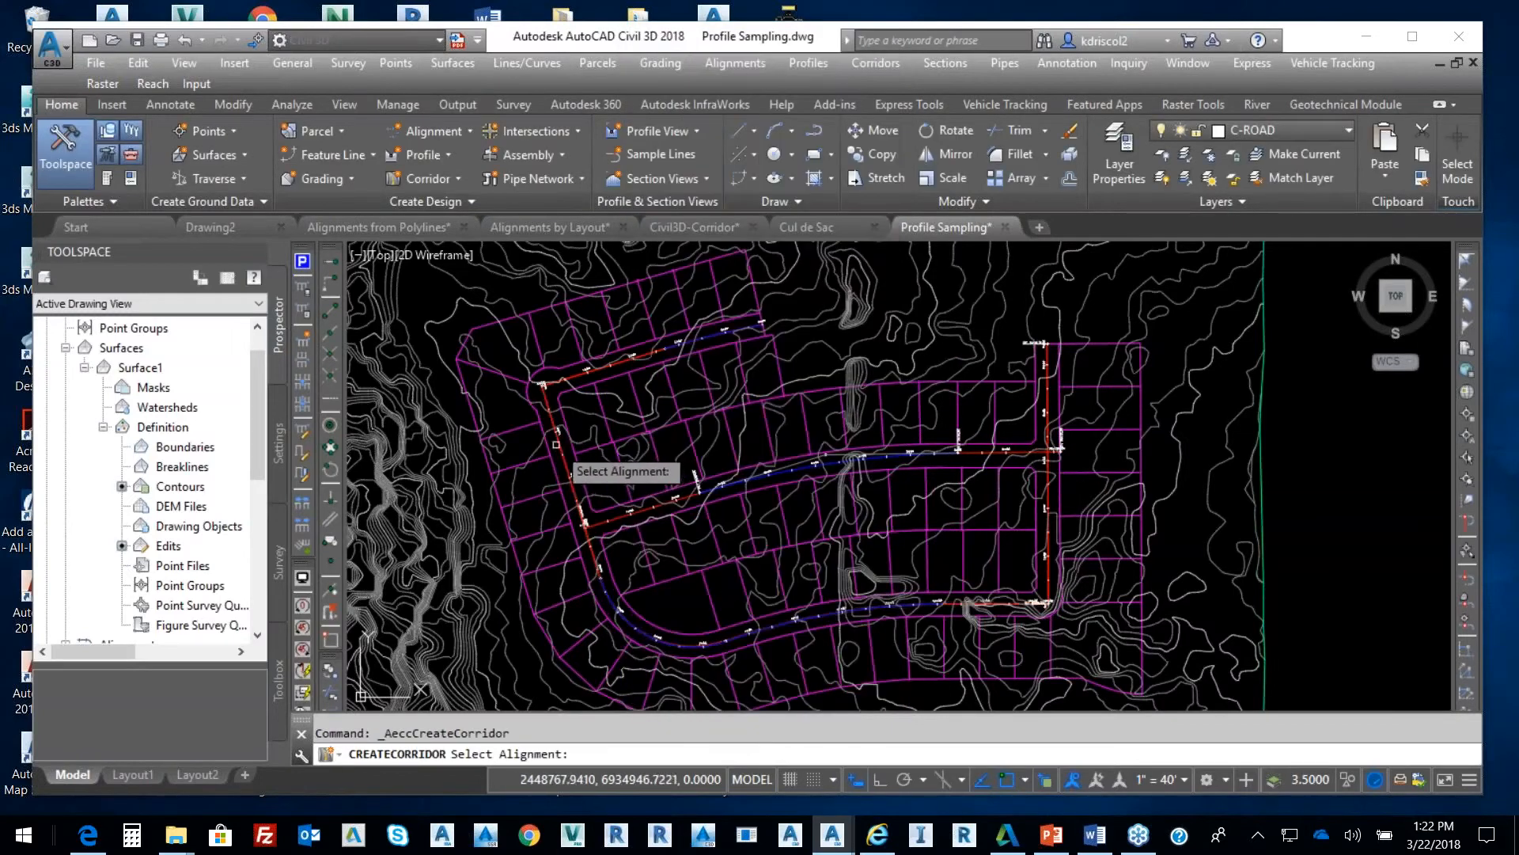
click(558, 442)
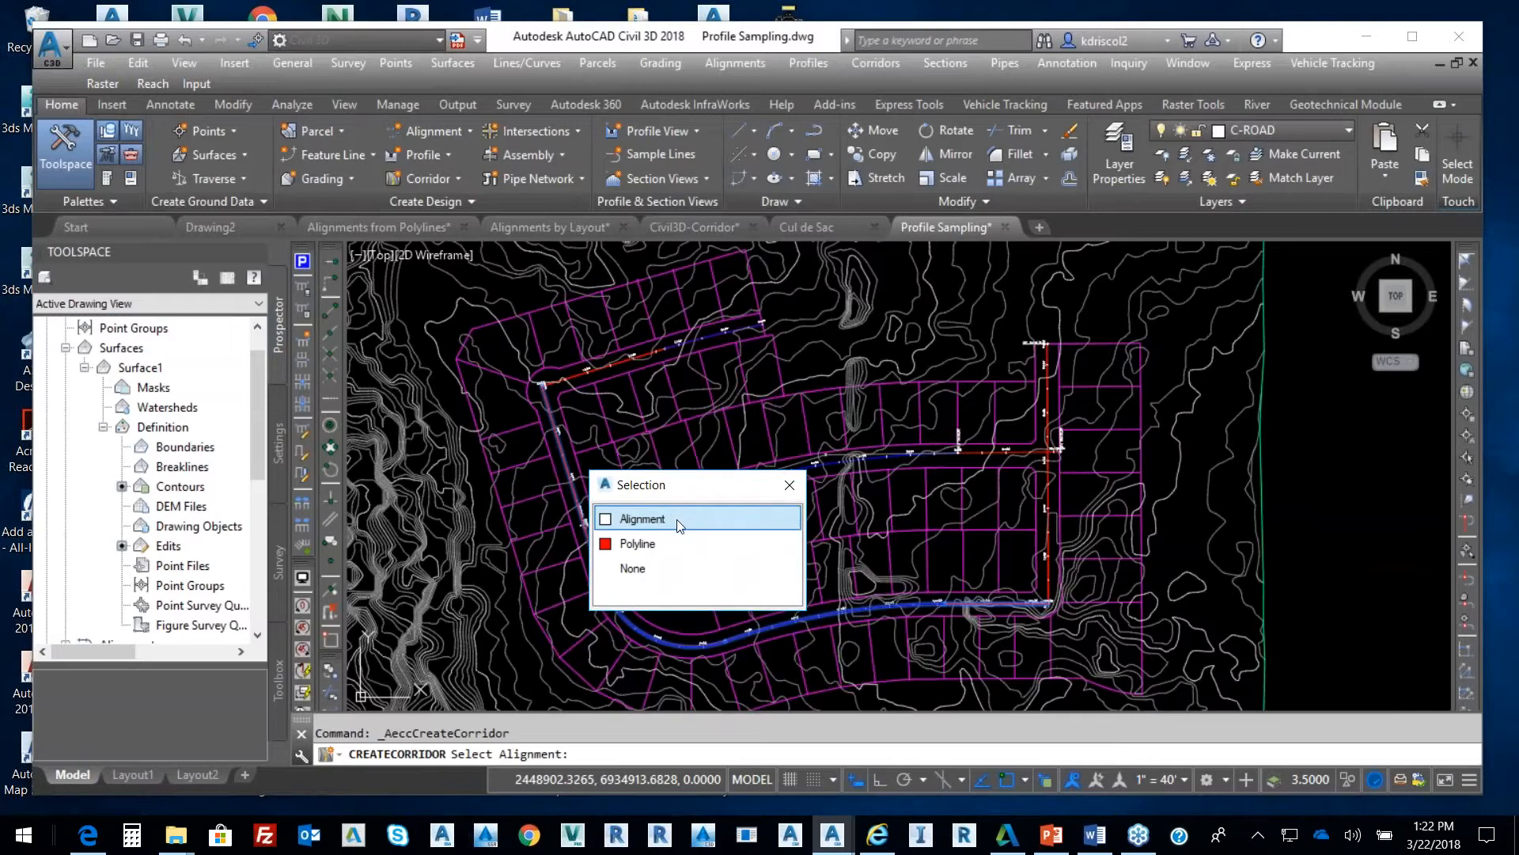
click(642, 519)
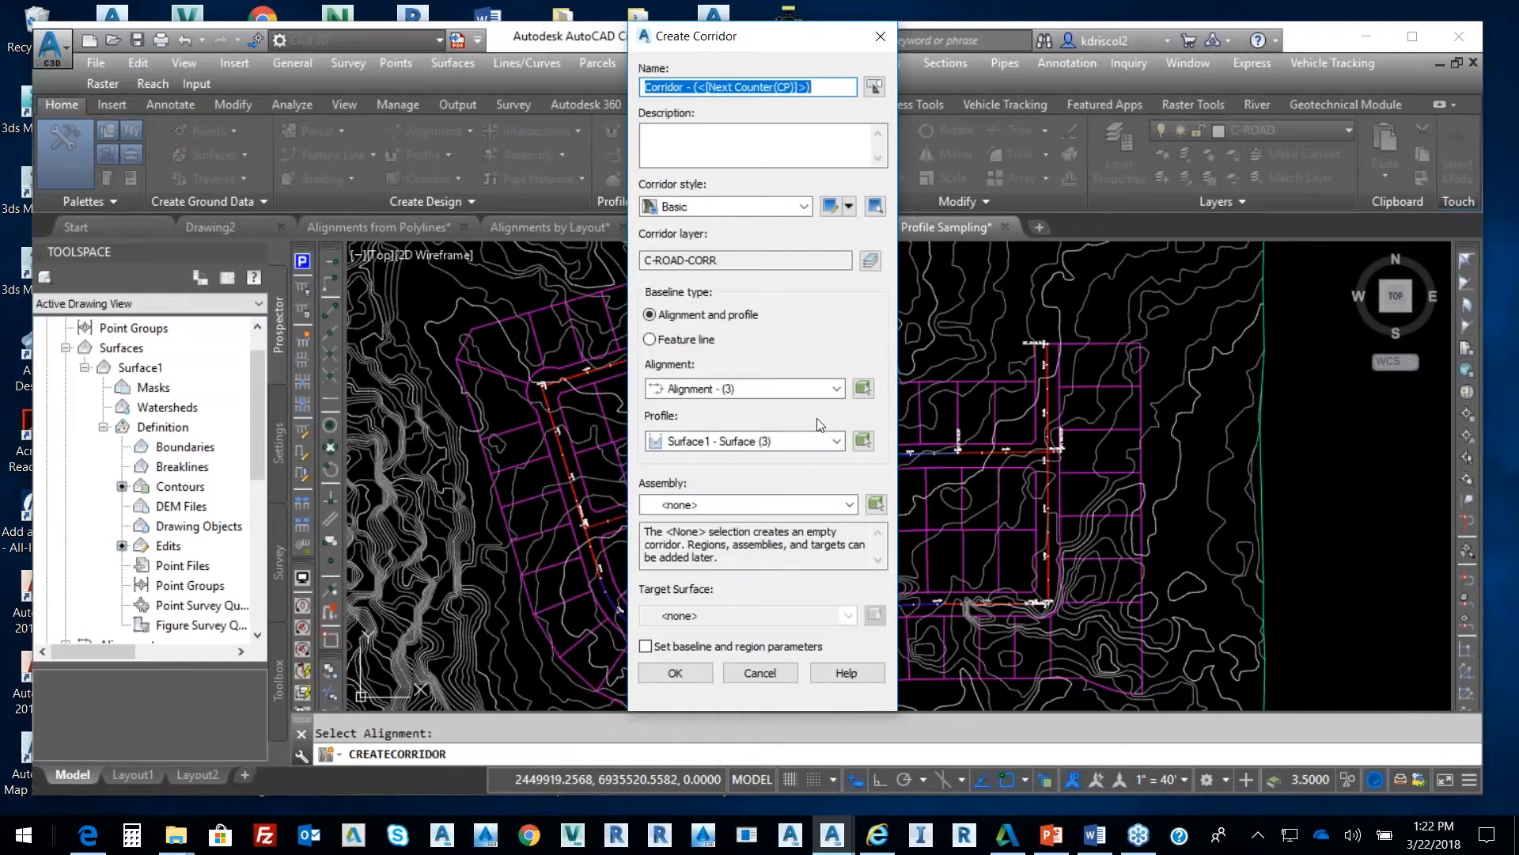
- Check the profile list, then pick a profile in the profile view, which is rejected
click(836, 440)
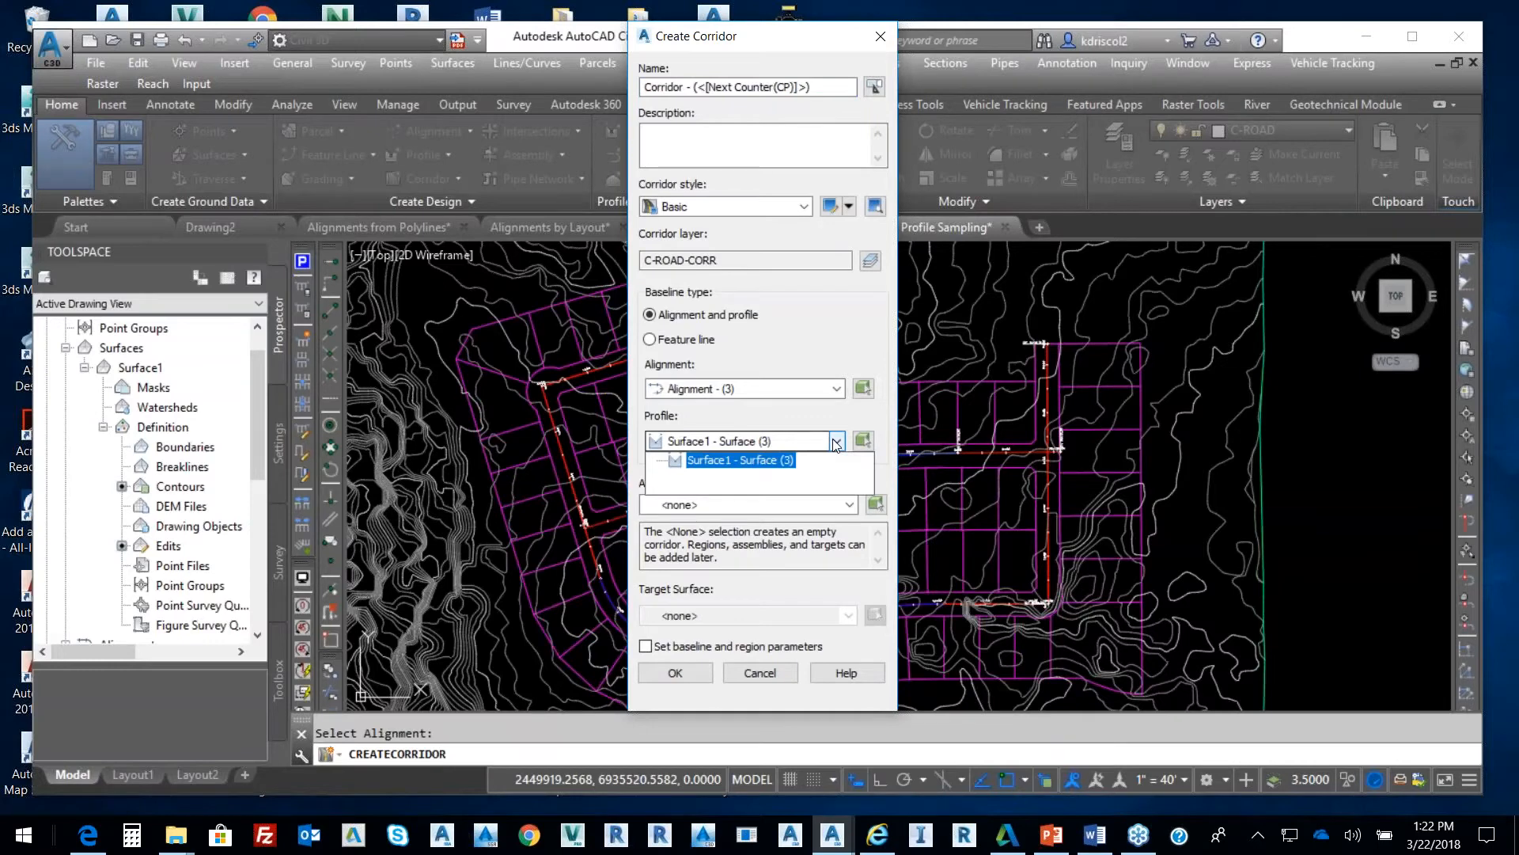
click(740, 459)
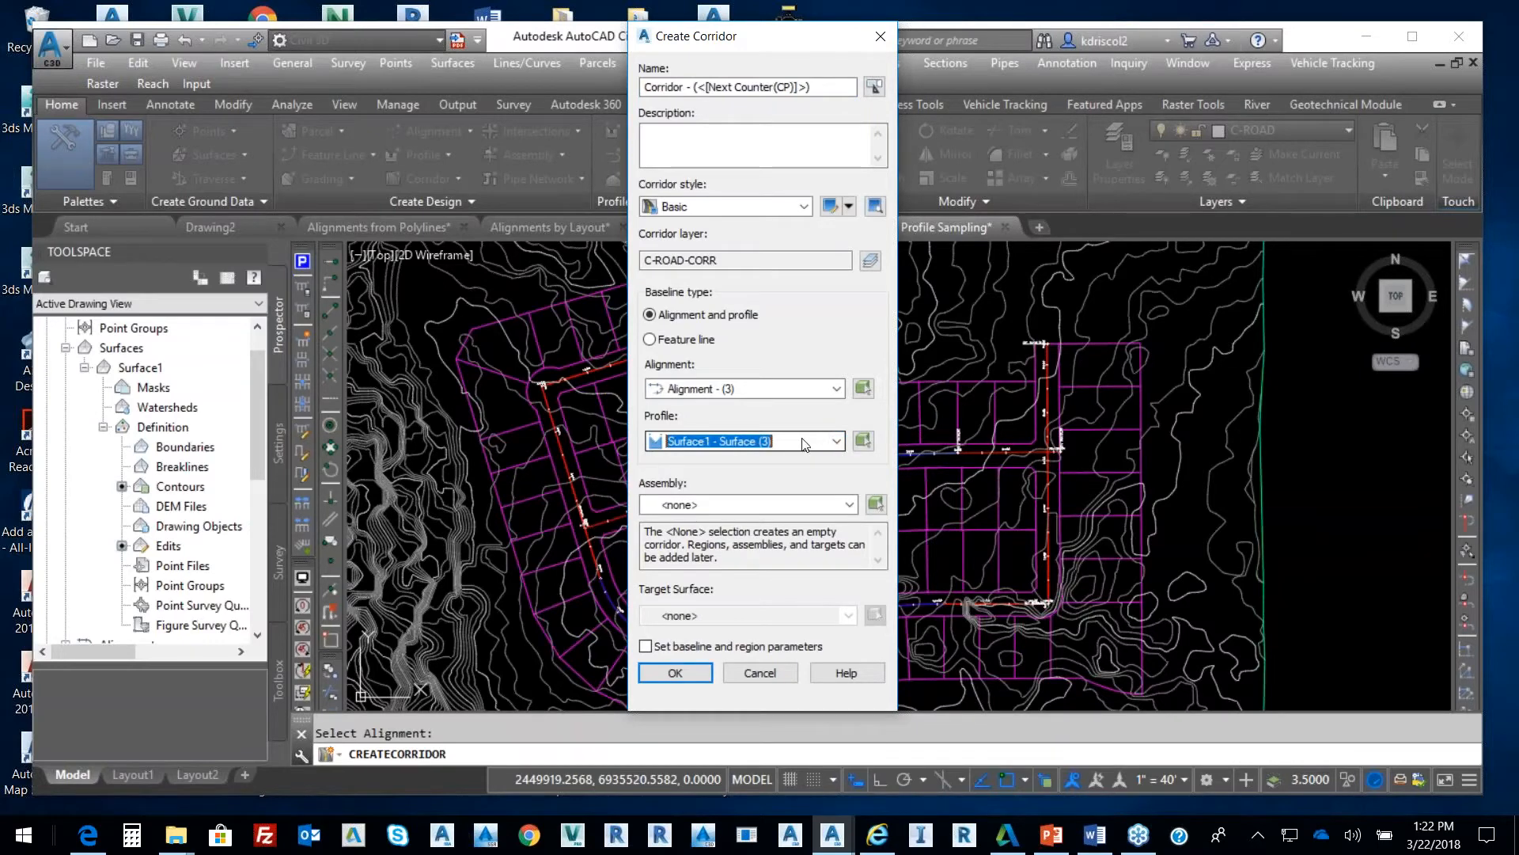
click(836, 389)
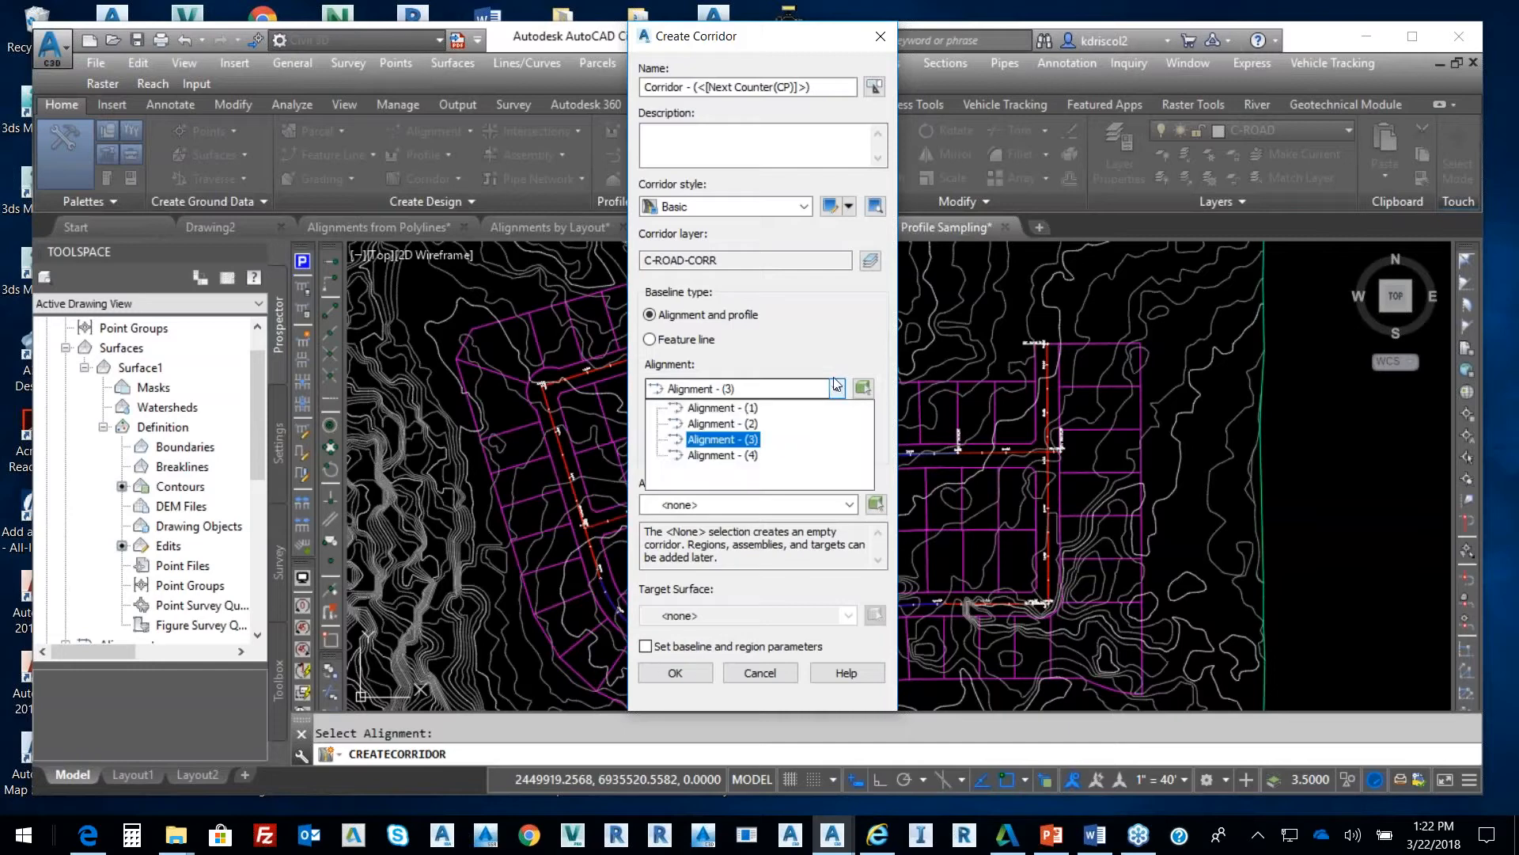
click(723, 439)
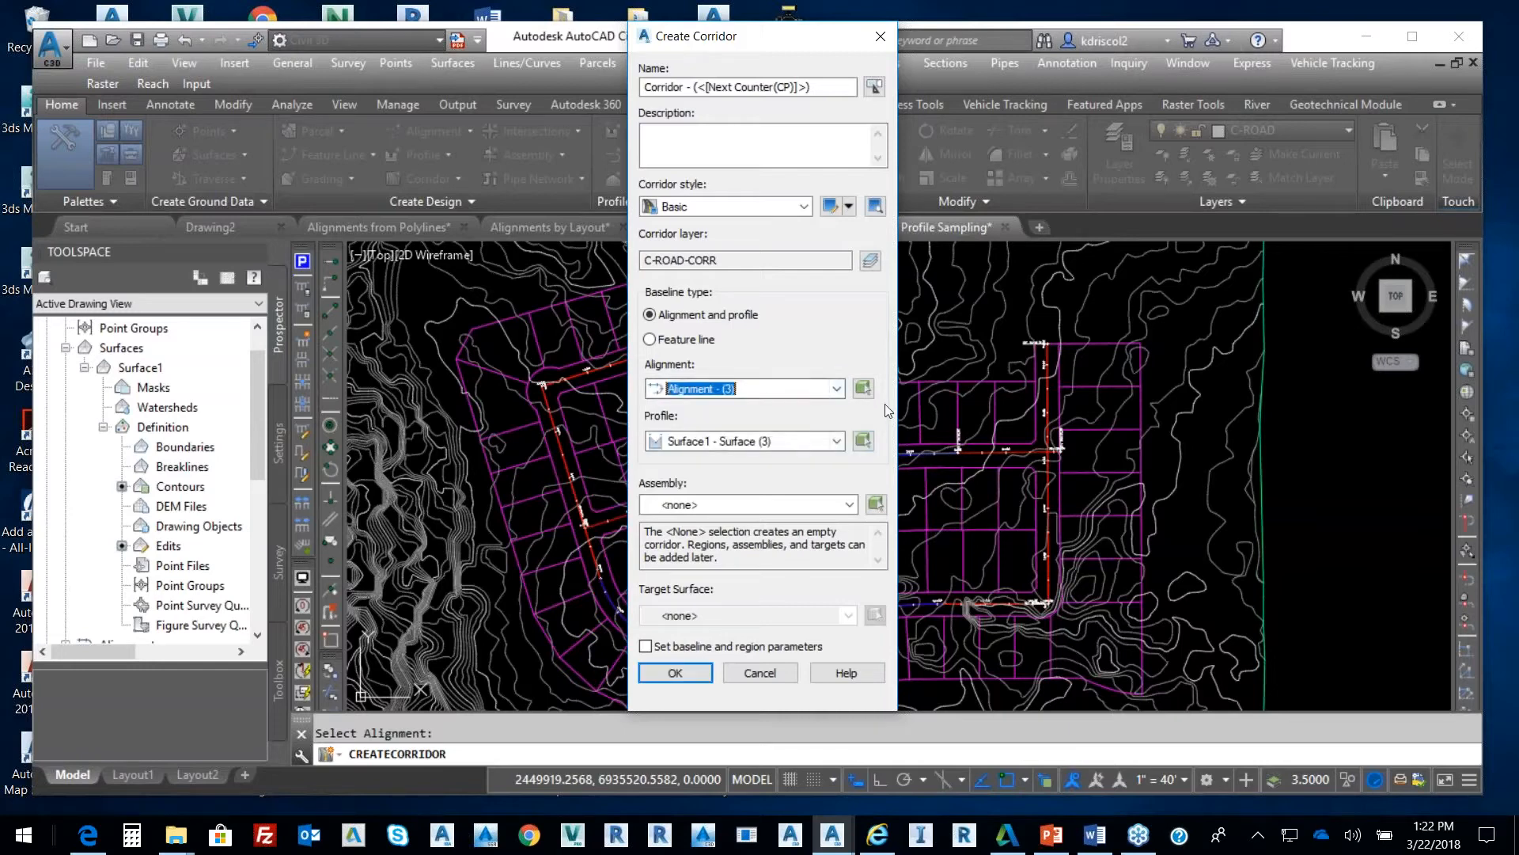
click(837, 440)
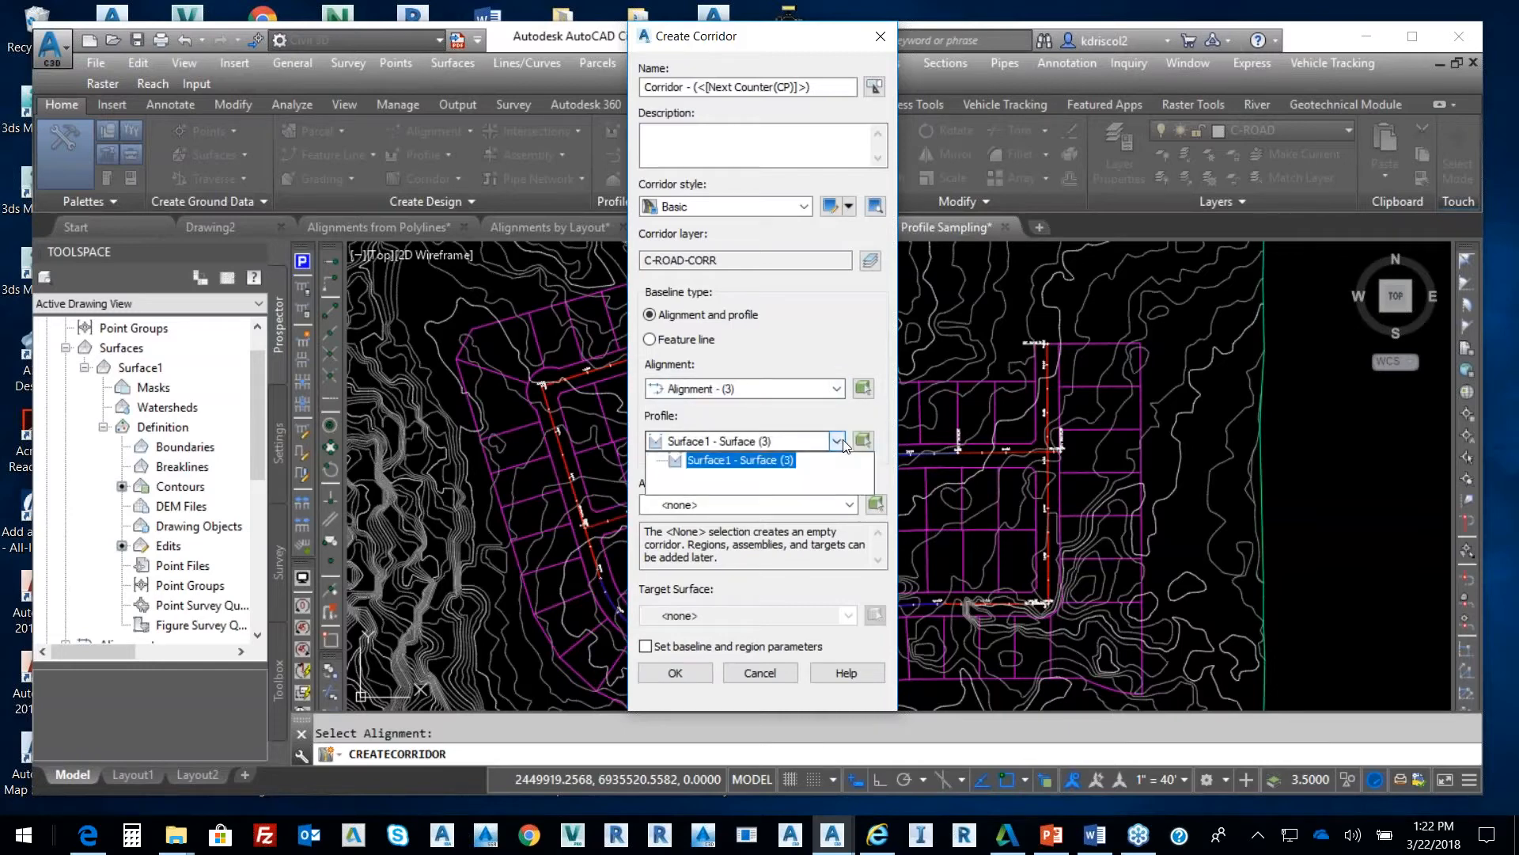
click(741, 460)
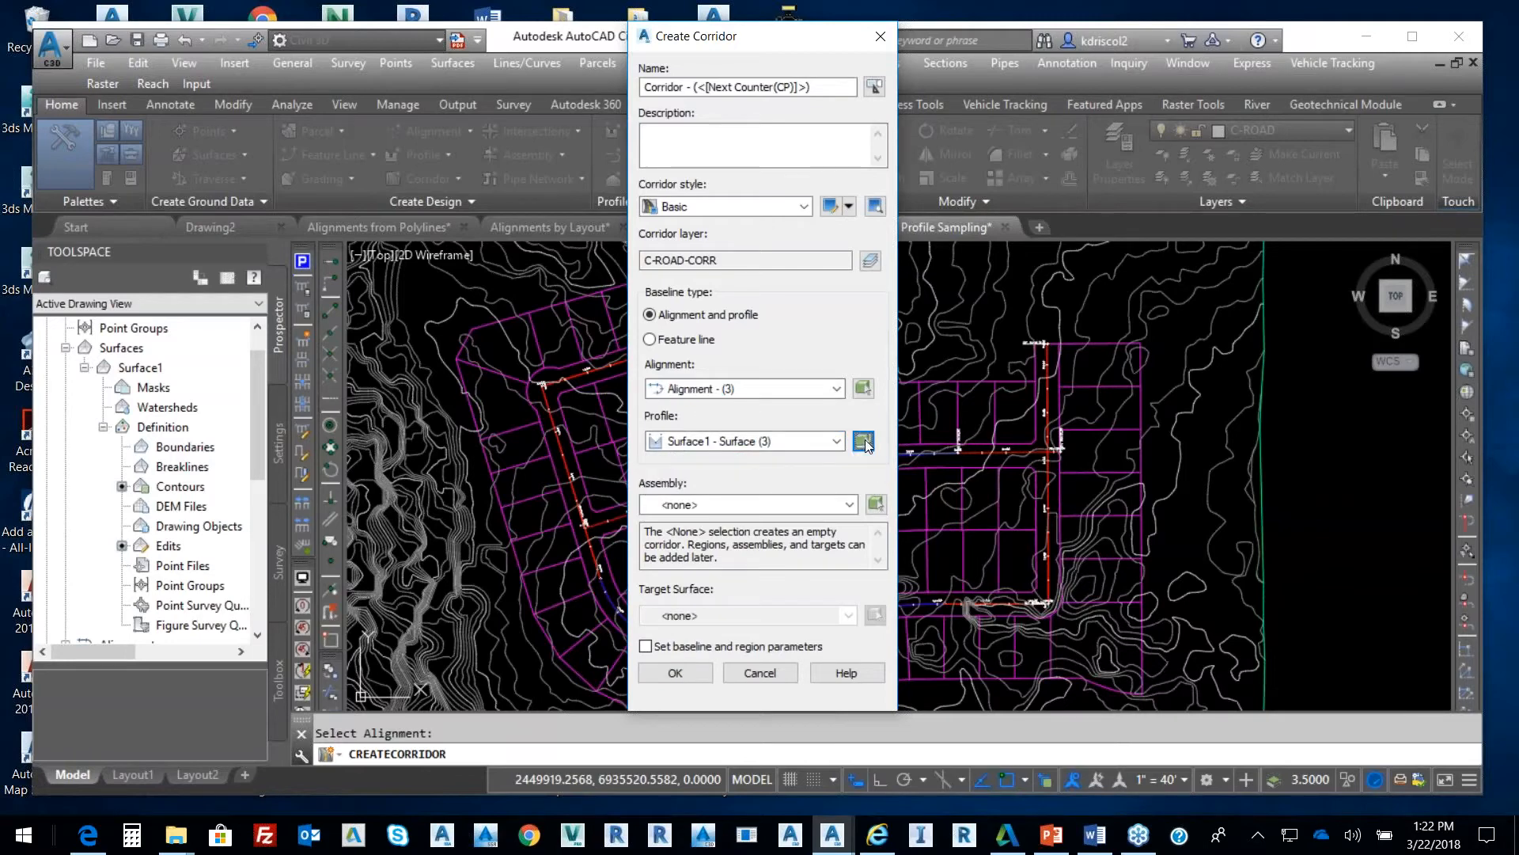
click(863, 441)
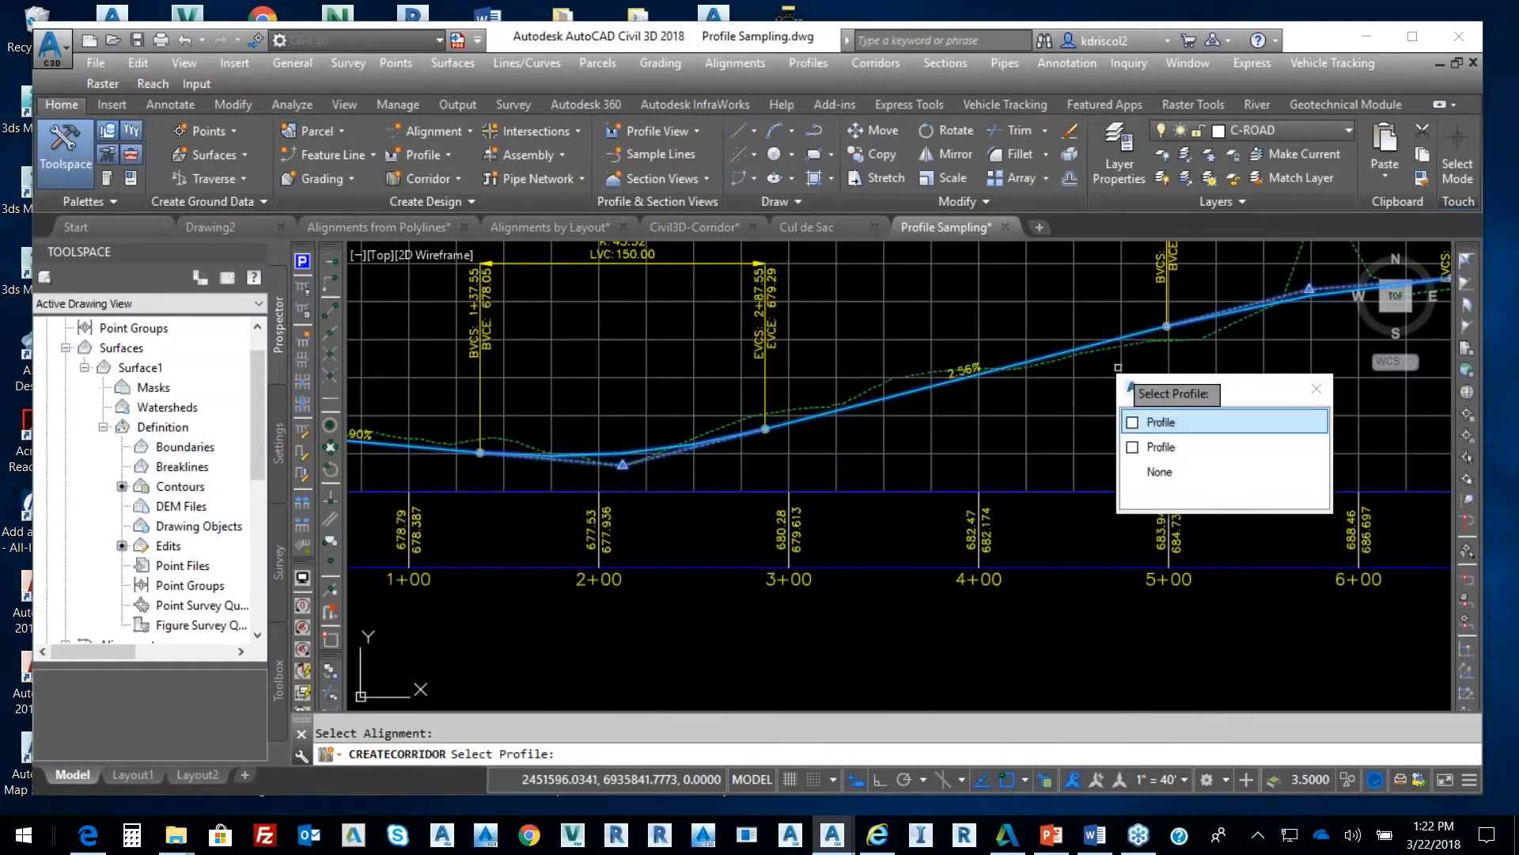
click(1161, 421)
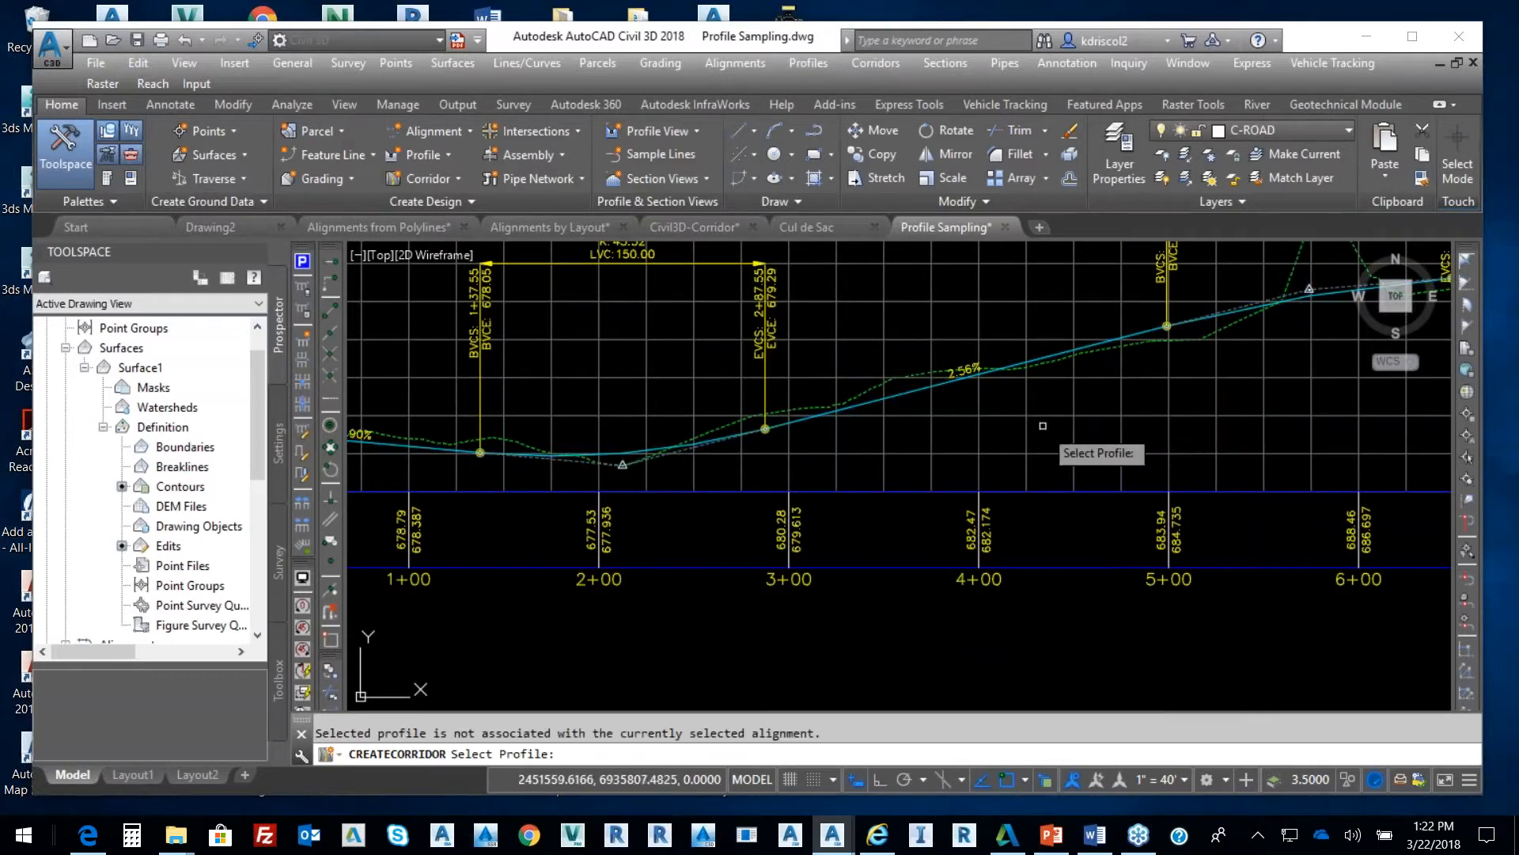
mouse_move(1035, 413)
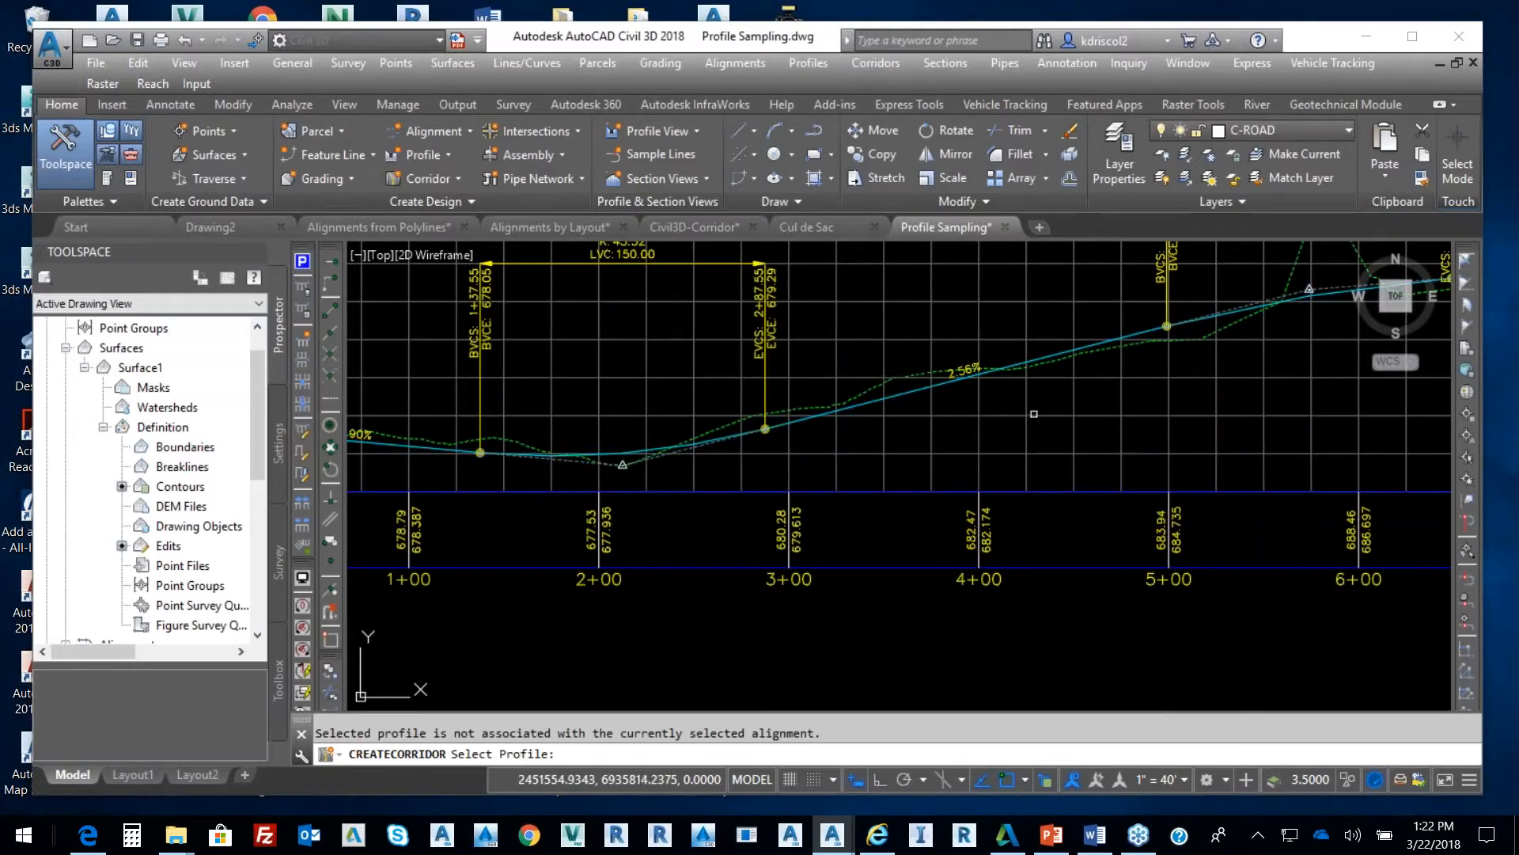
mouse_move(1033, 413)
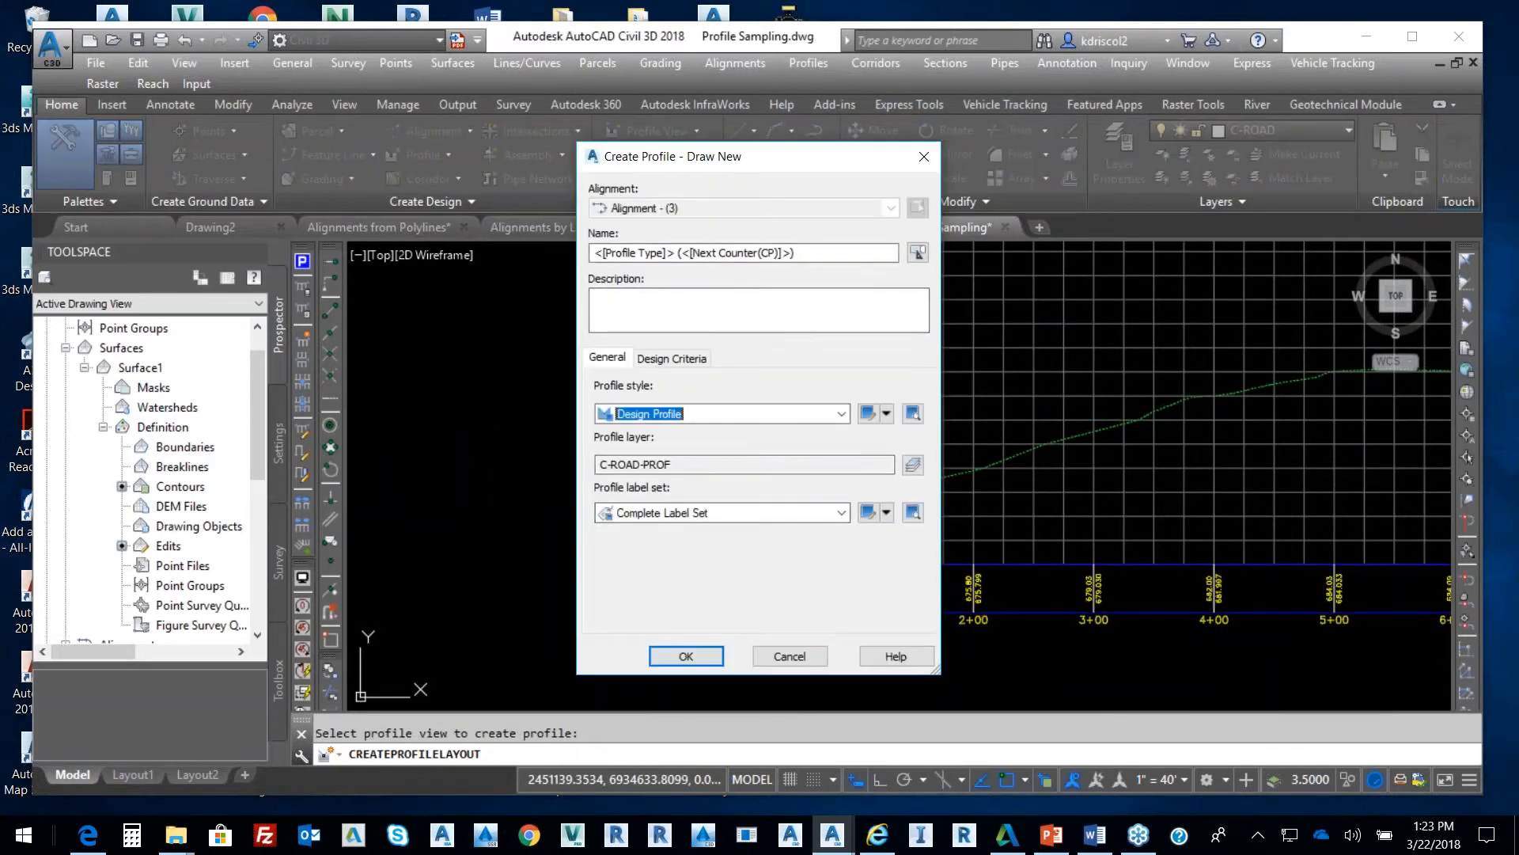
- Create the design profile Fg for Alignment - (3) and begin drawing its grade tangents
text(Fi)
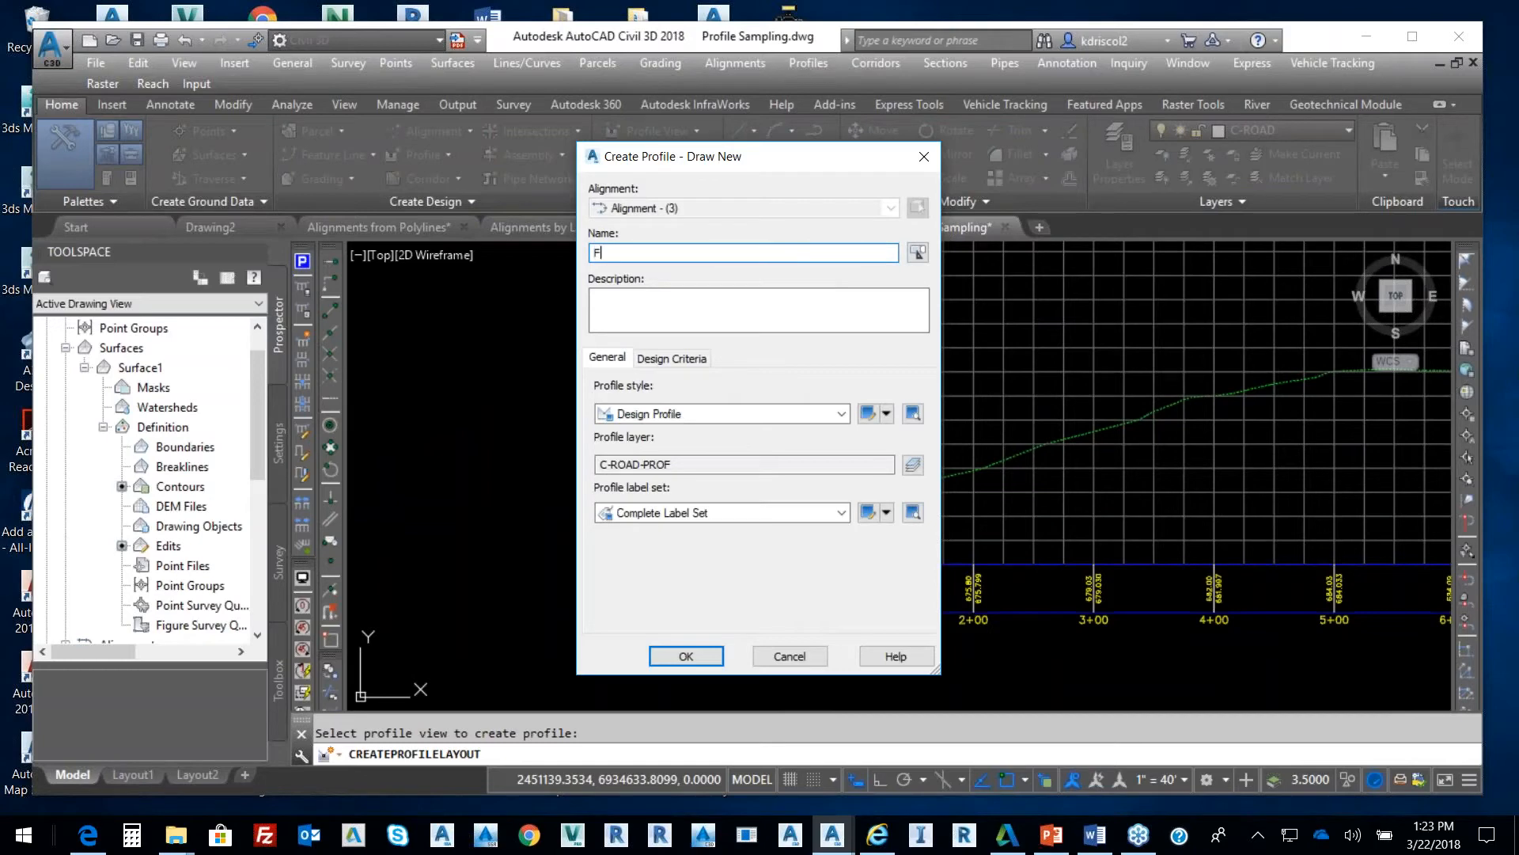
text(g)
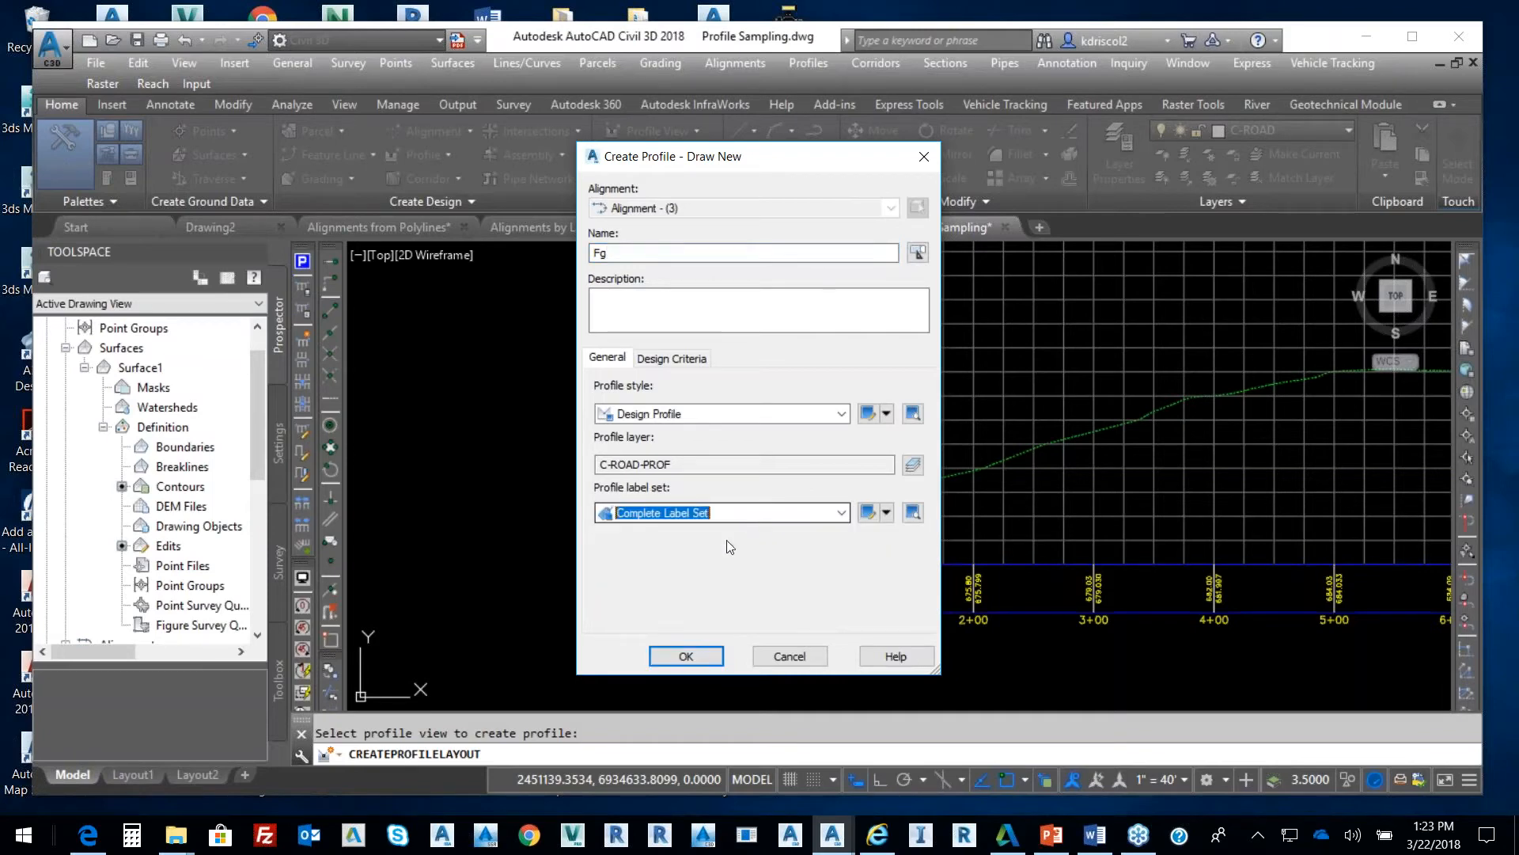
click(686, 656)
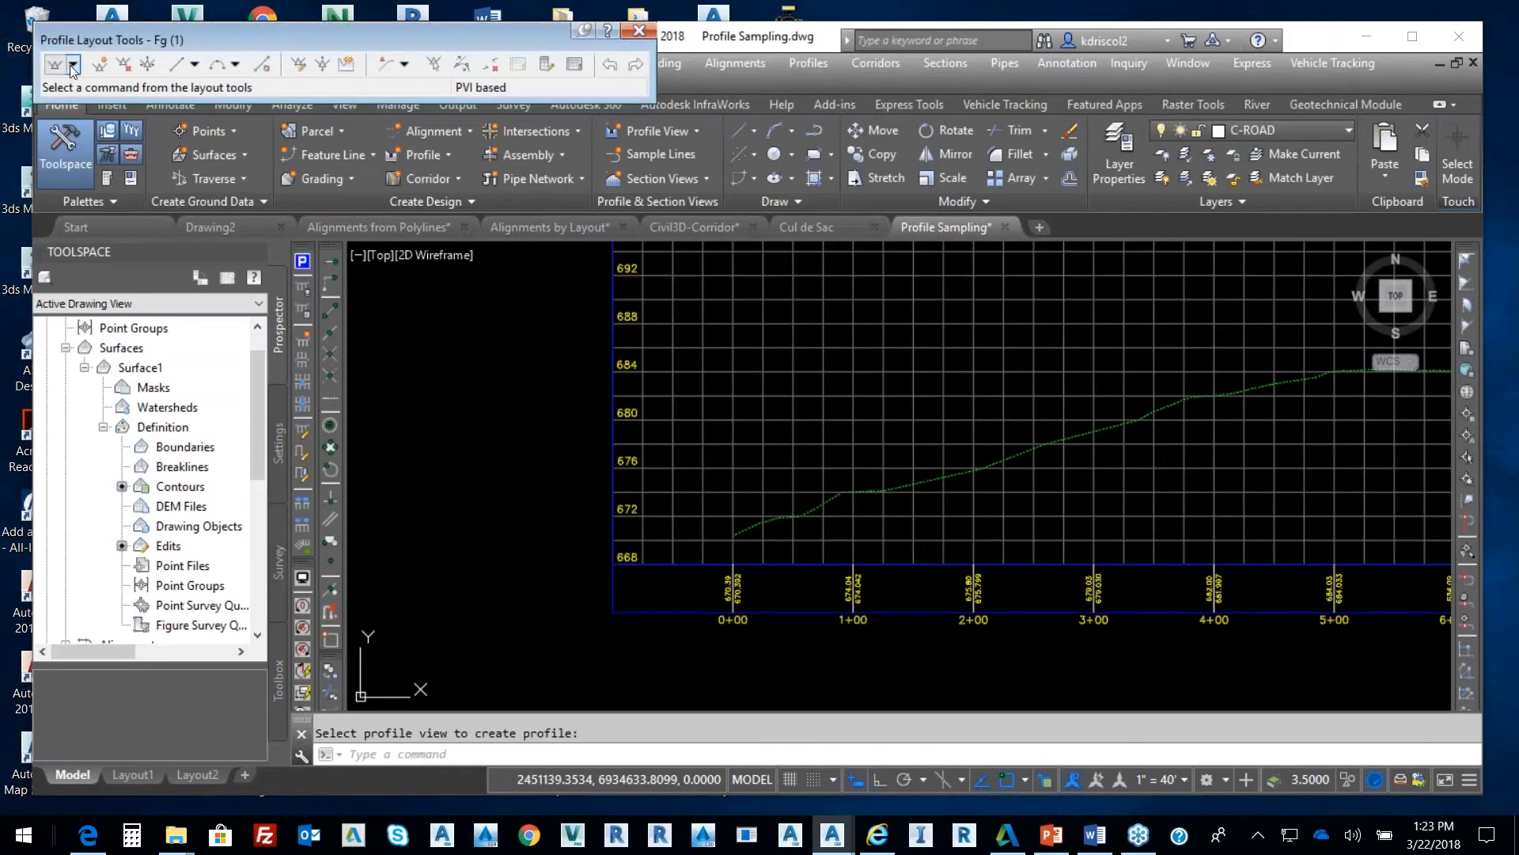
click(57, 65)
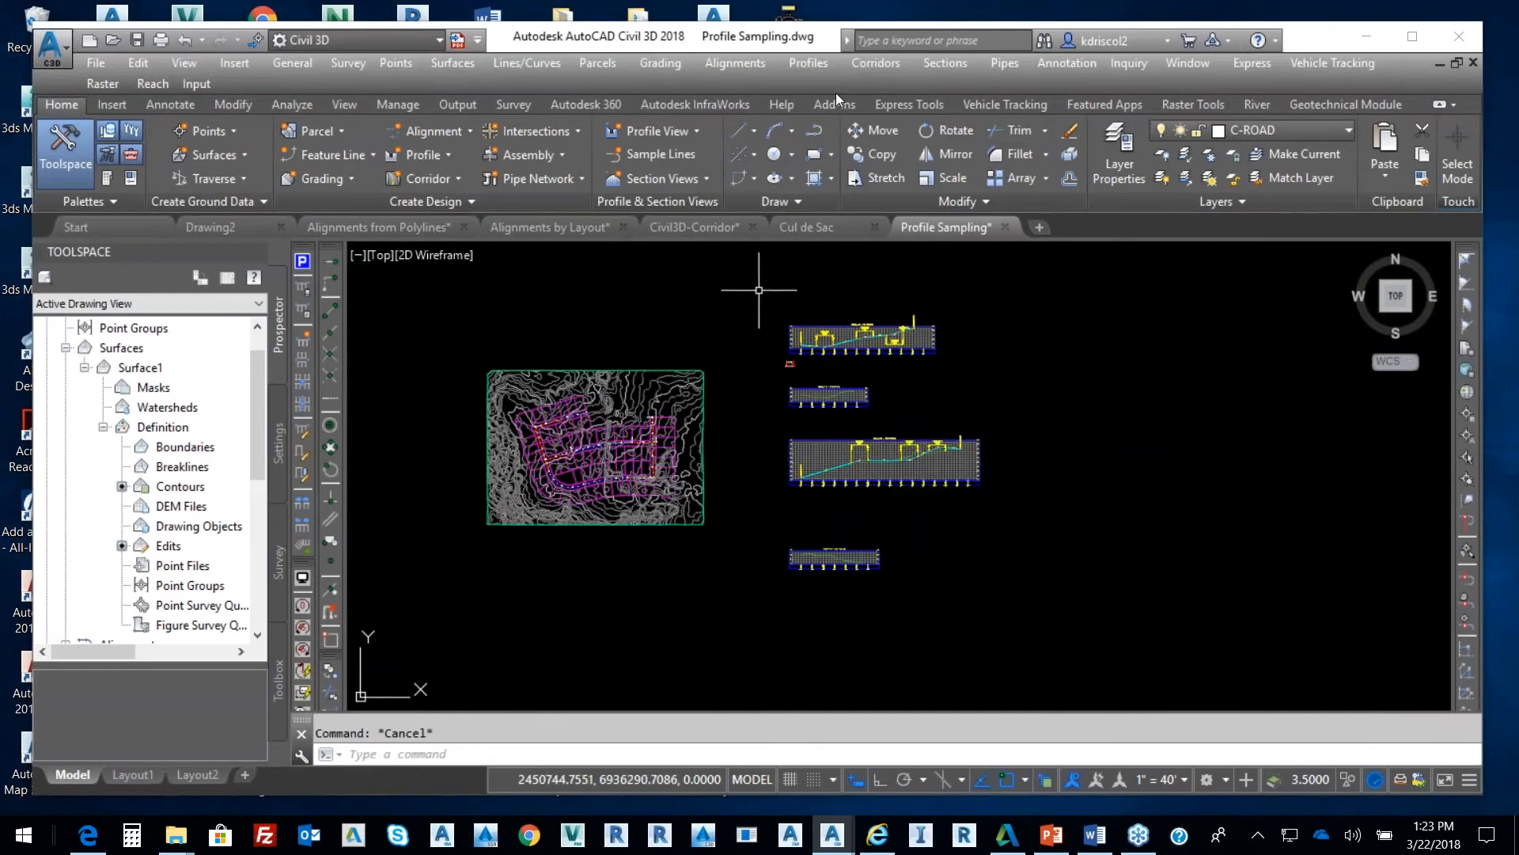
- Build and rebuild a corridor on Alignment - (3) with Fg (1), Assembly - (1), daylighting to Surface1
click(876, 62)
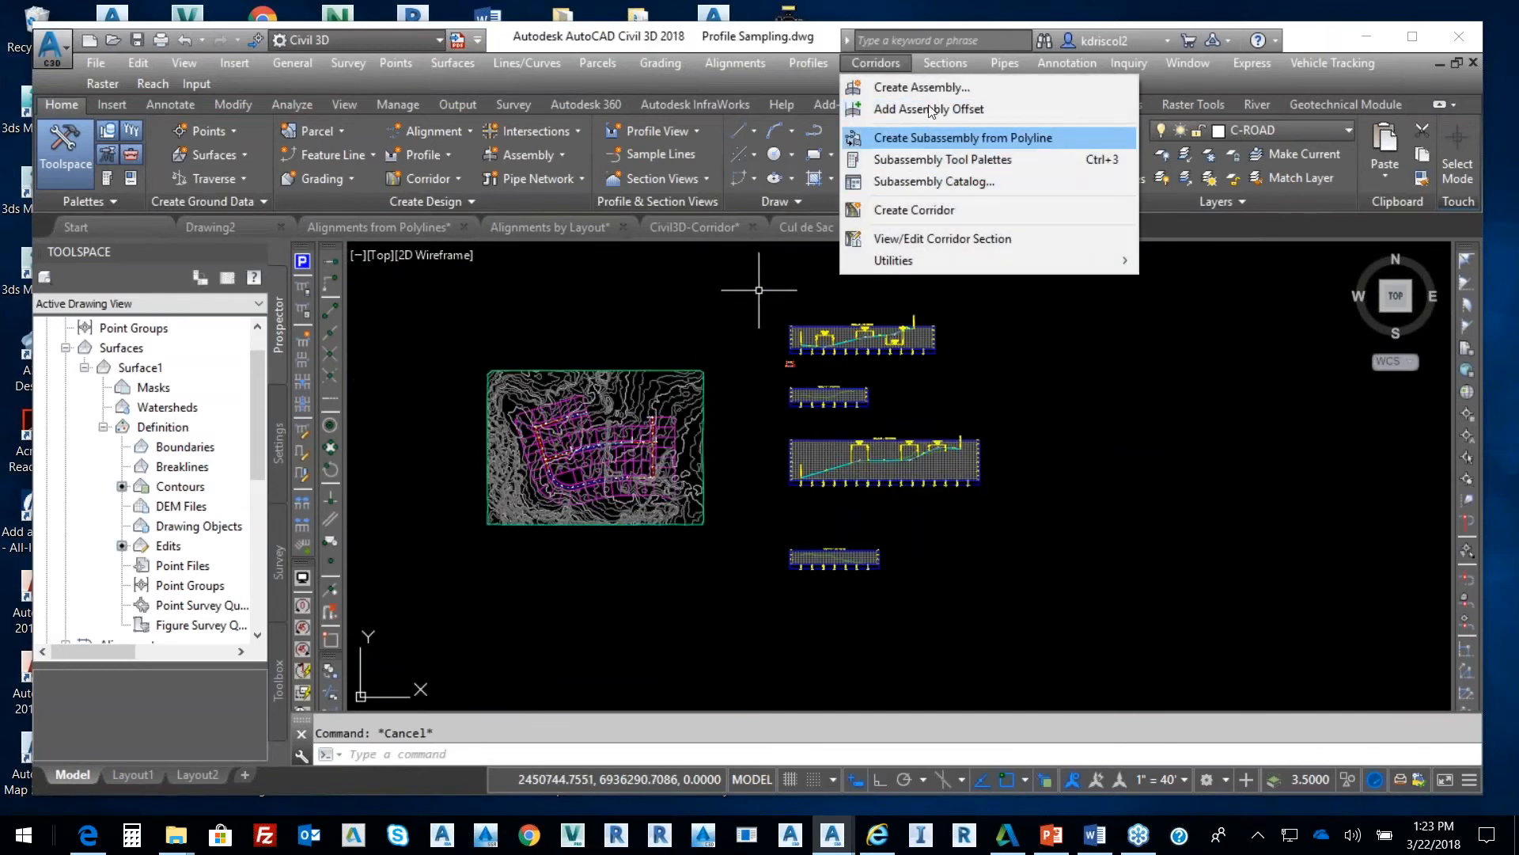
click(915, 210)
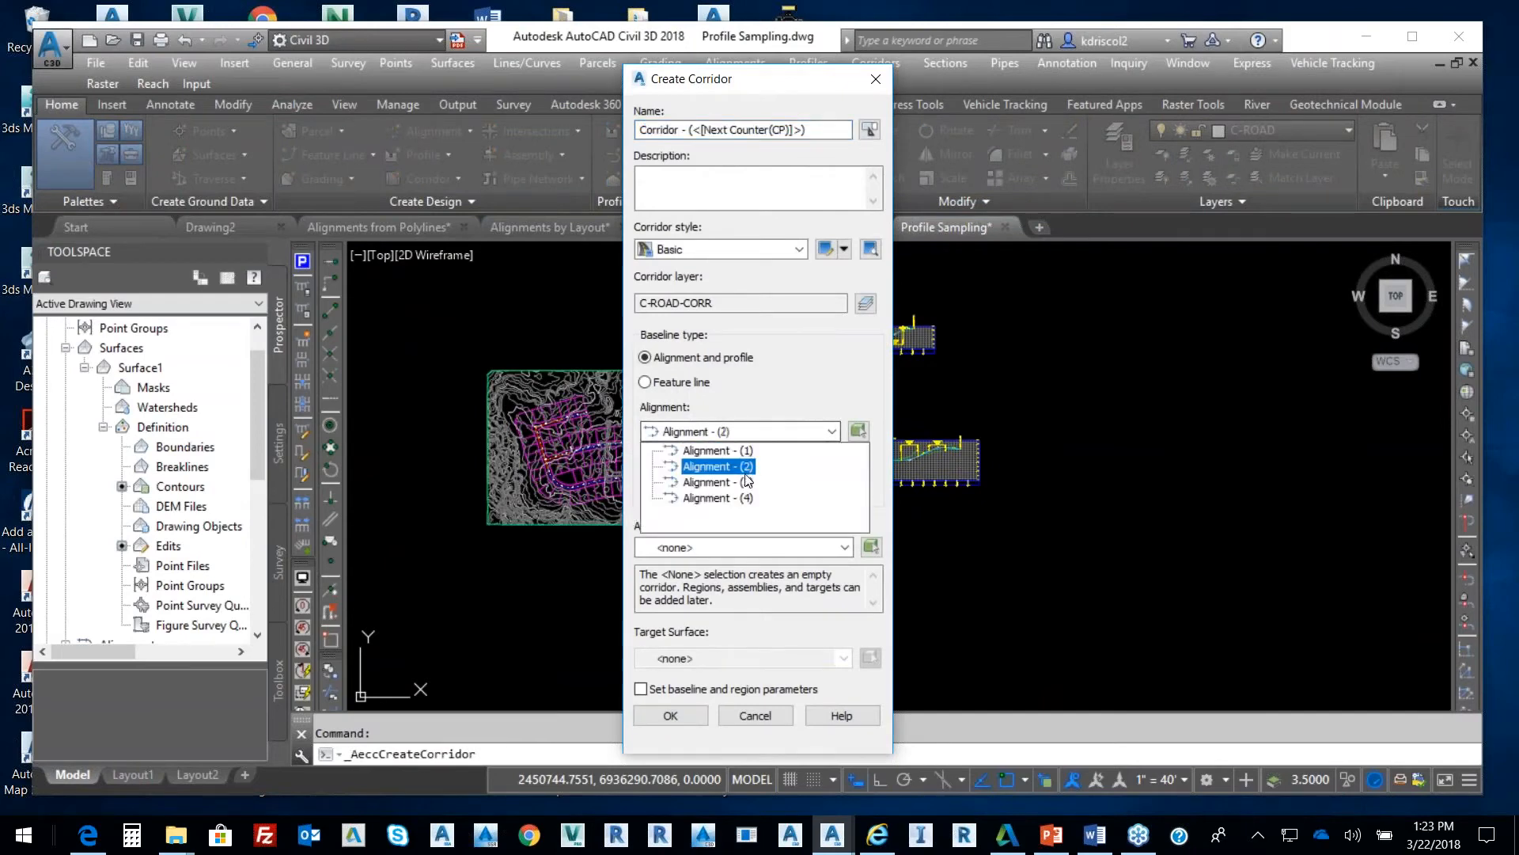
click(717, 482)
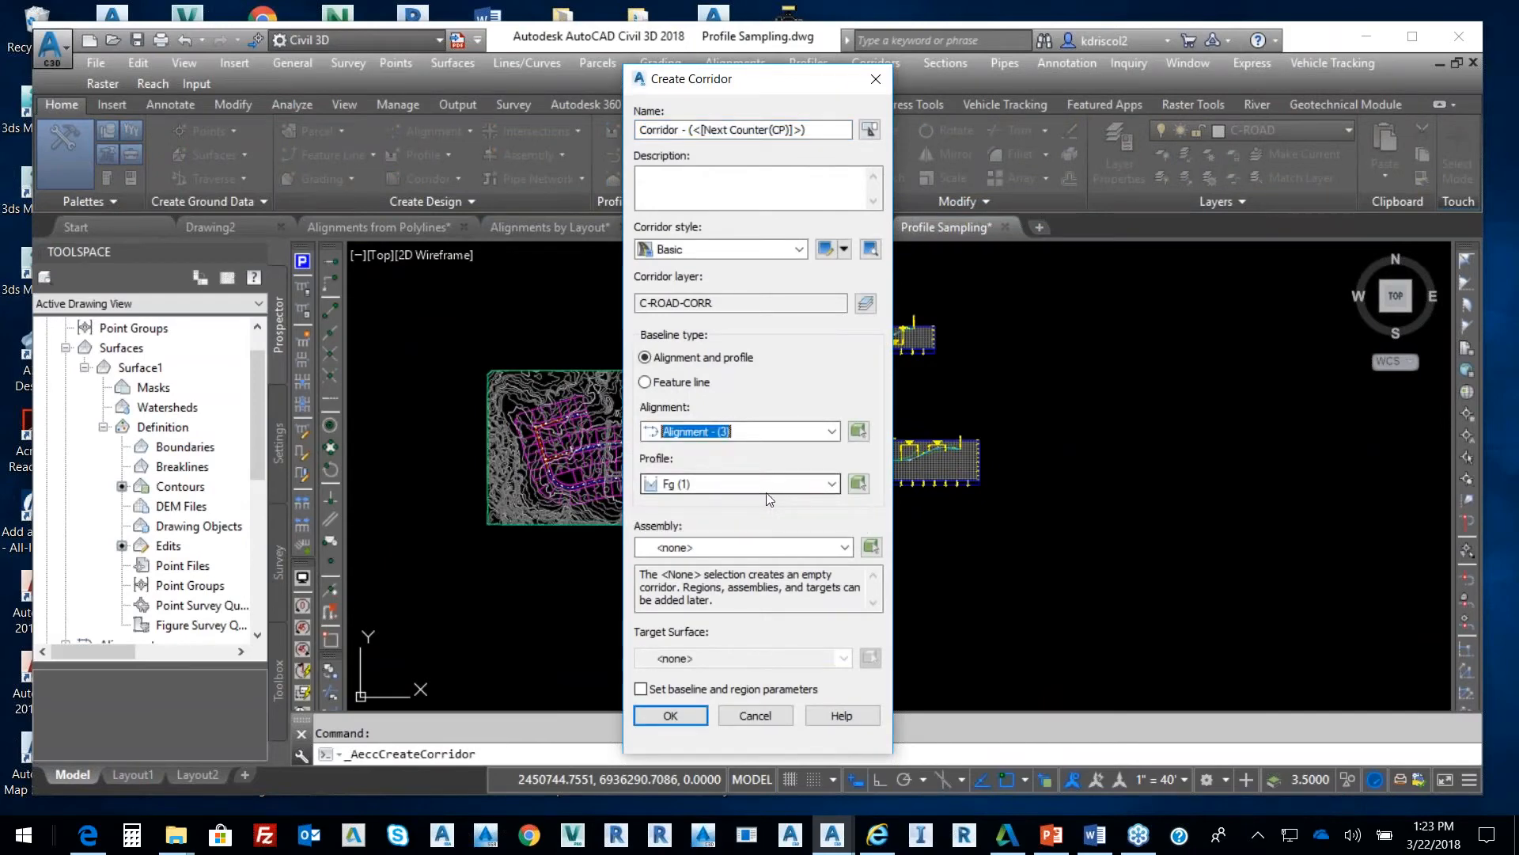
click(844, 547)
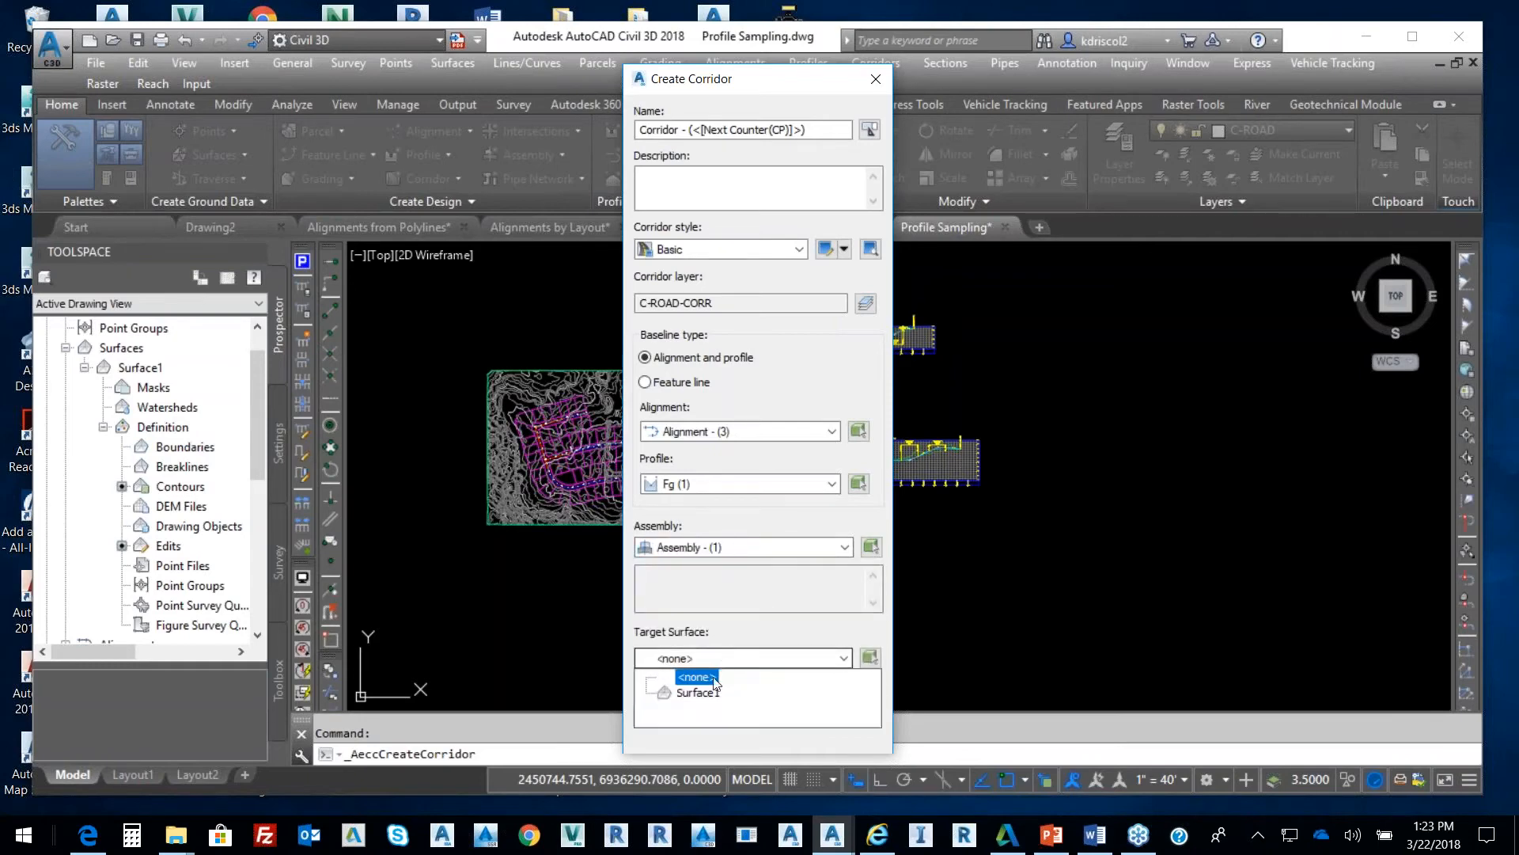
click(698, 693)
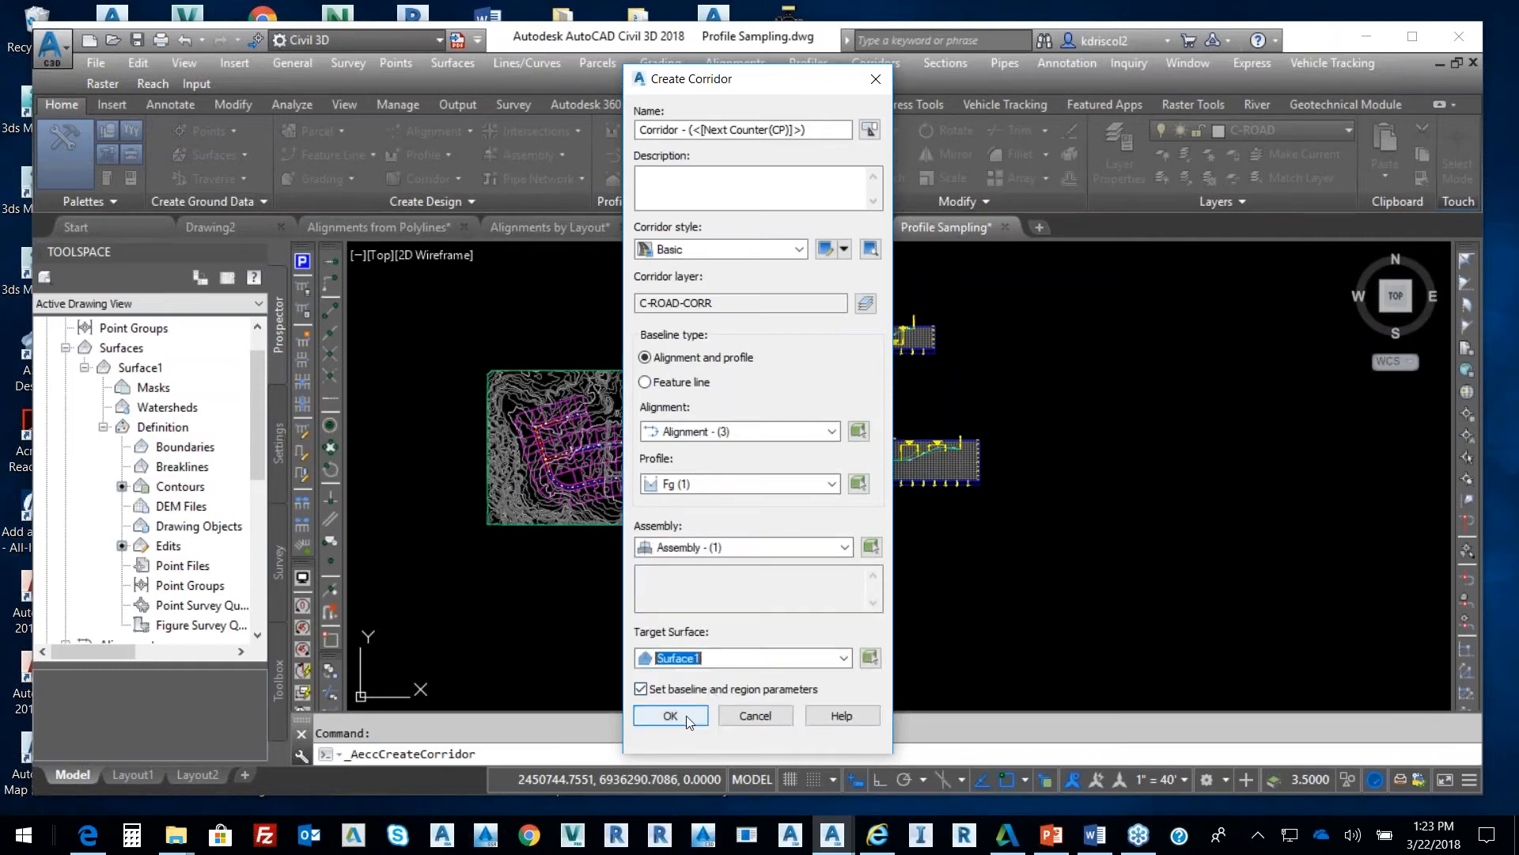
click(670, 715)
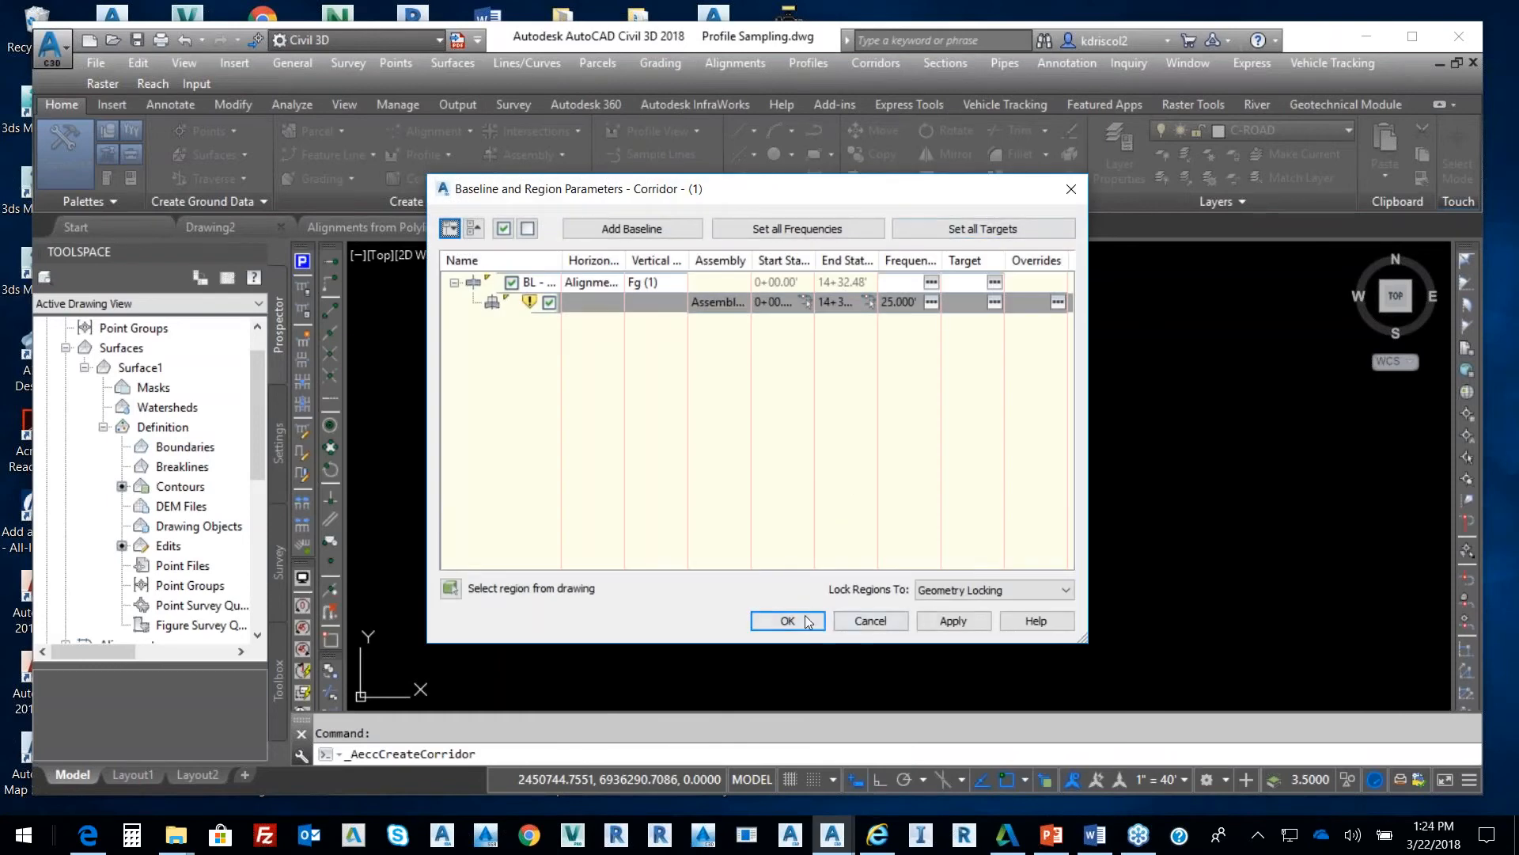
click(788, 620)
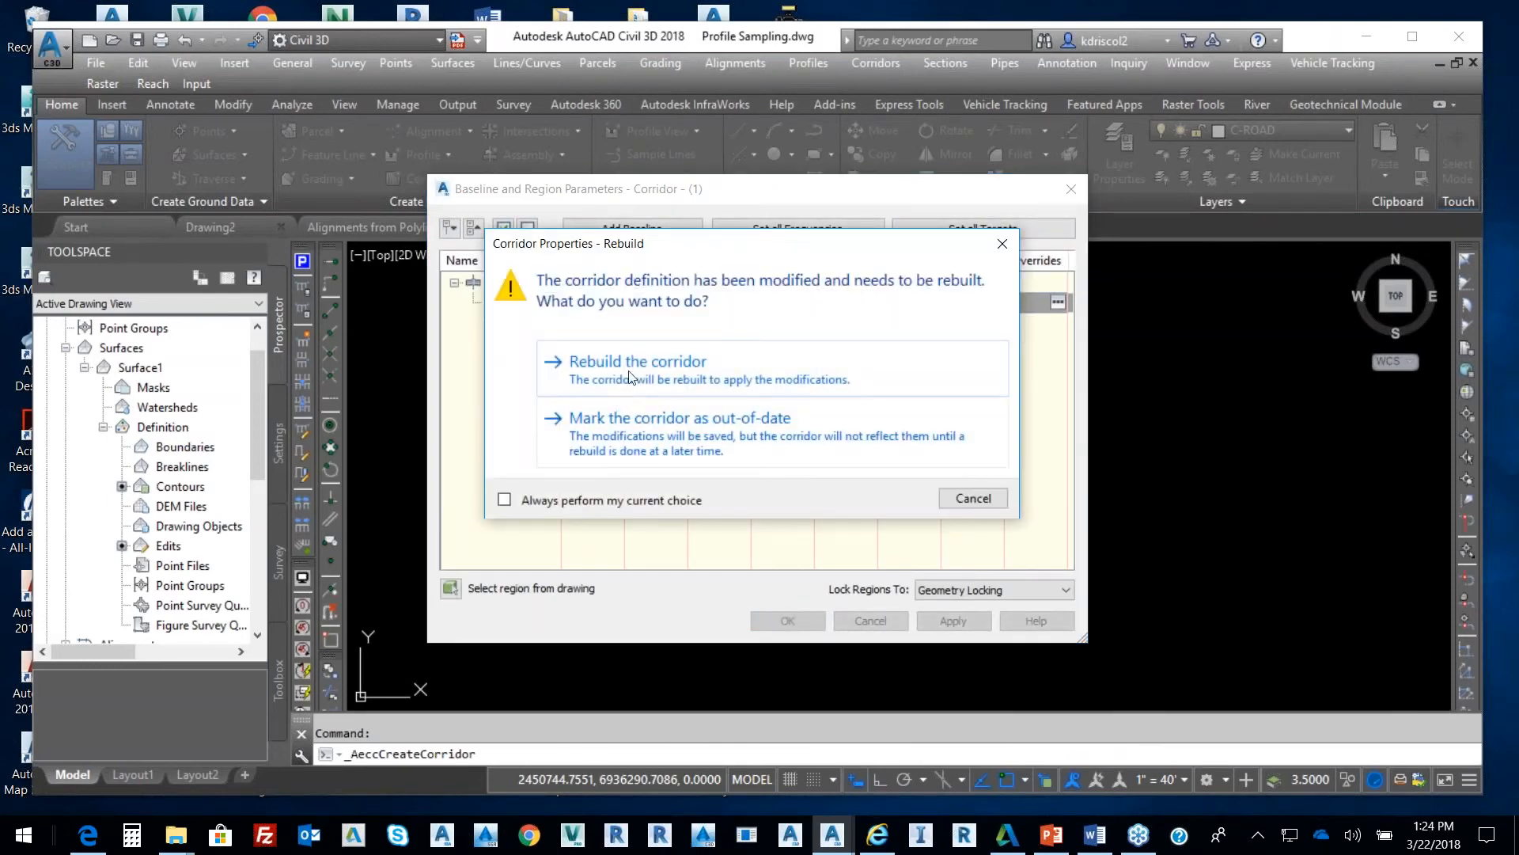
click(637, 361)
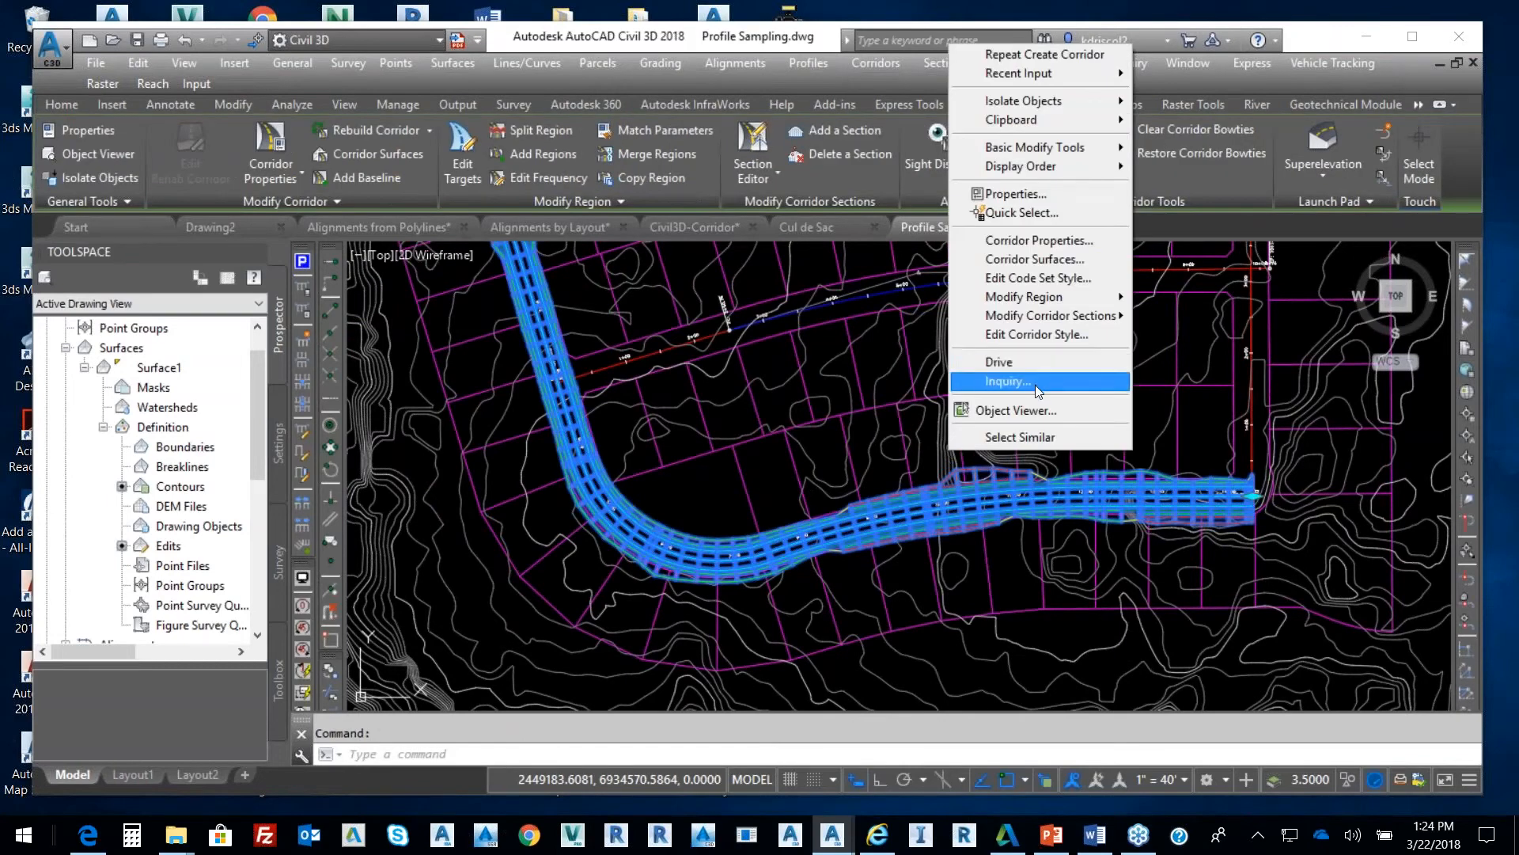
click(1016, 410)
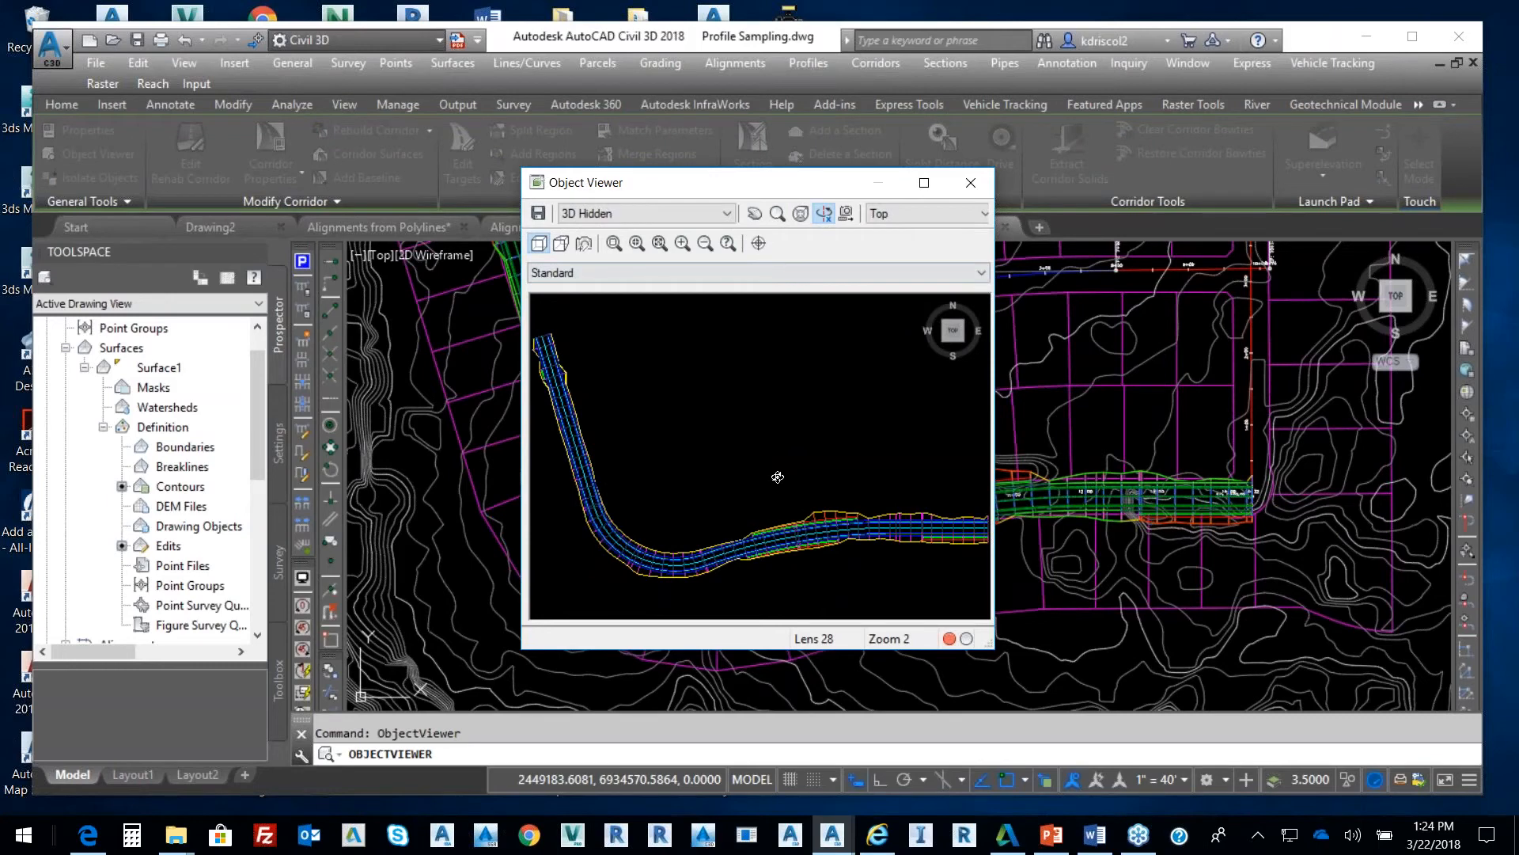
mouse_move(638, 244)
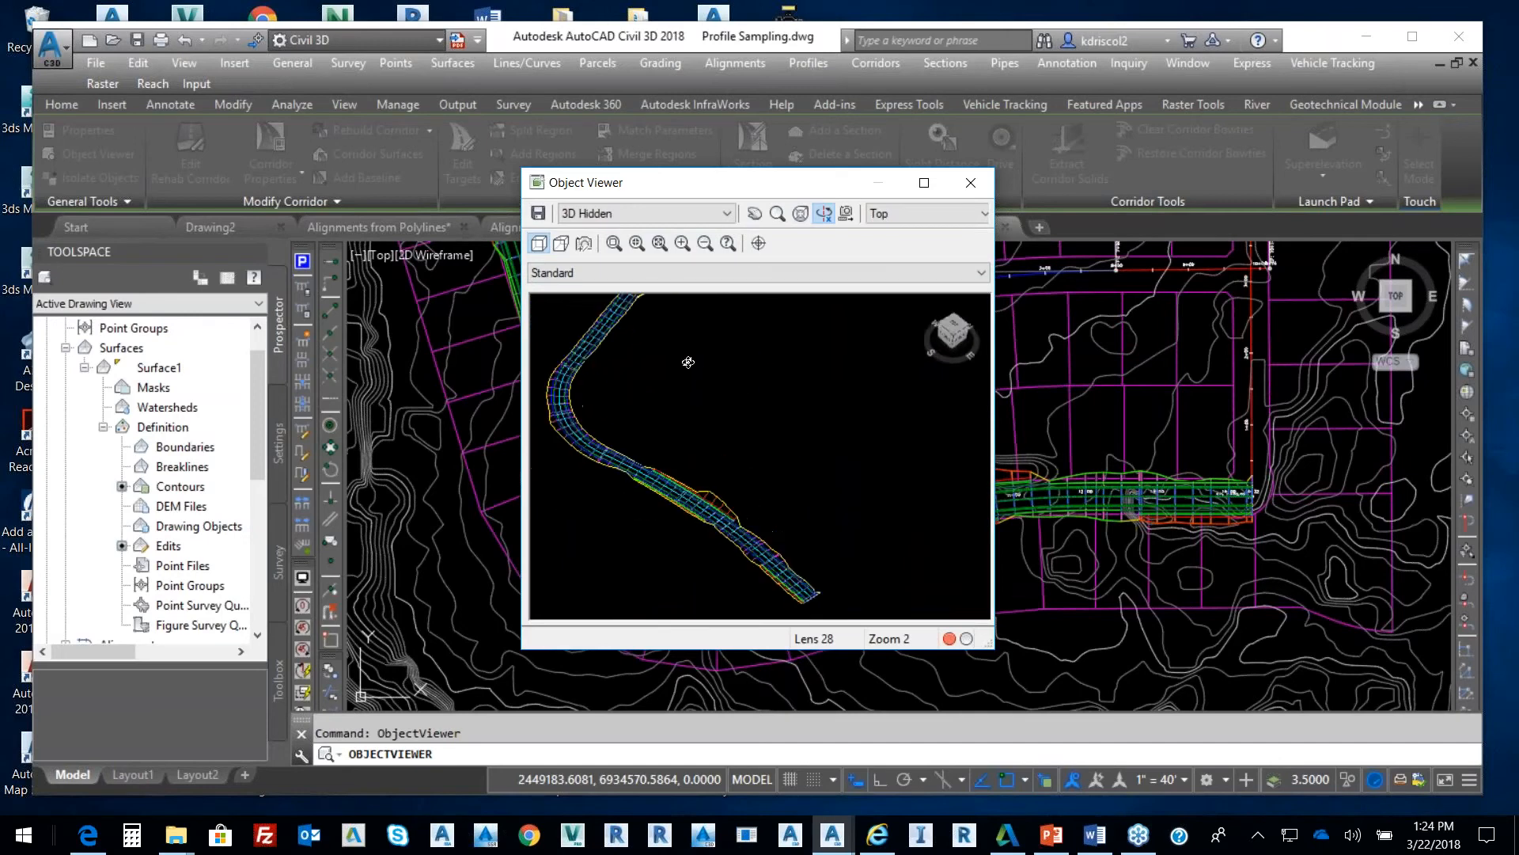
drag(688, 363, 739, 433)
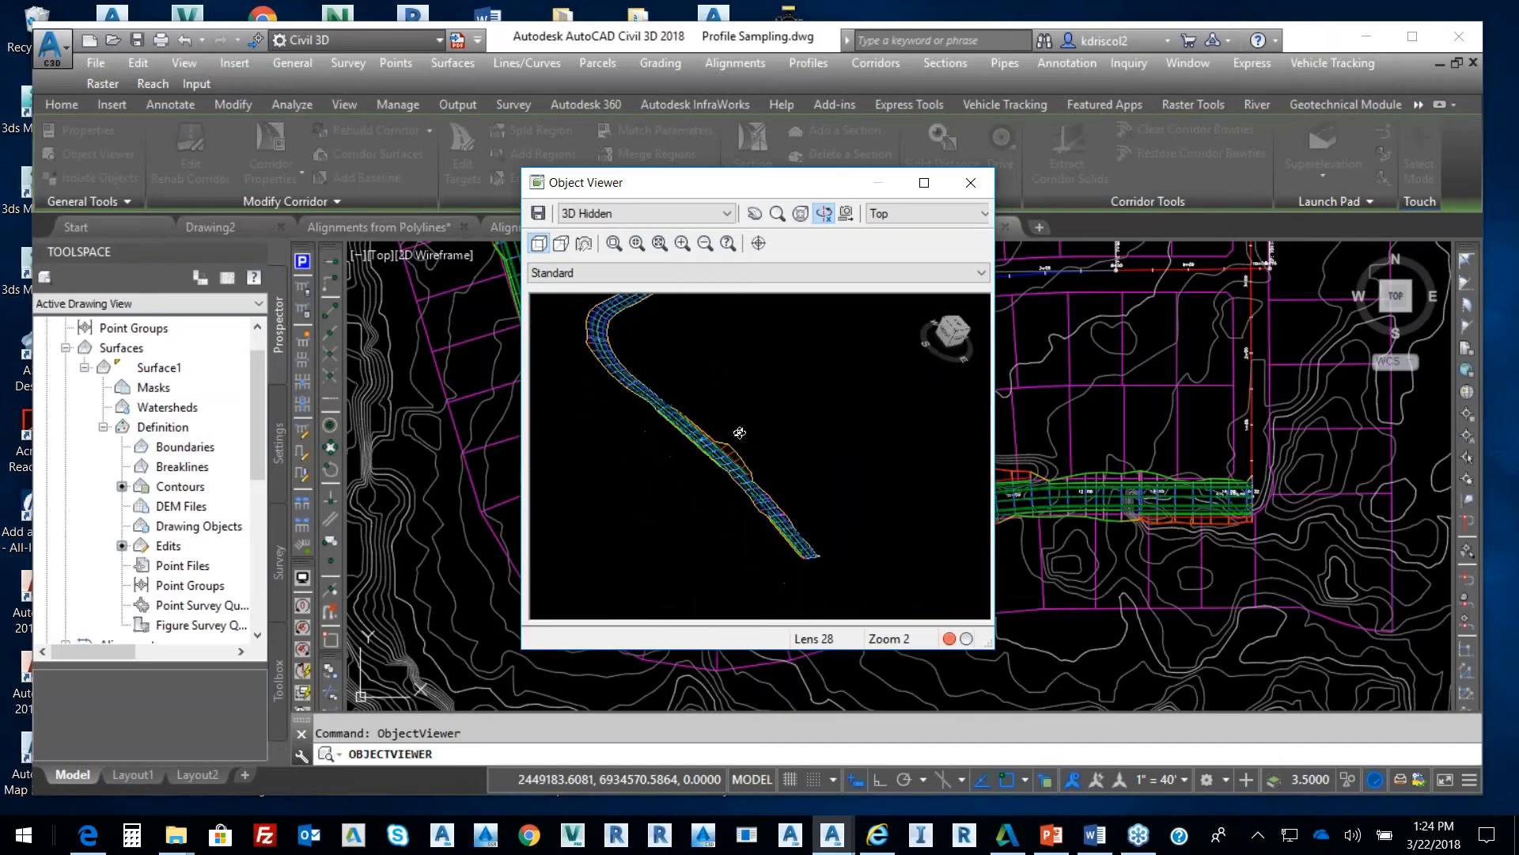
drag(739, 432, 860, 307)
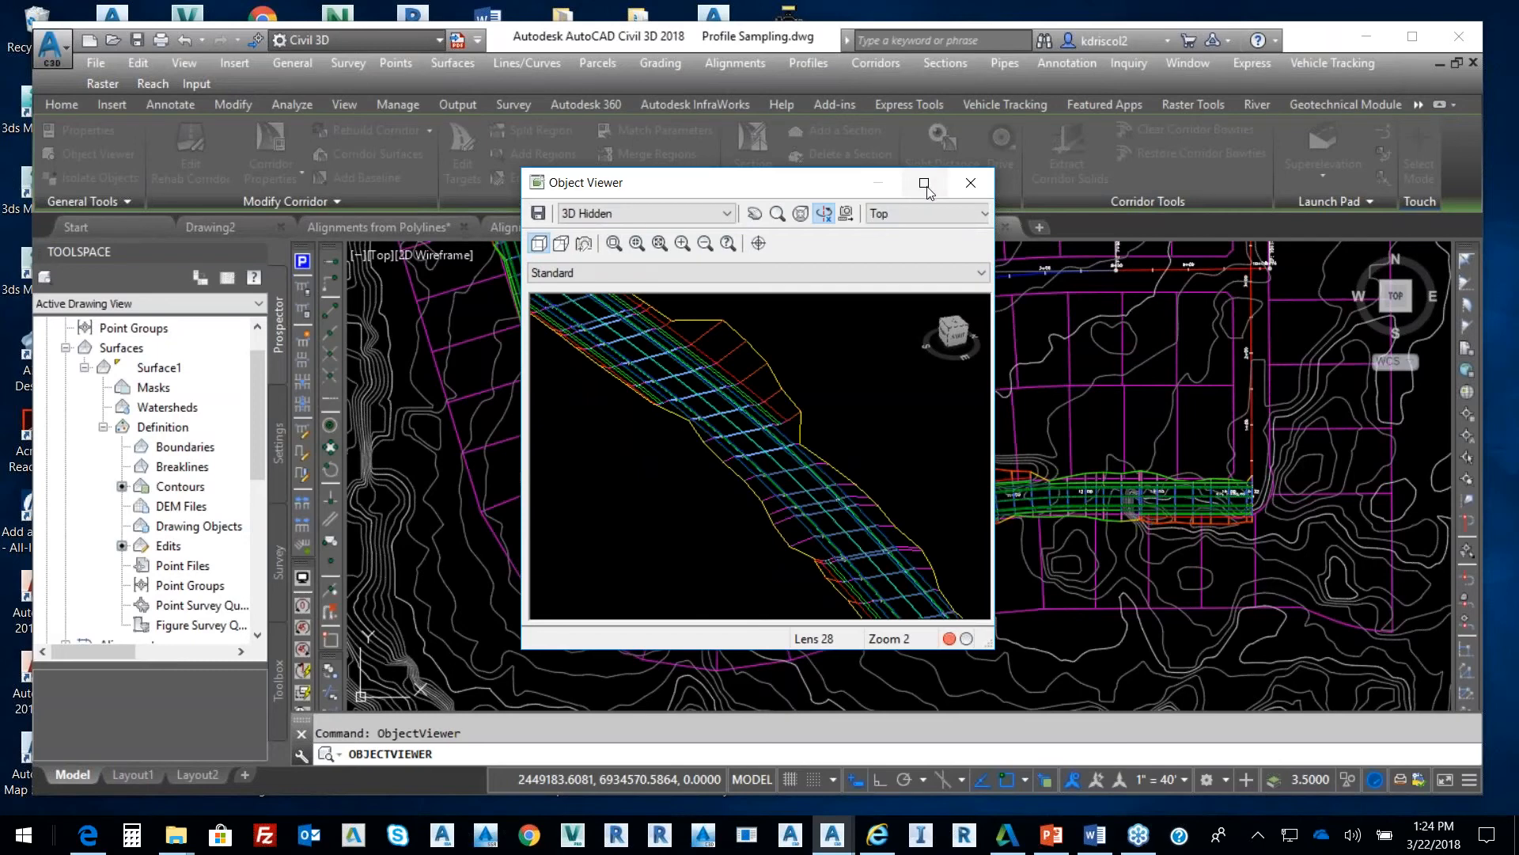
click(924, 183)
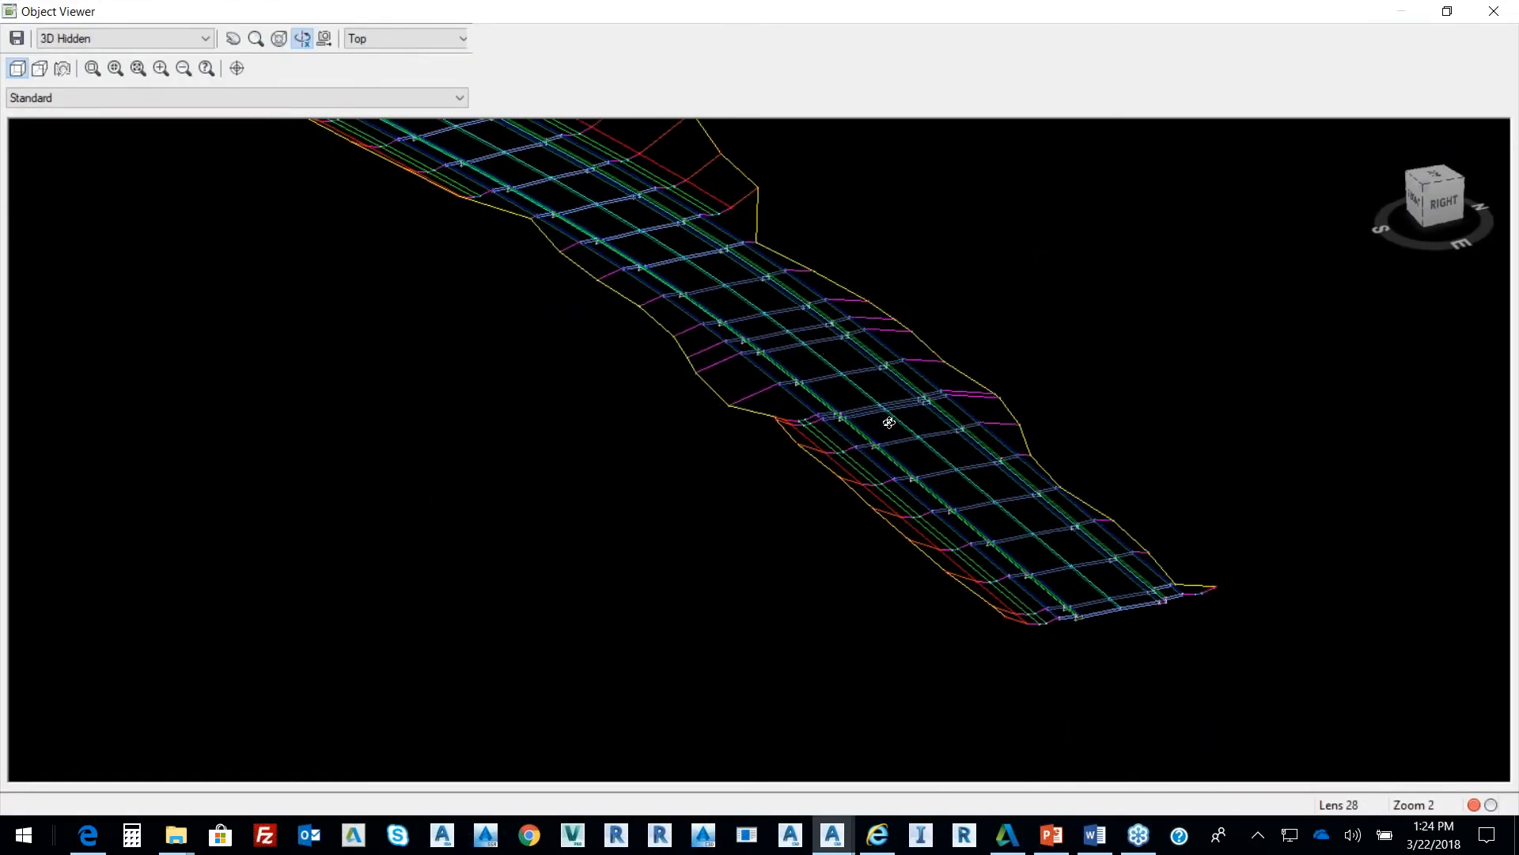
mouse_move(866, 492)
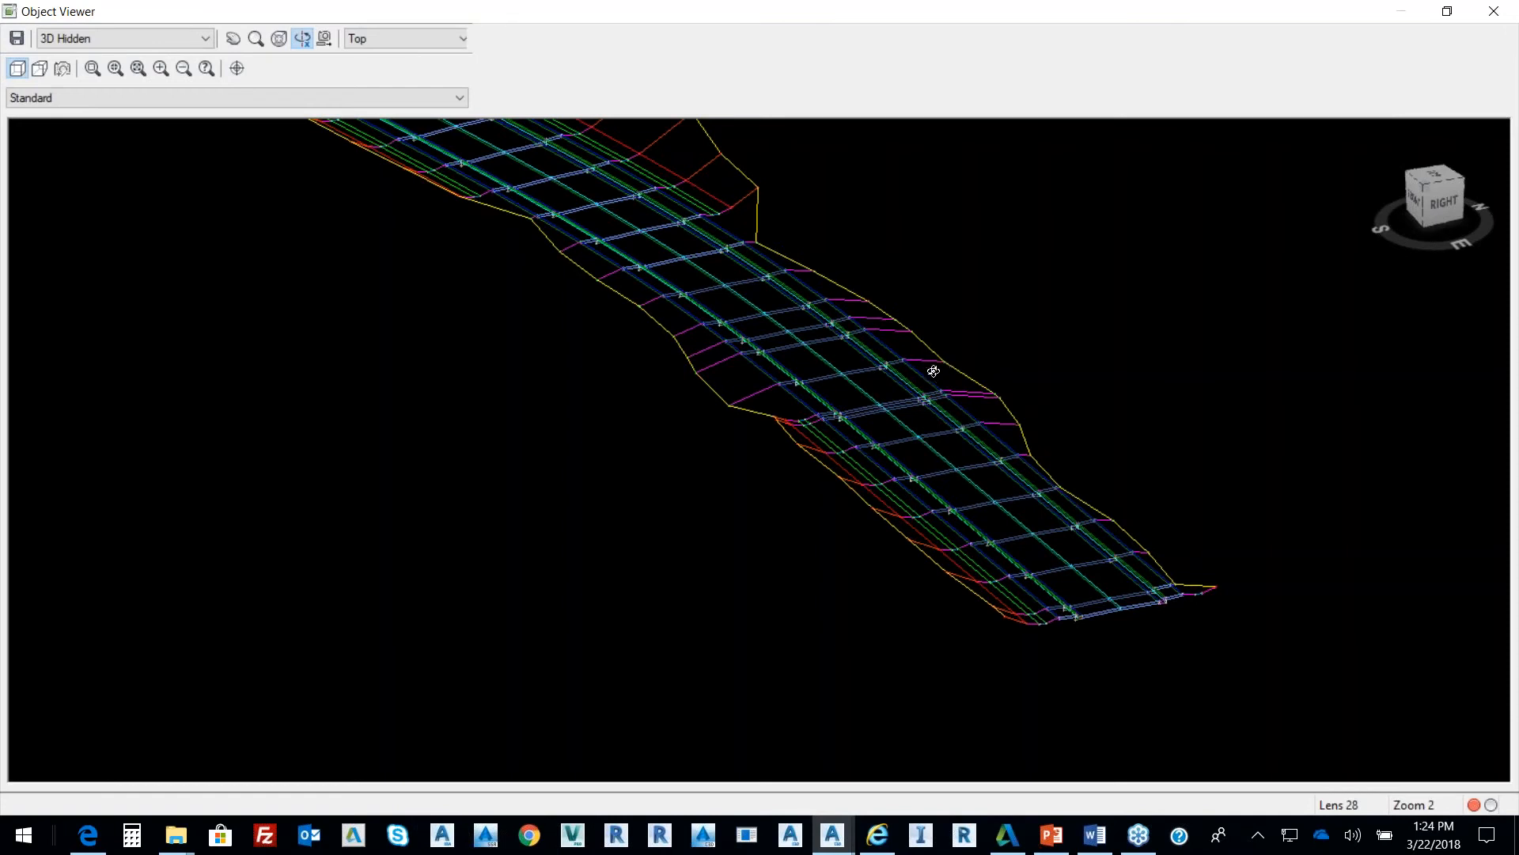
mouse_move(929, 384)
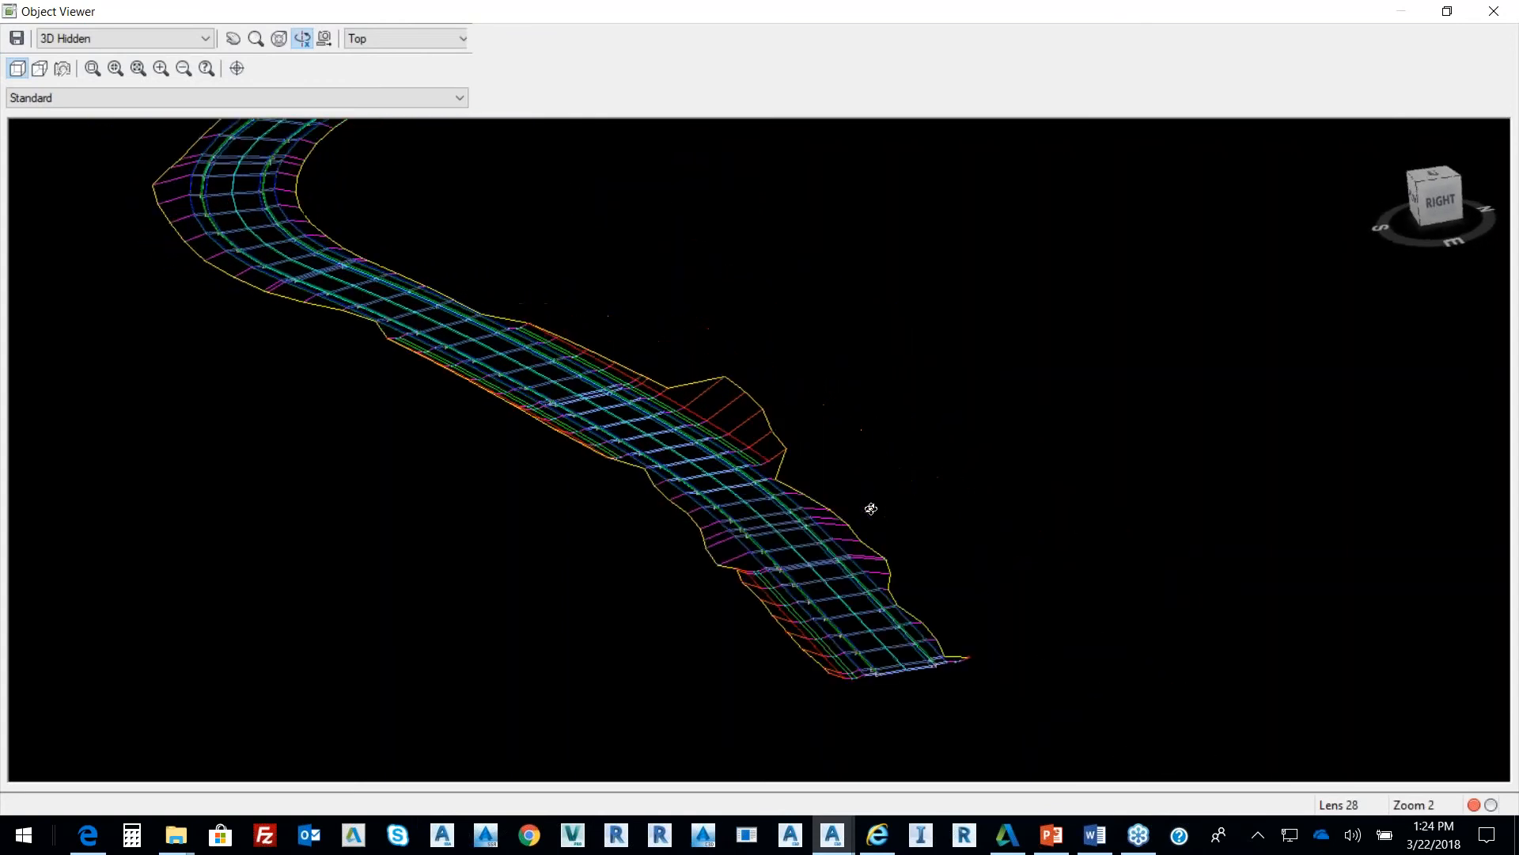
drag(870, 508, 771, 424)
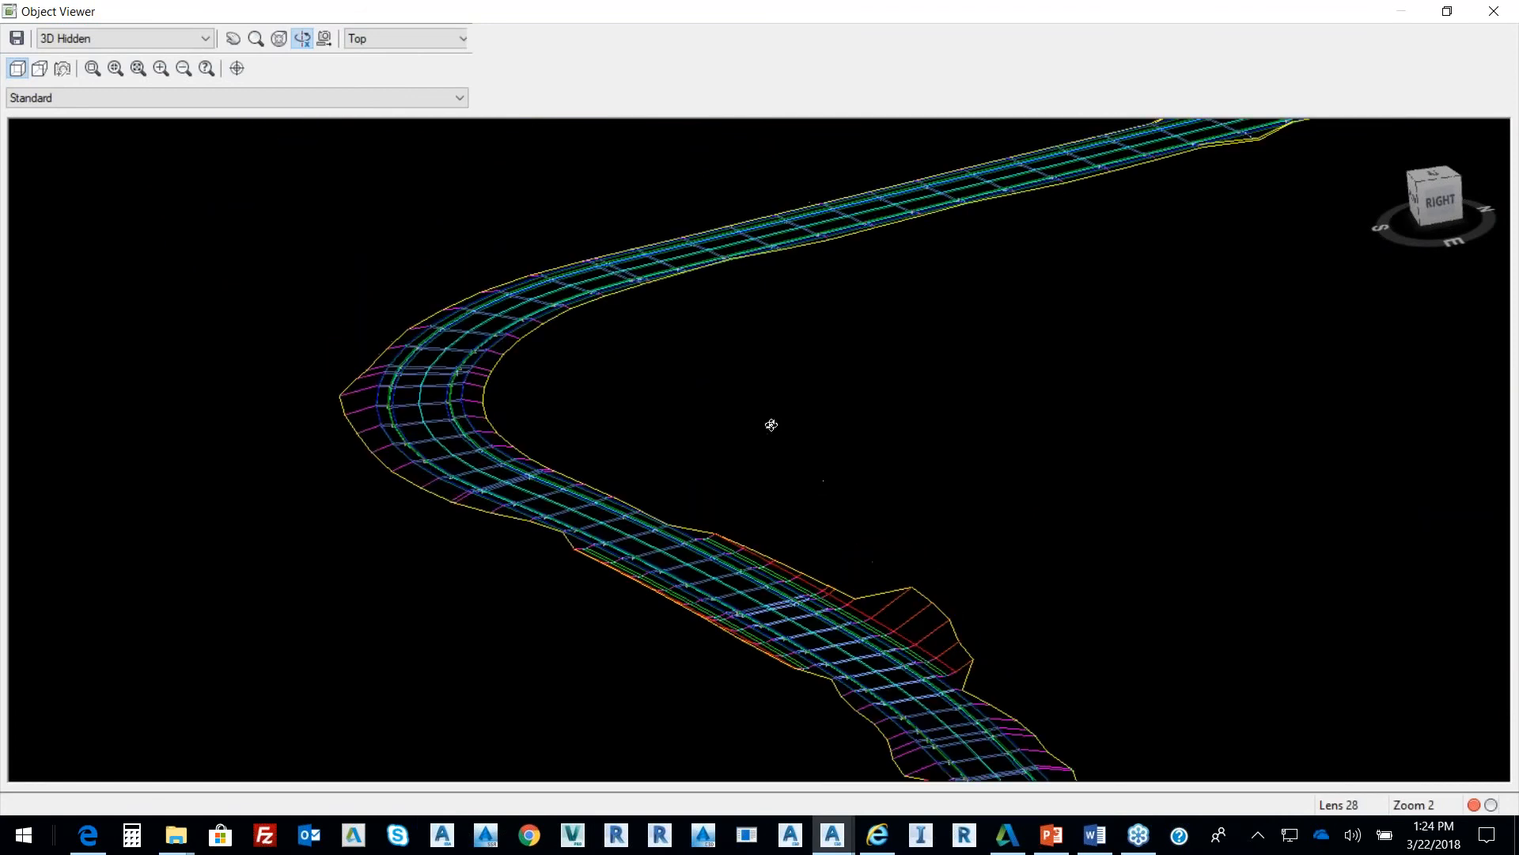
right_click(769, 426)
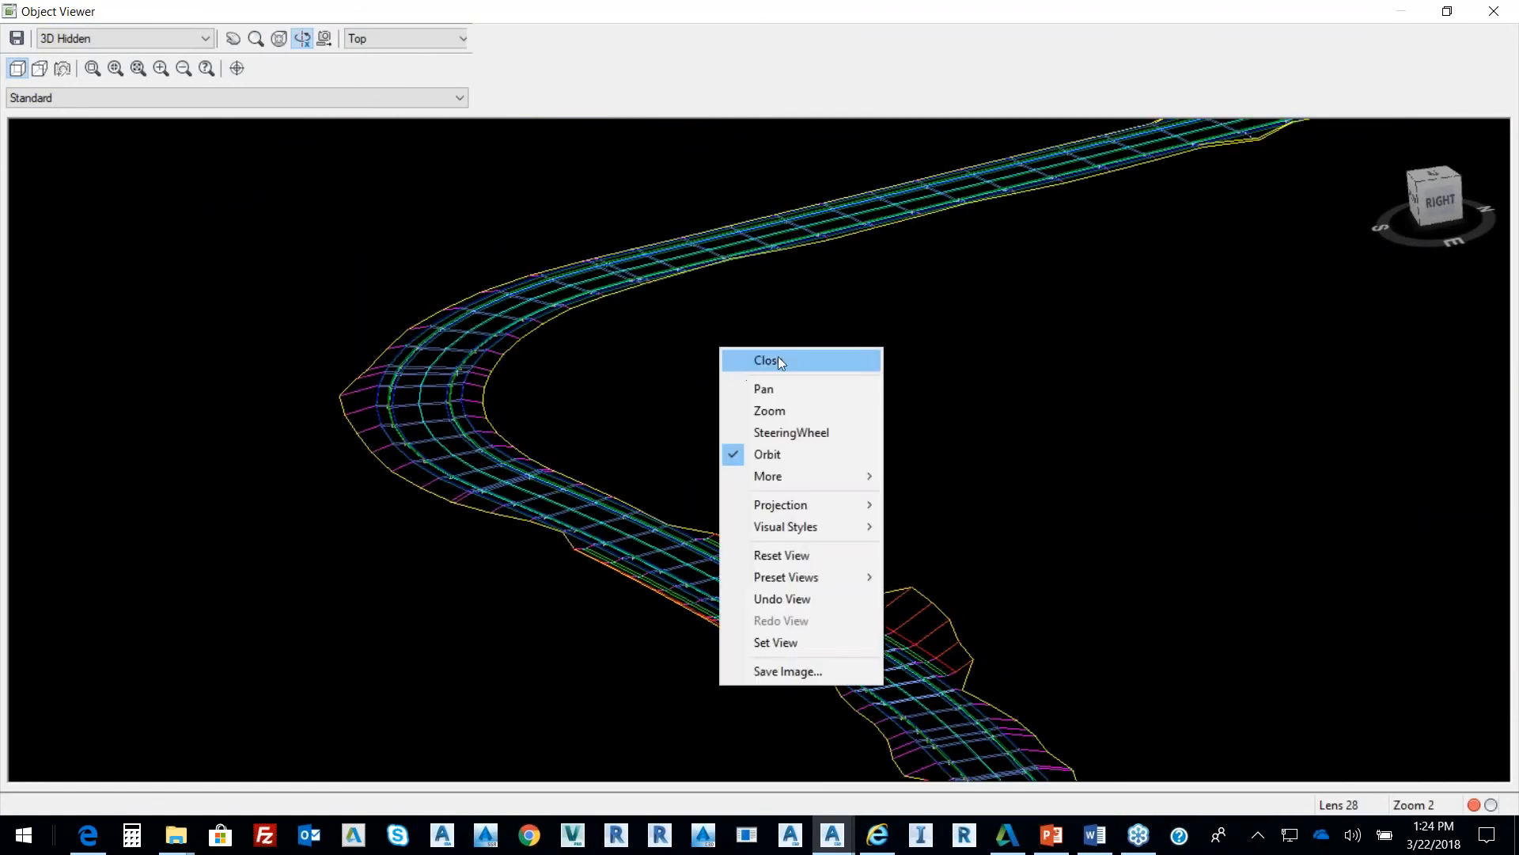
click(767, 360)
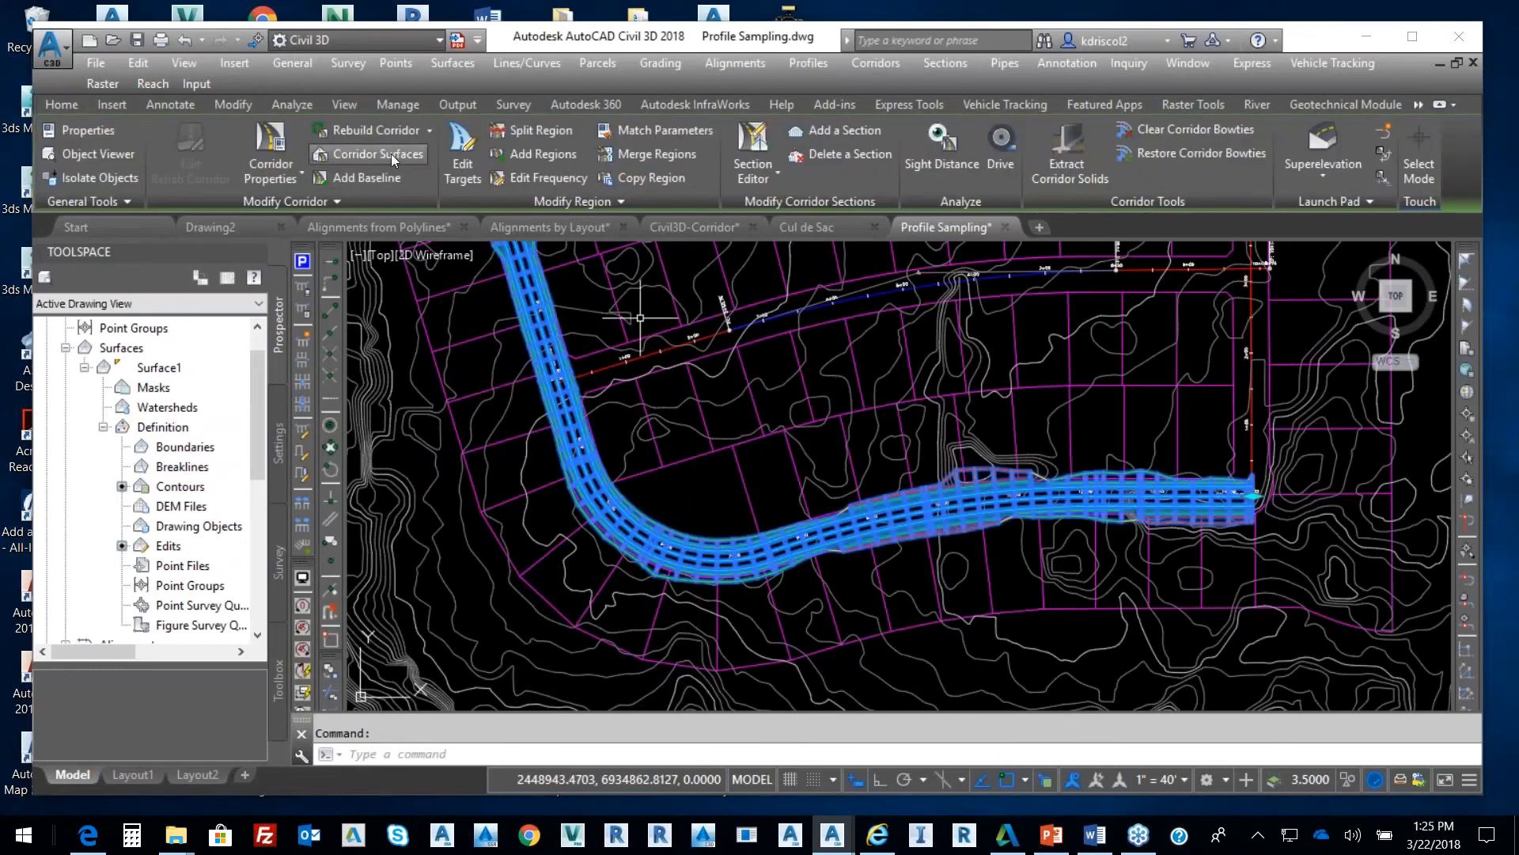
- Create corridor surface Road from Top links as breaklines, with Top Links overhang correction
click(375, 155)
text(R)
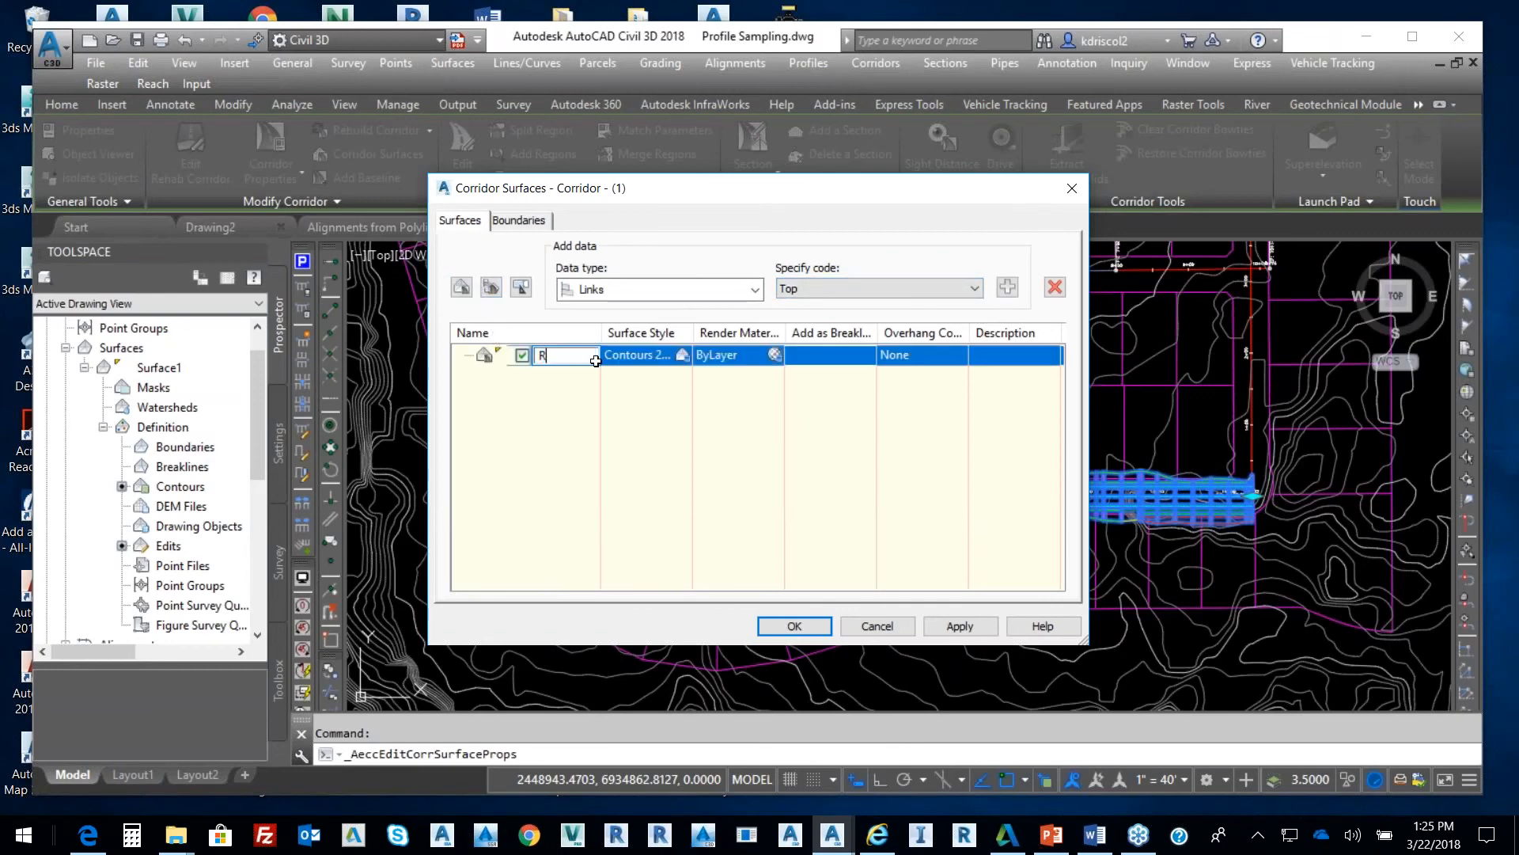
text(oad)
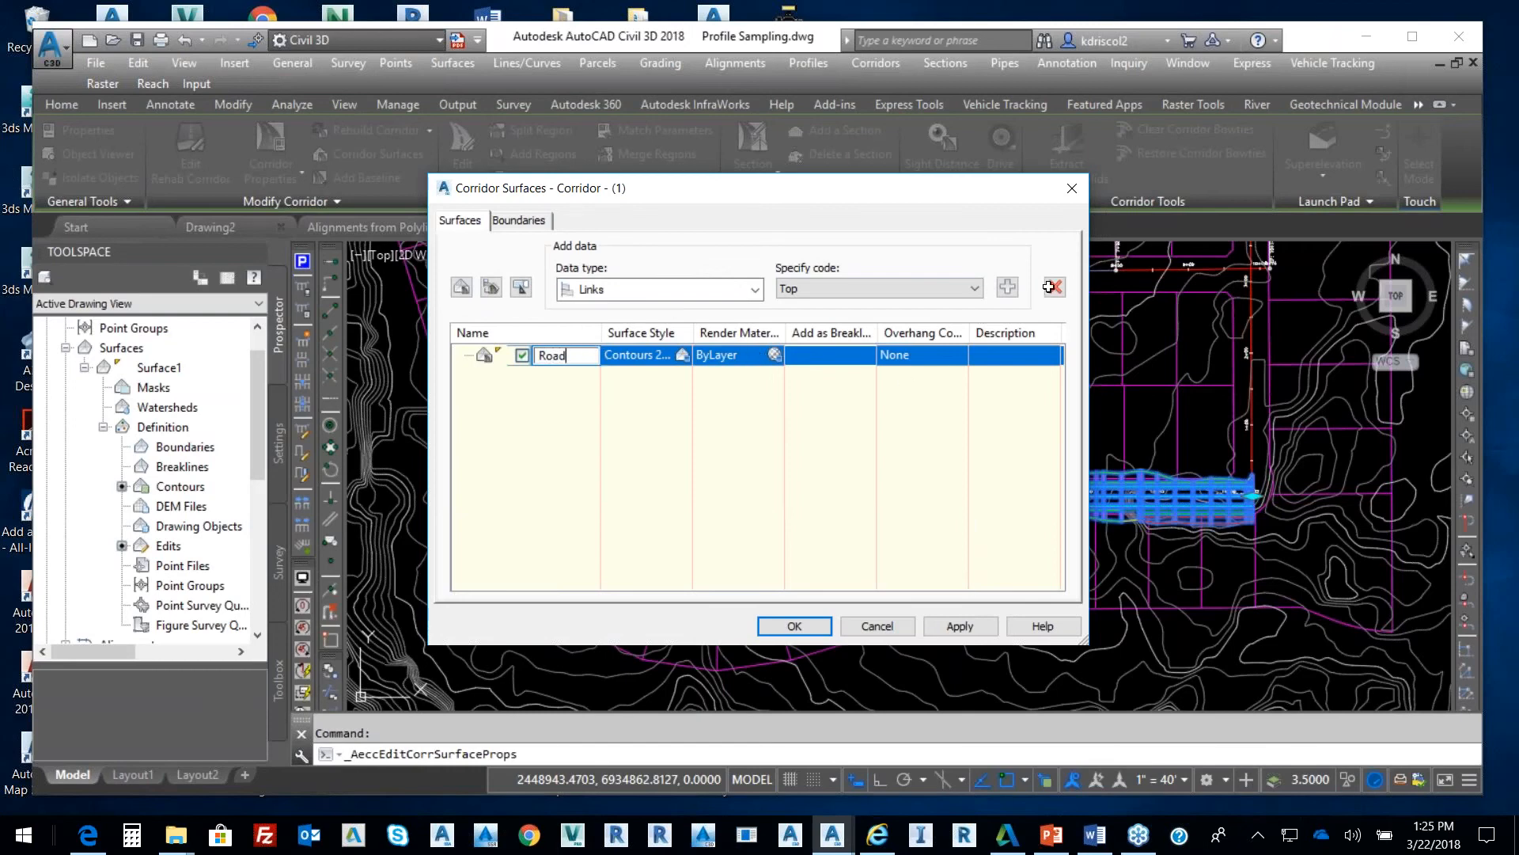
click(1008, 286)
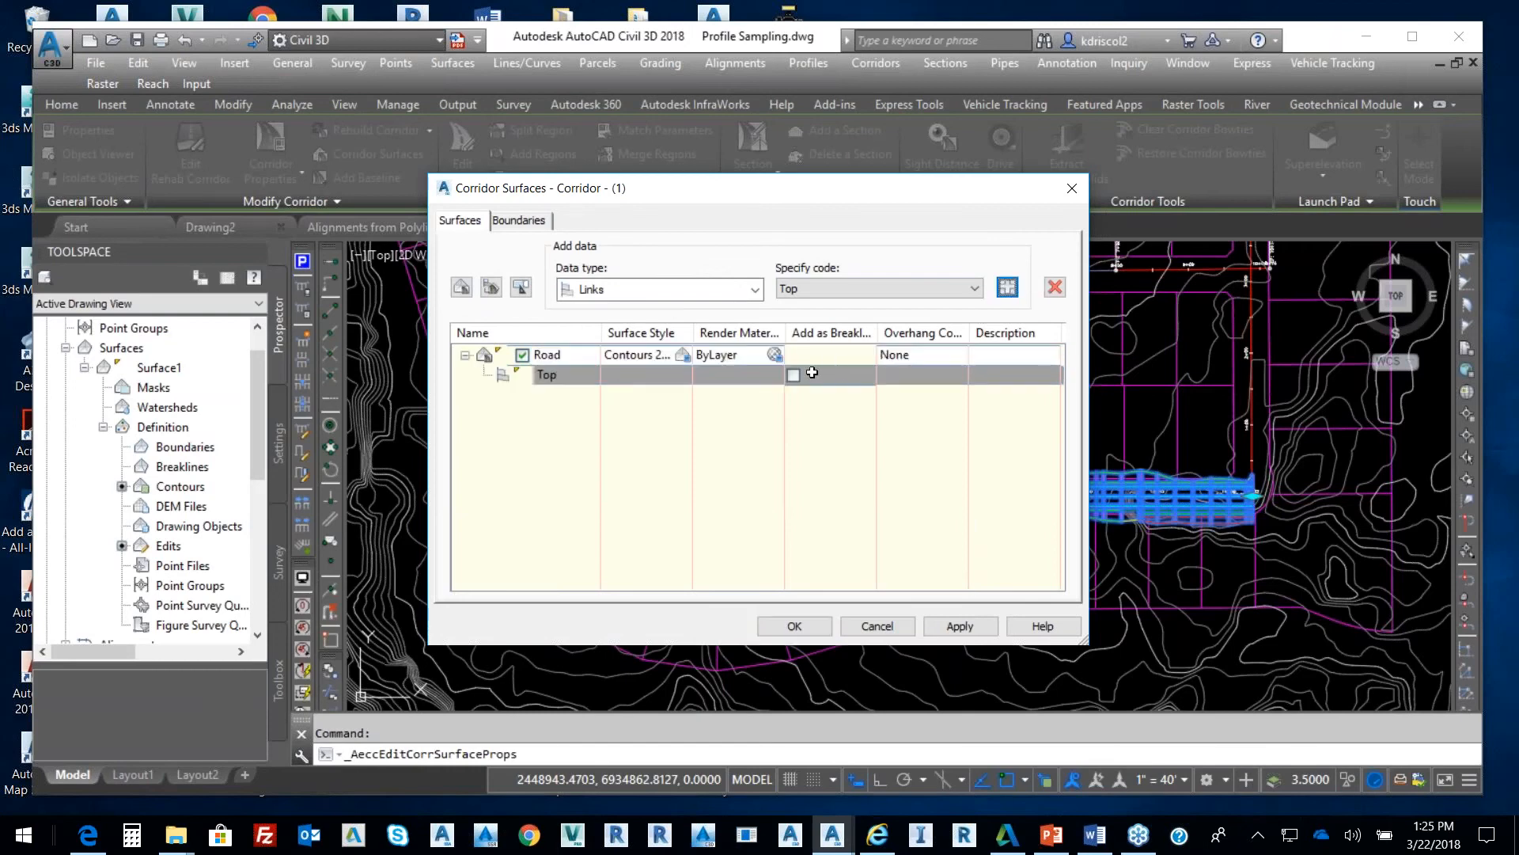
click(921, 355)
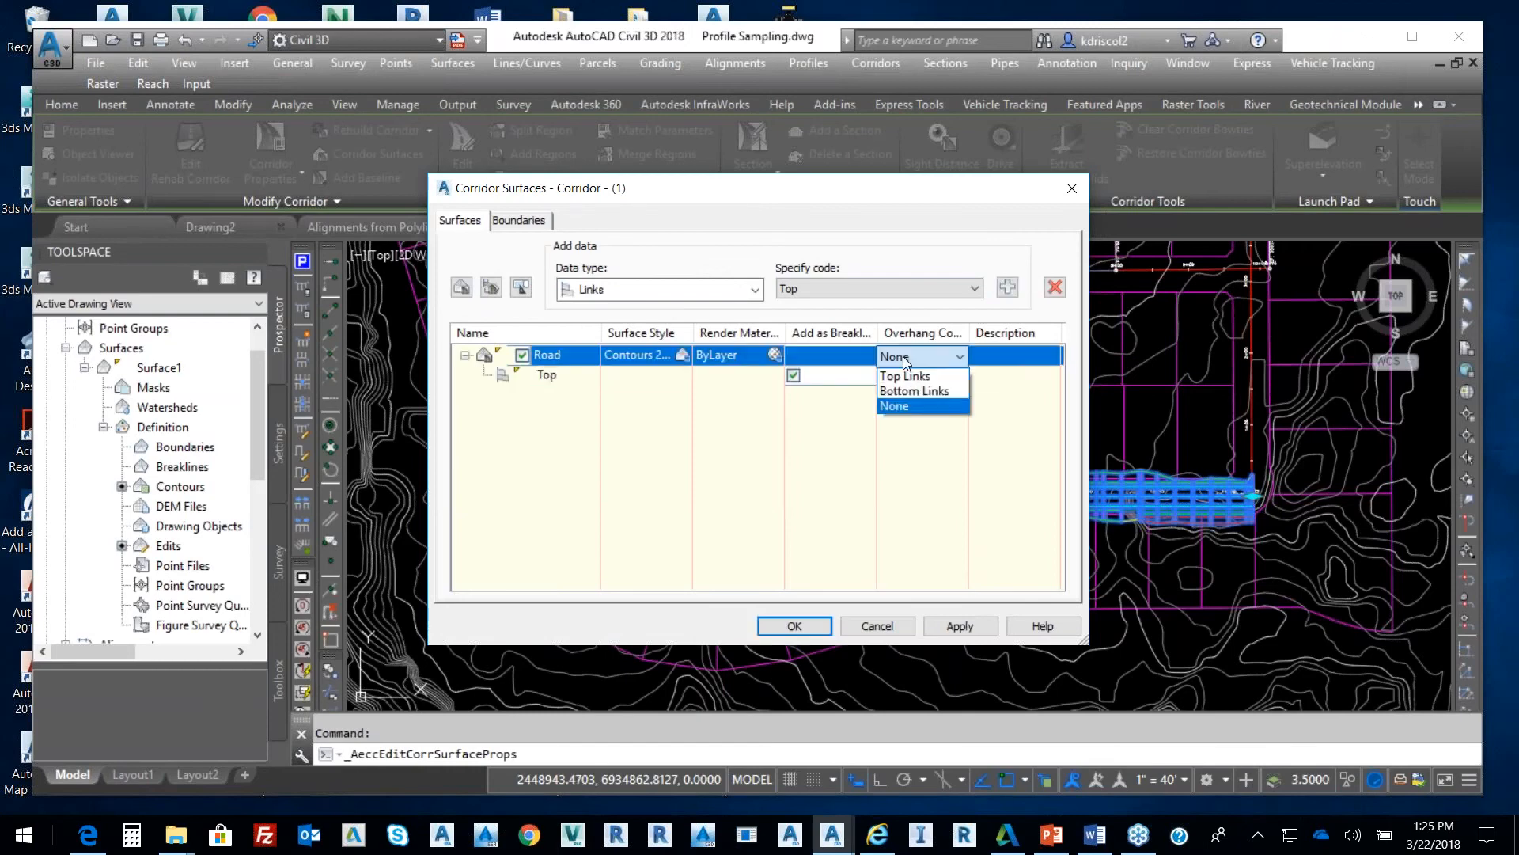
click(904, 376)
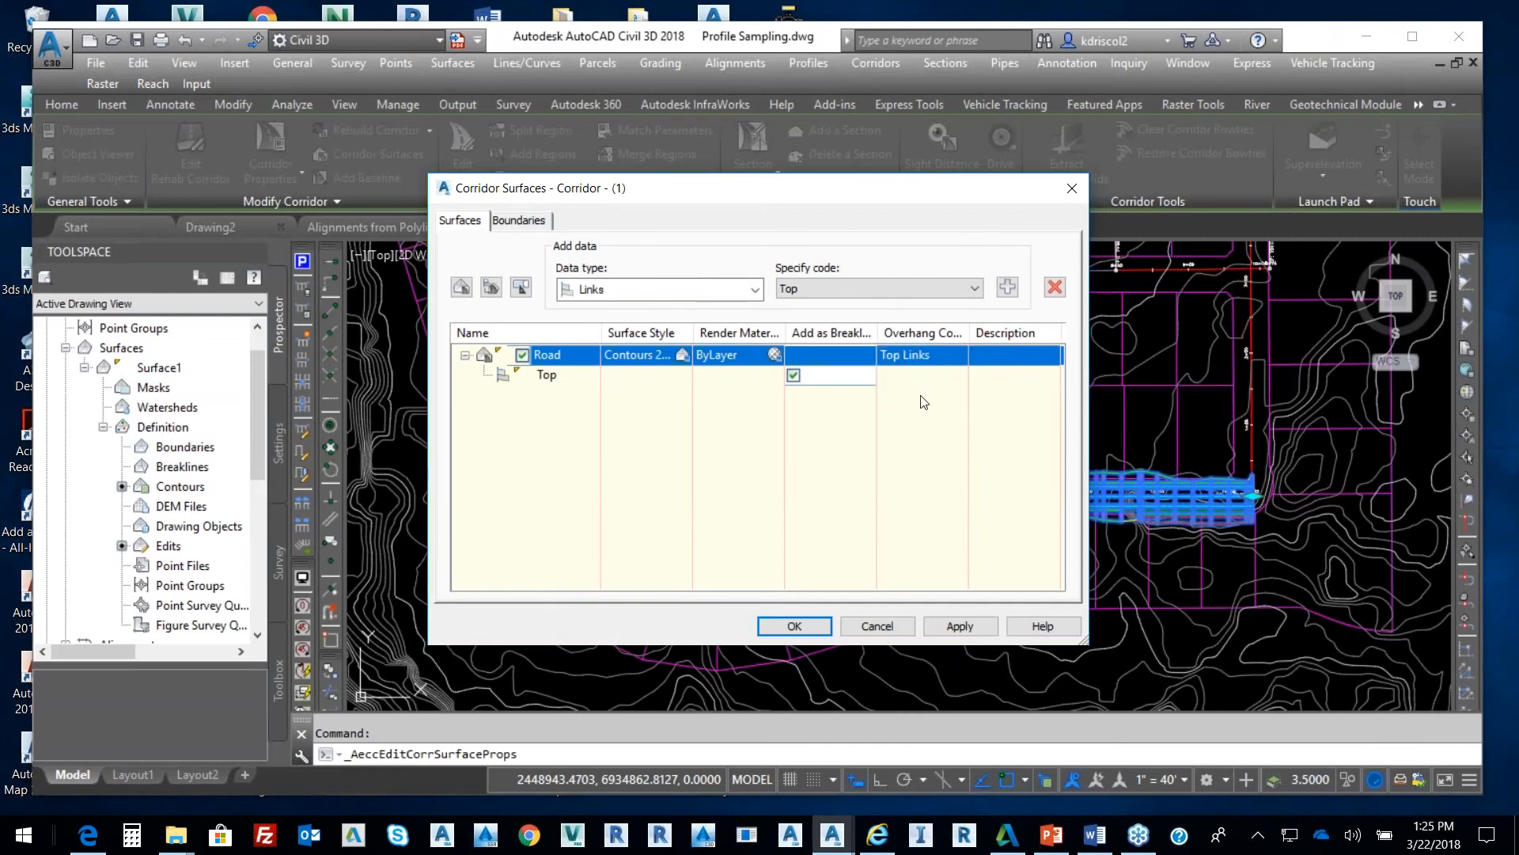
mouse_move(907, 396)
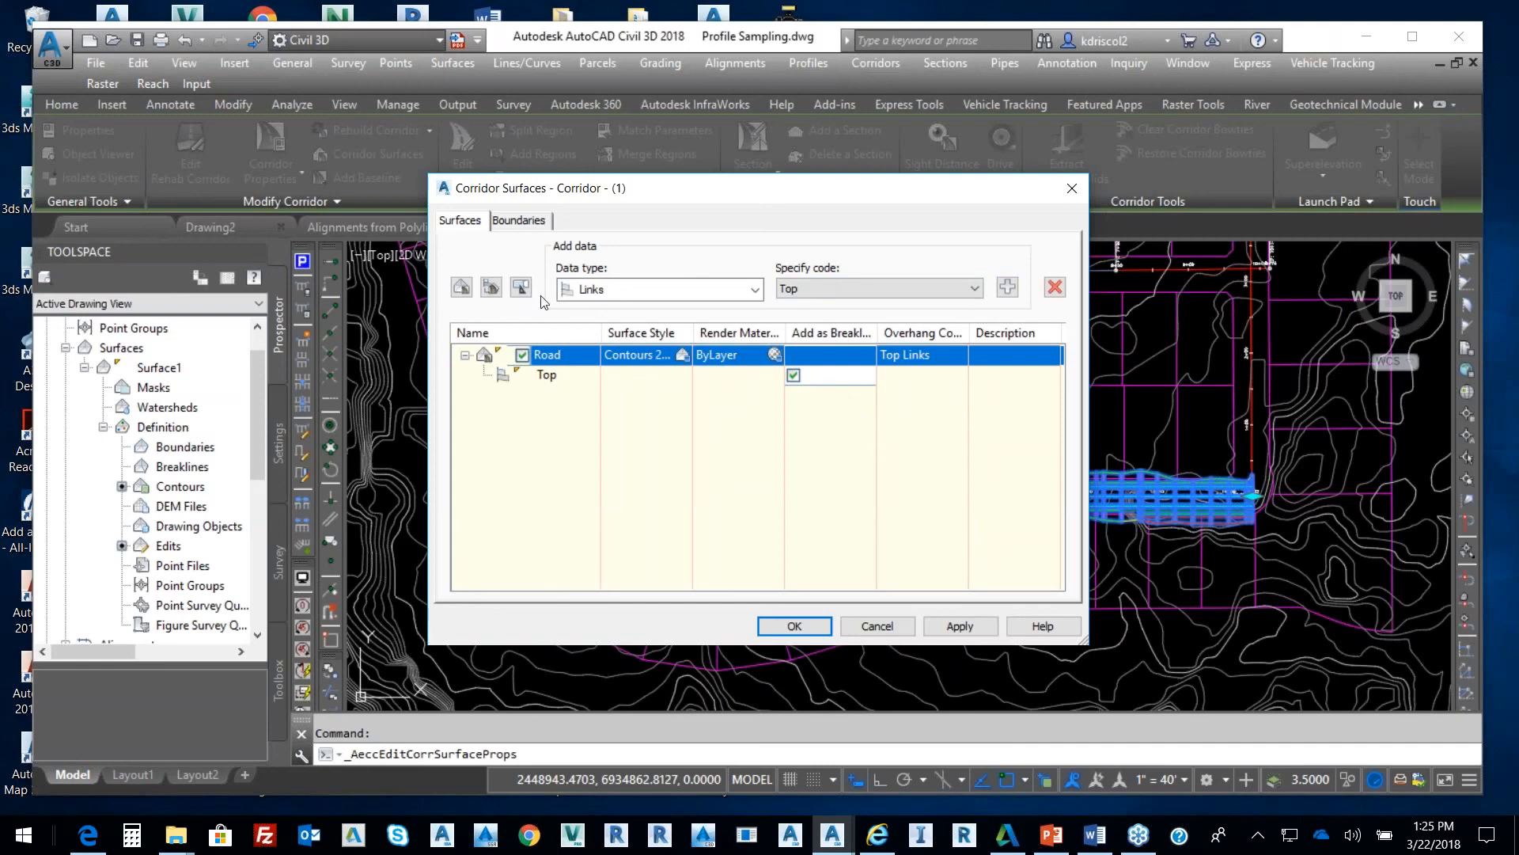
- Give Road an outside boundary, rebuild the corridor, and view the Road surface in 3D
click(519, 220)
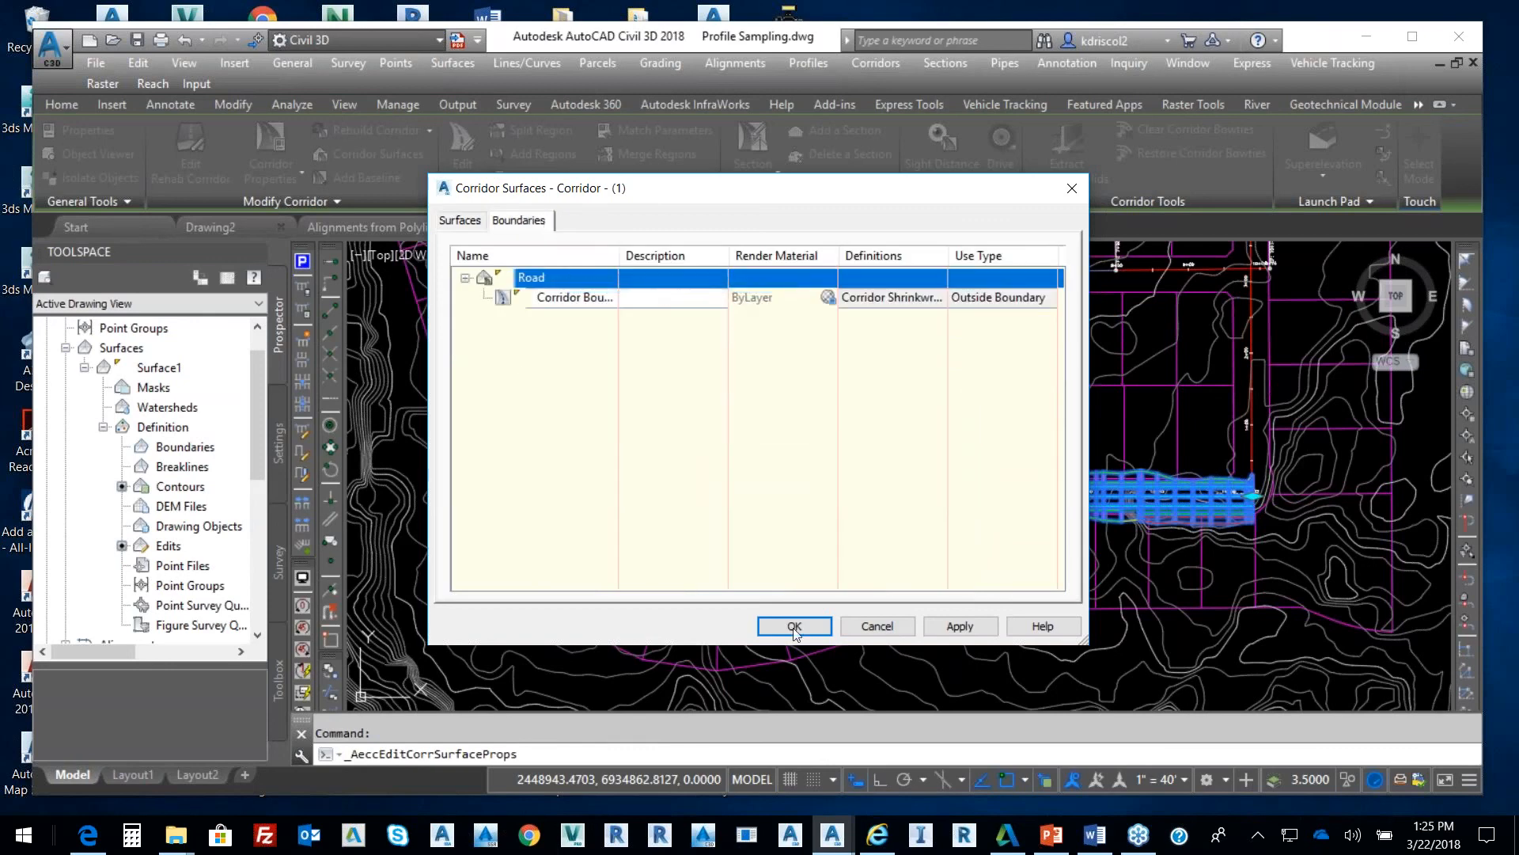
click(793, 626)
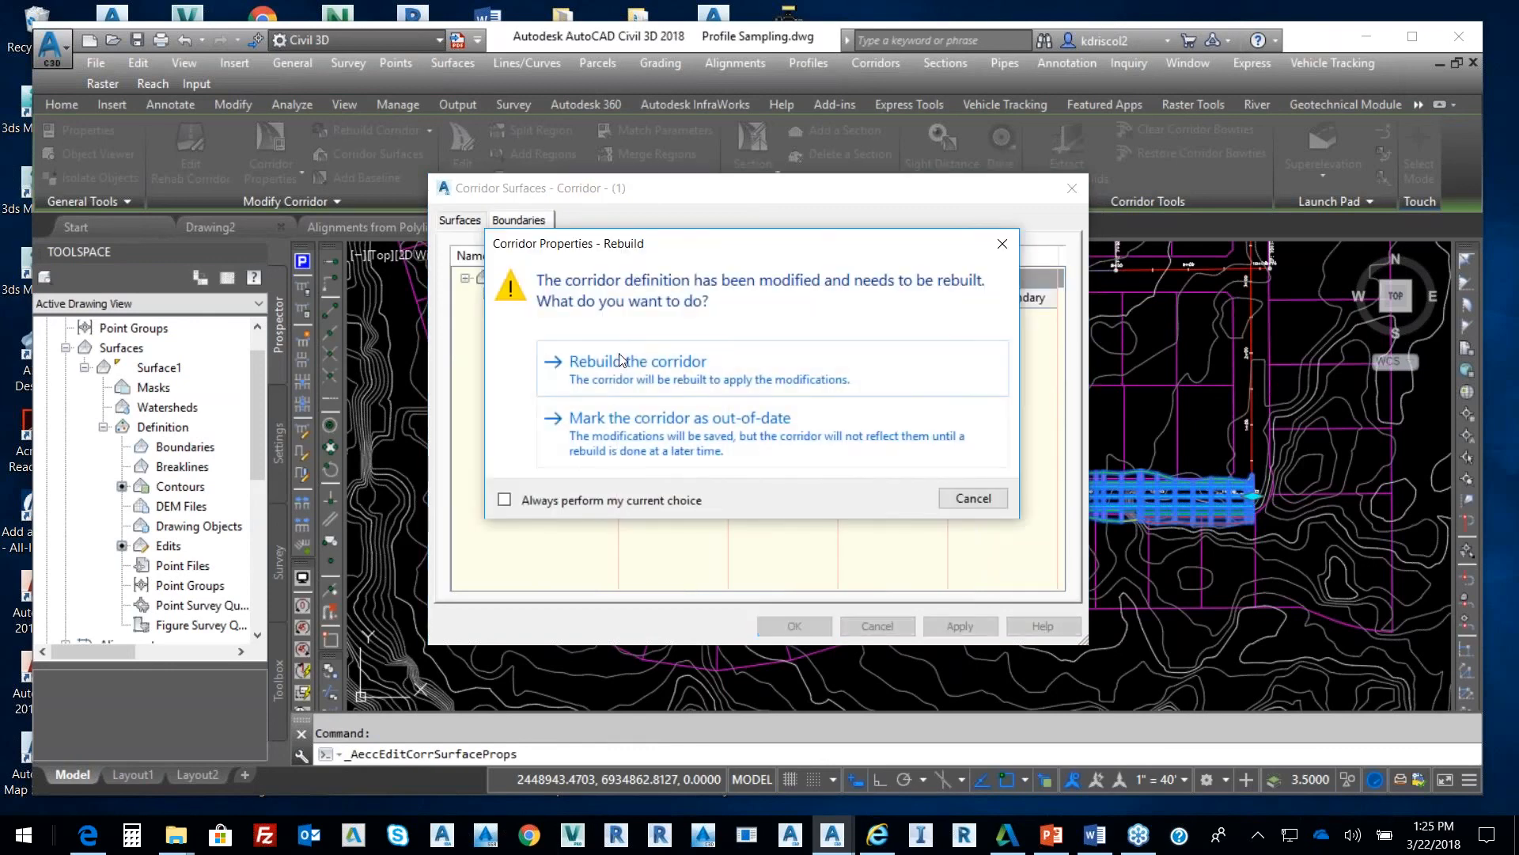
click(638, 361)
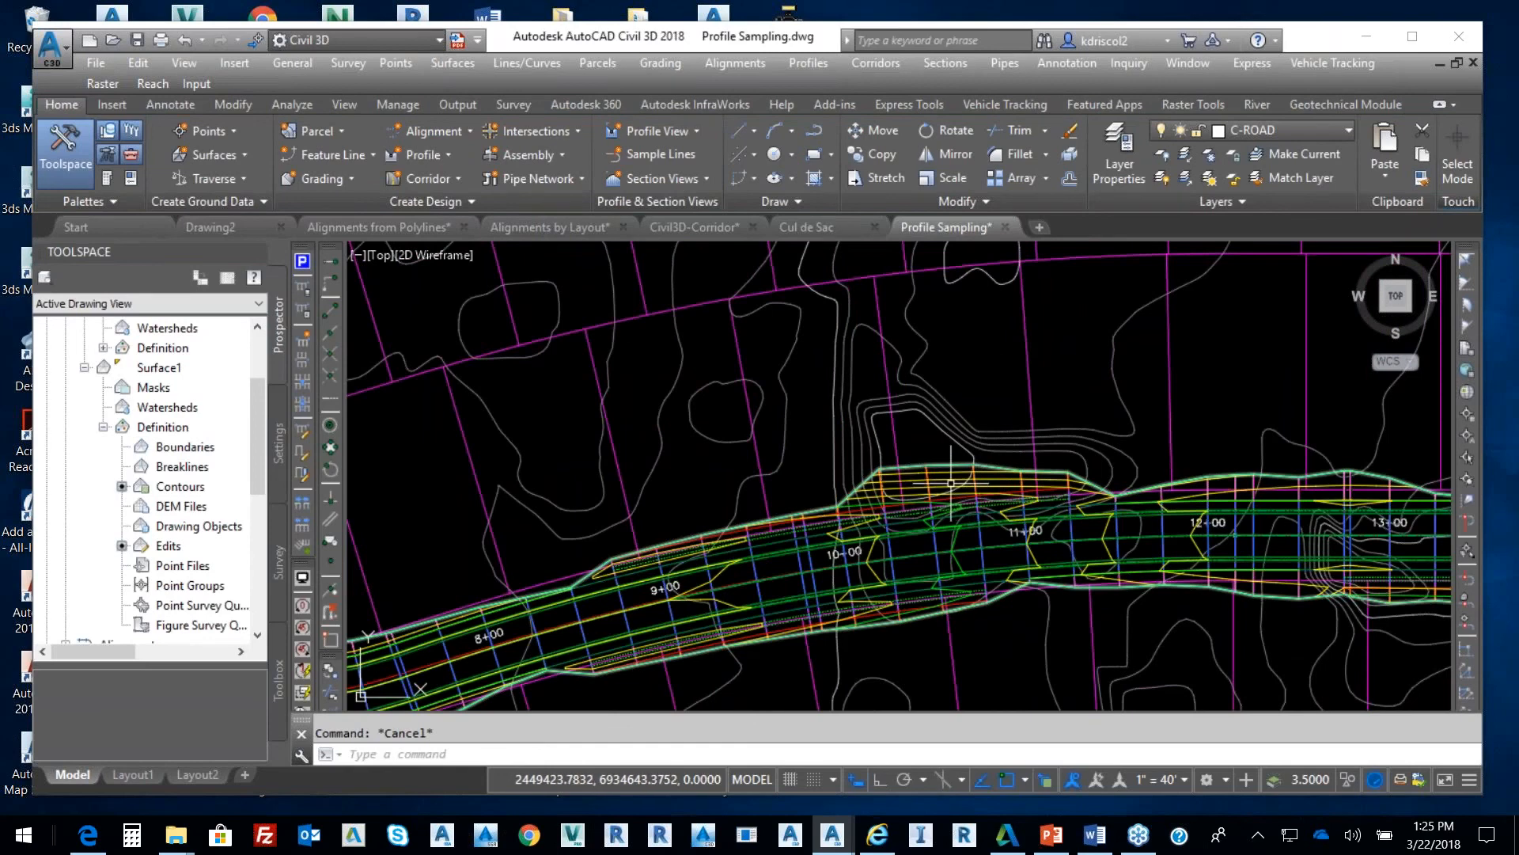
right_click(870, 378)
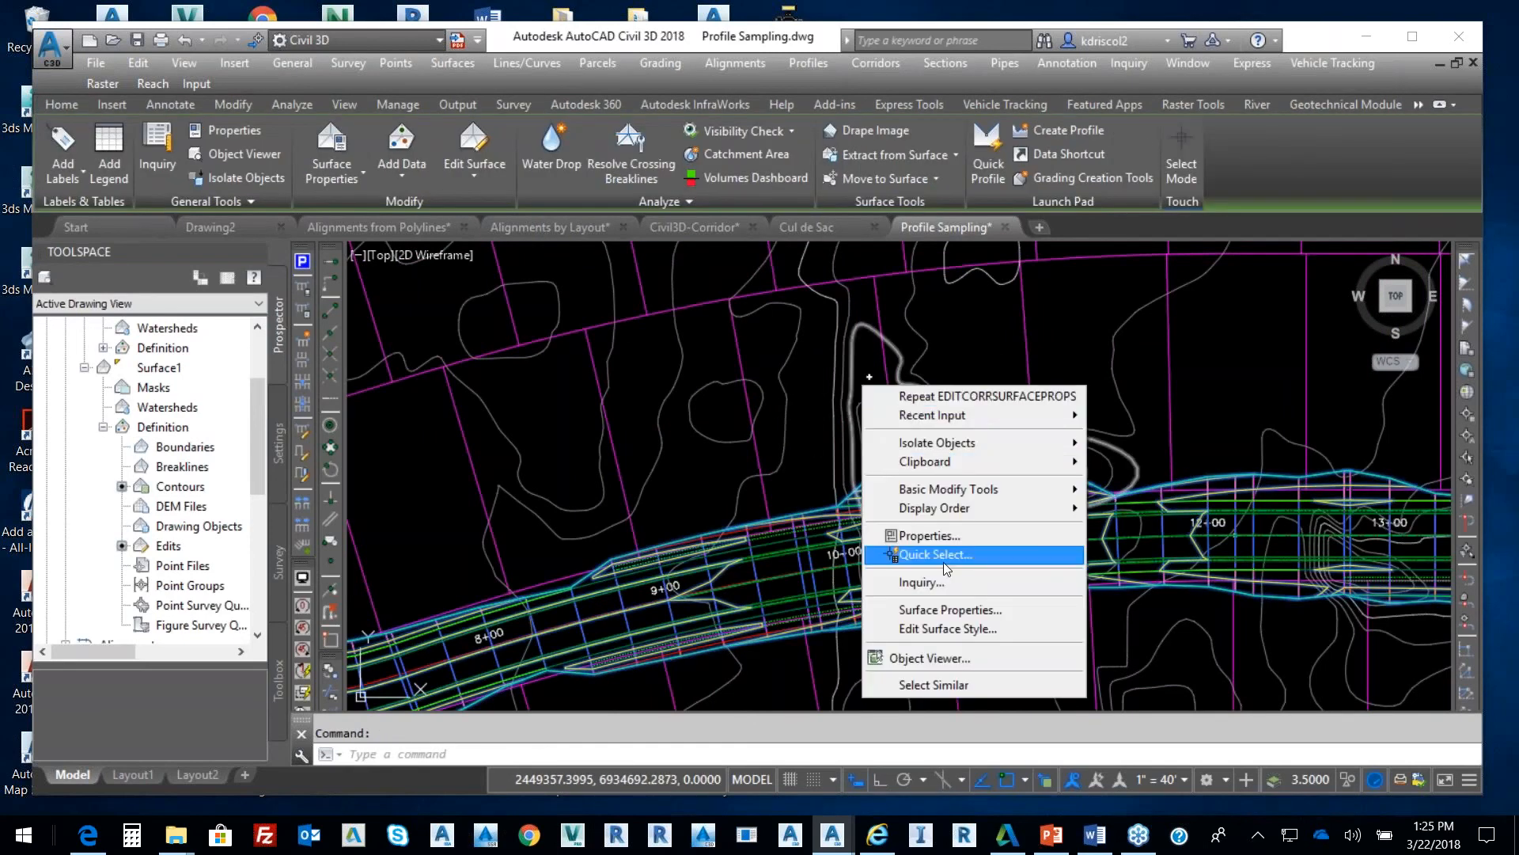
click(929, 658)
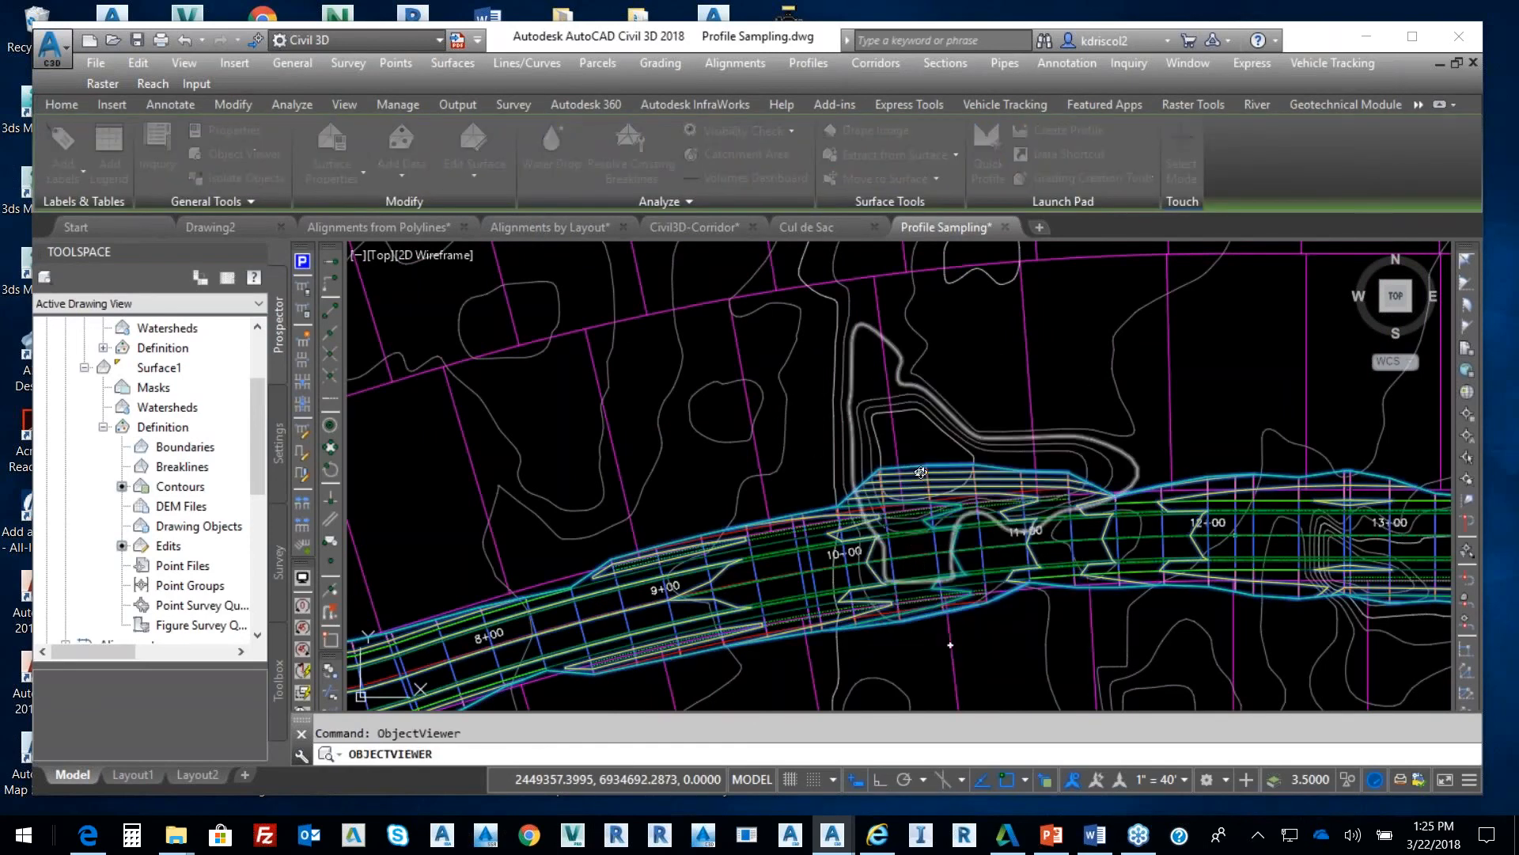